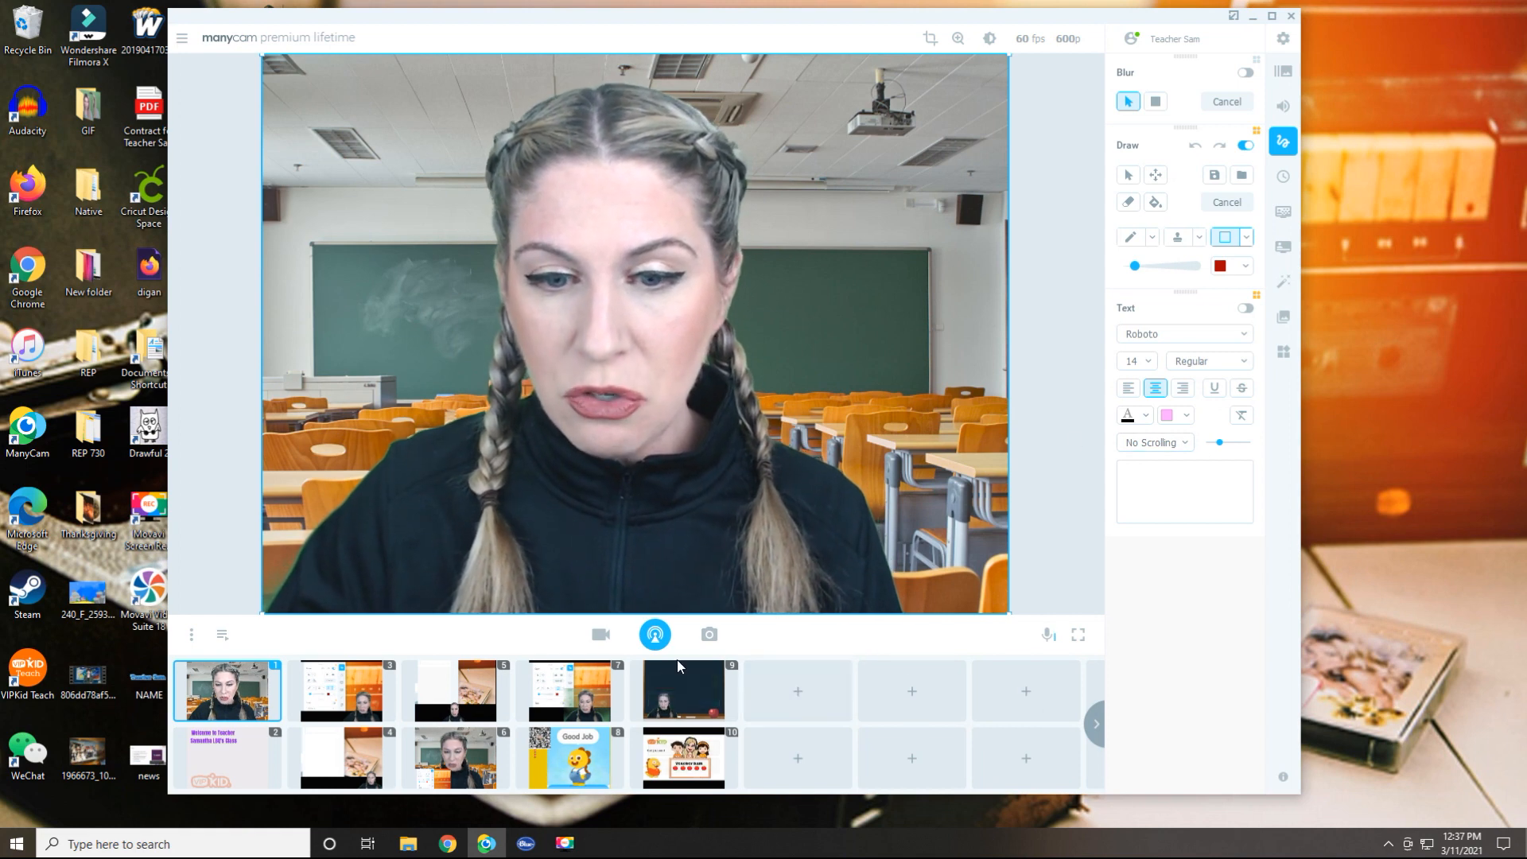
Step: Create a new blank white preset (preset 11) from an empty slot and make it live
click(1096, 725)
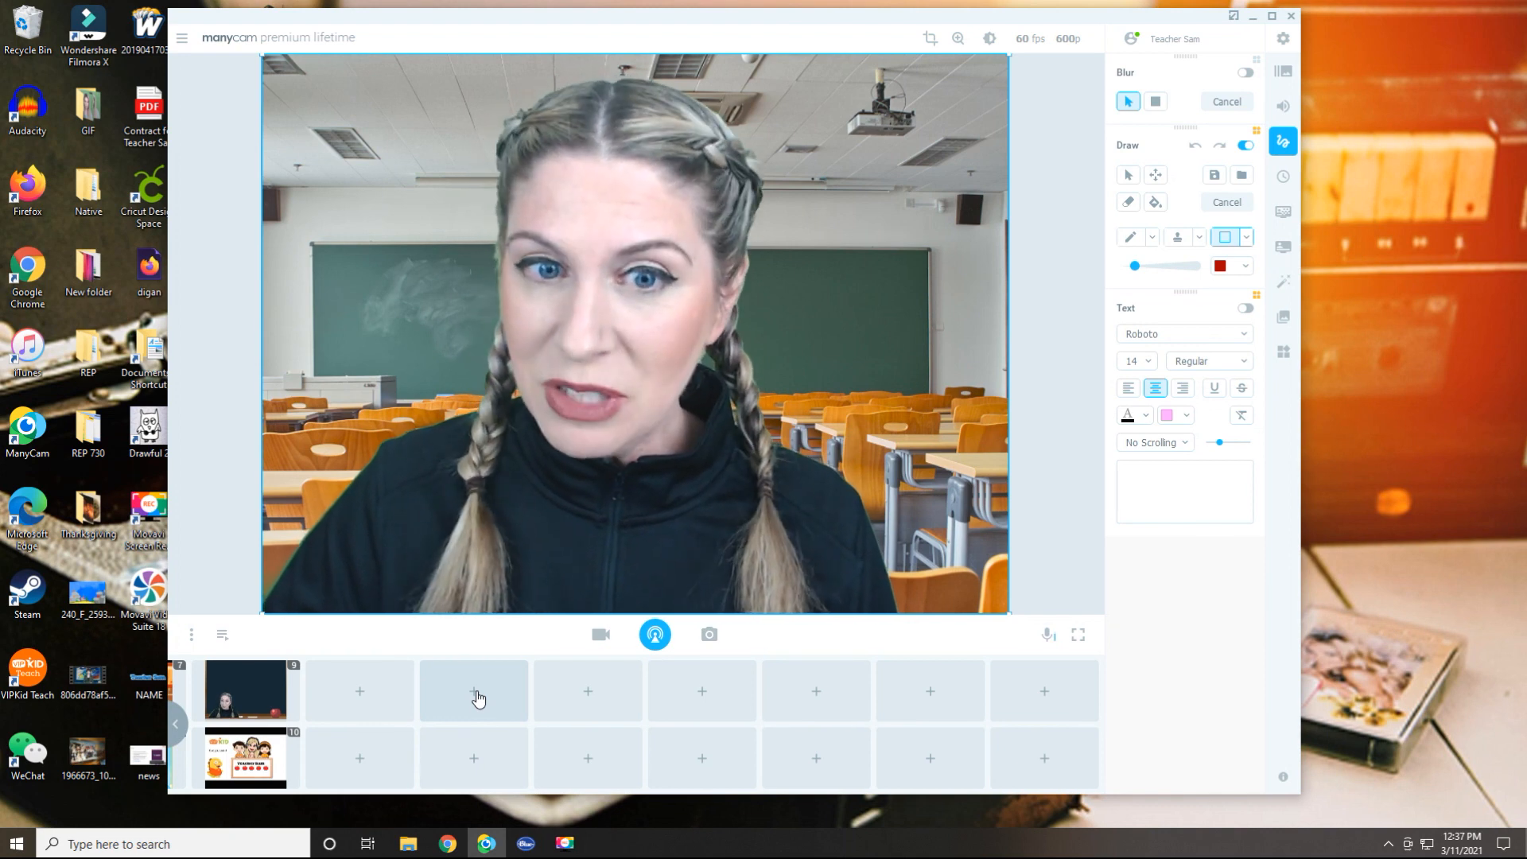
click(474, 690)
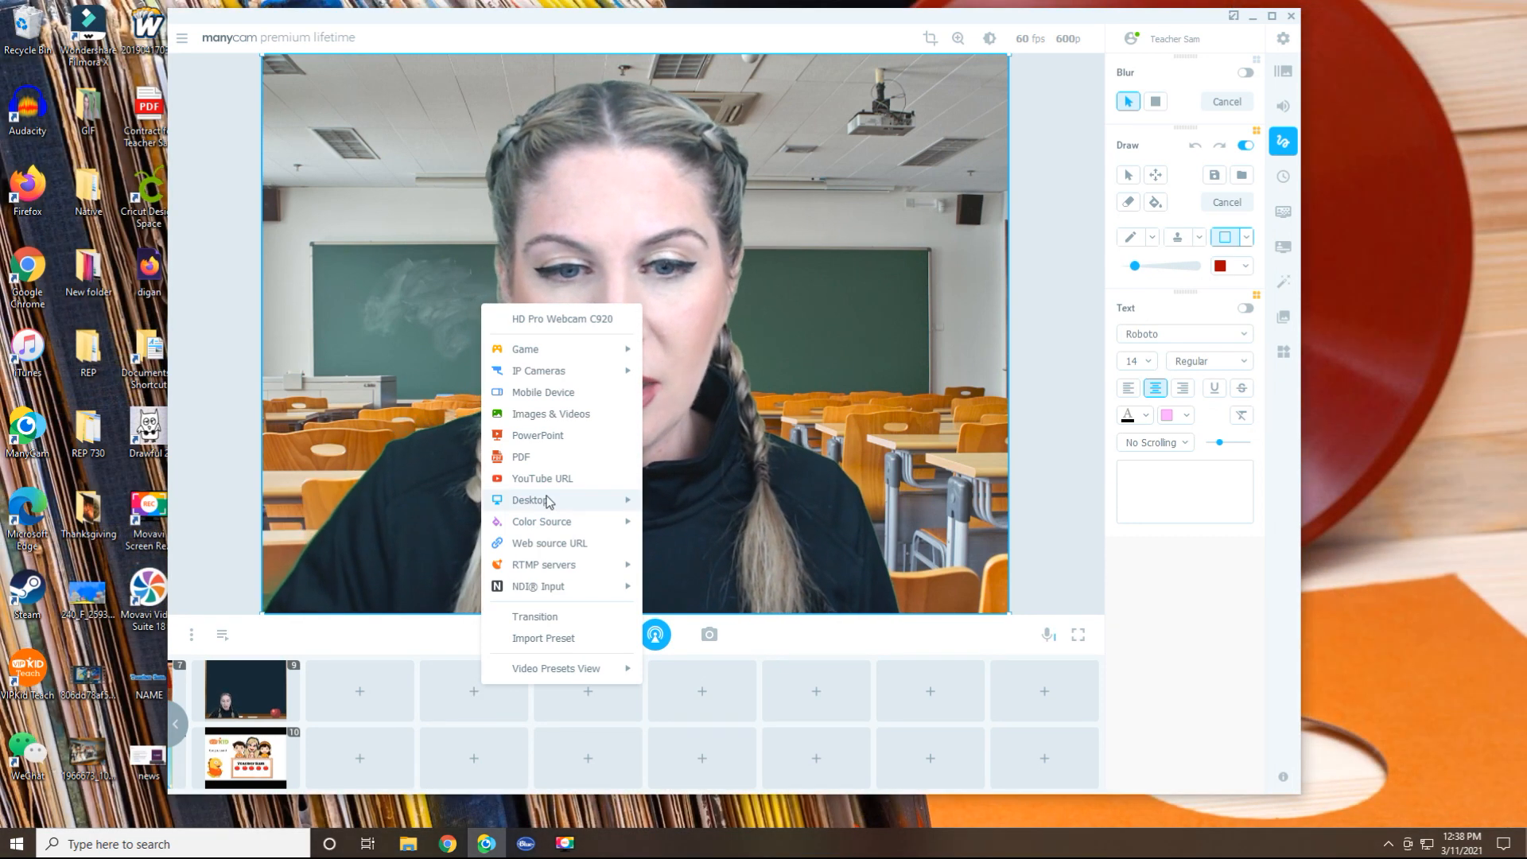
click(540, 521)
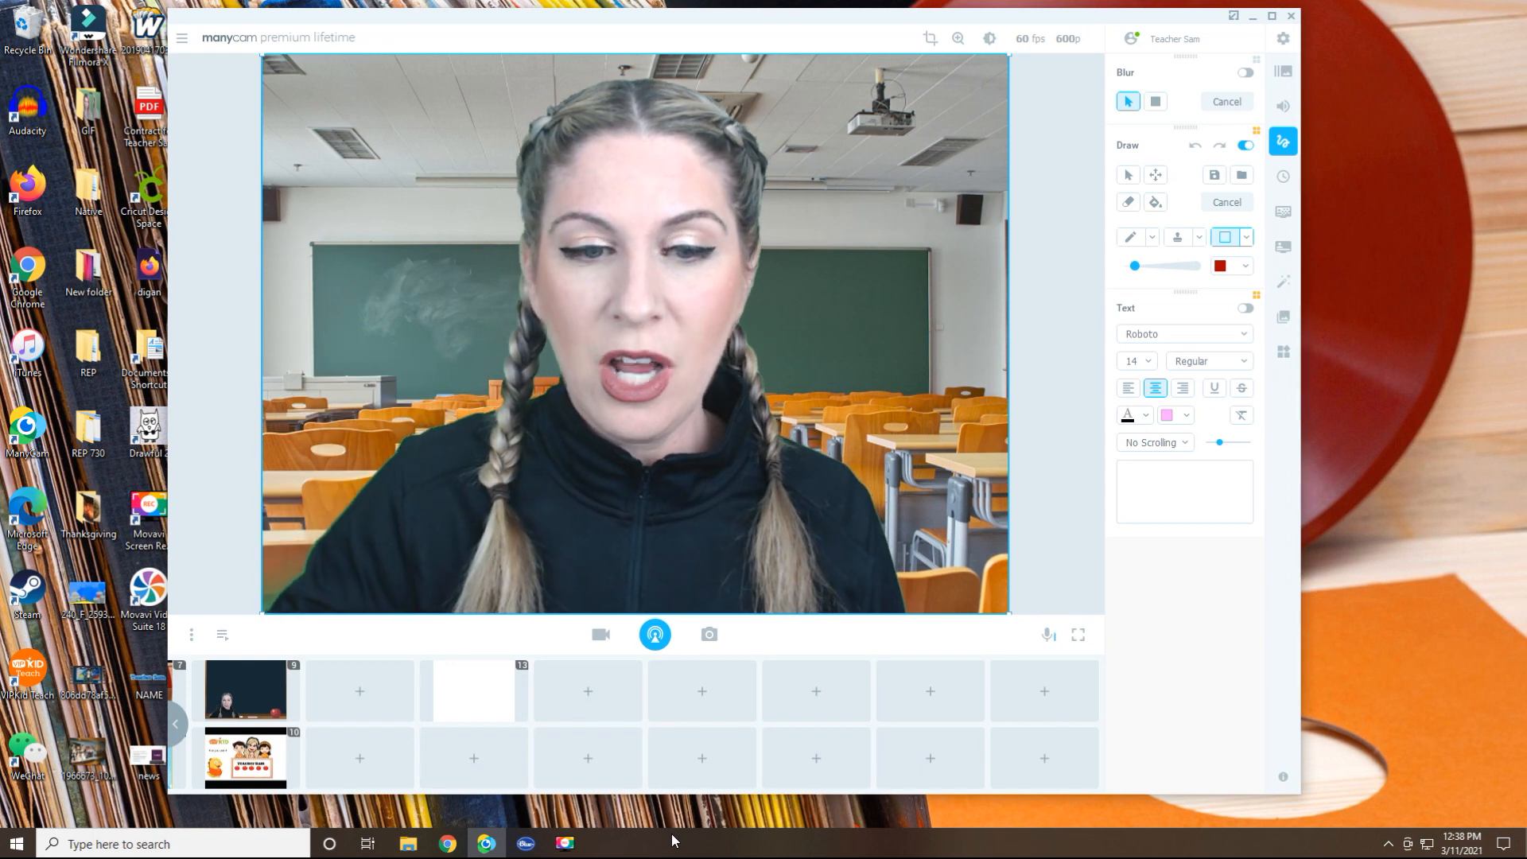
click(474, 689)
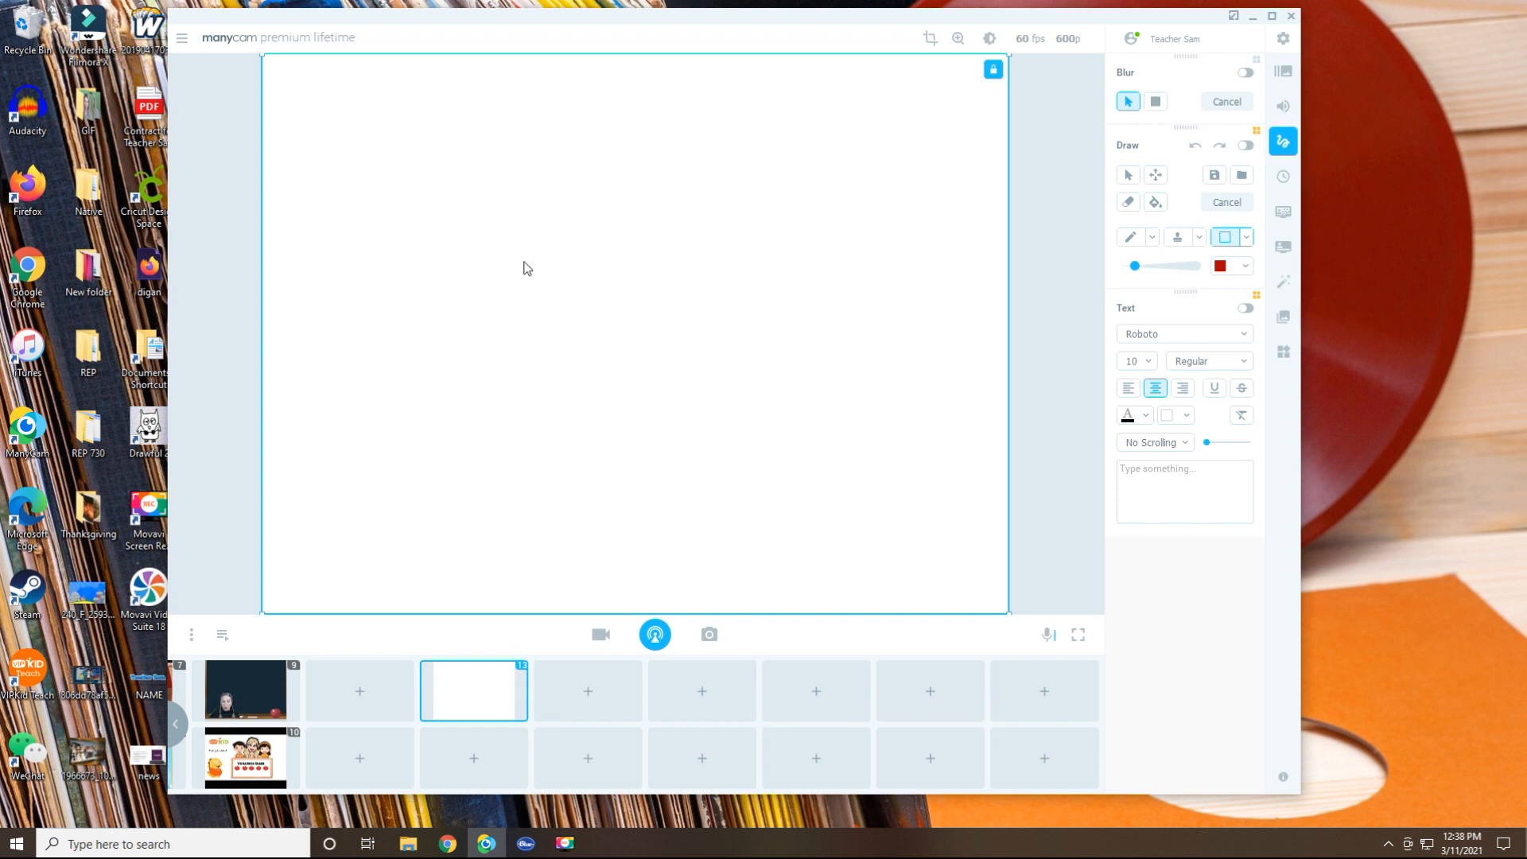
mouse_move(529, 206)
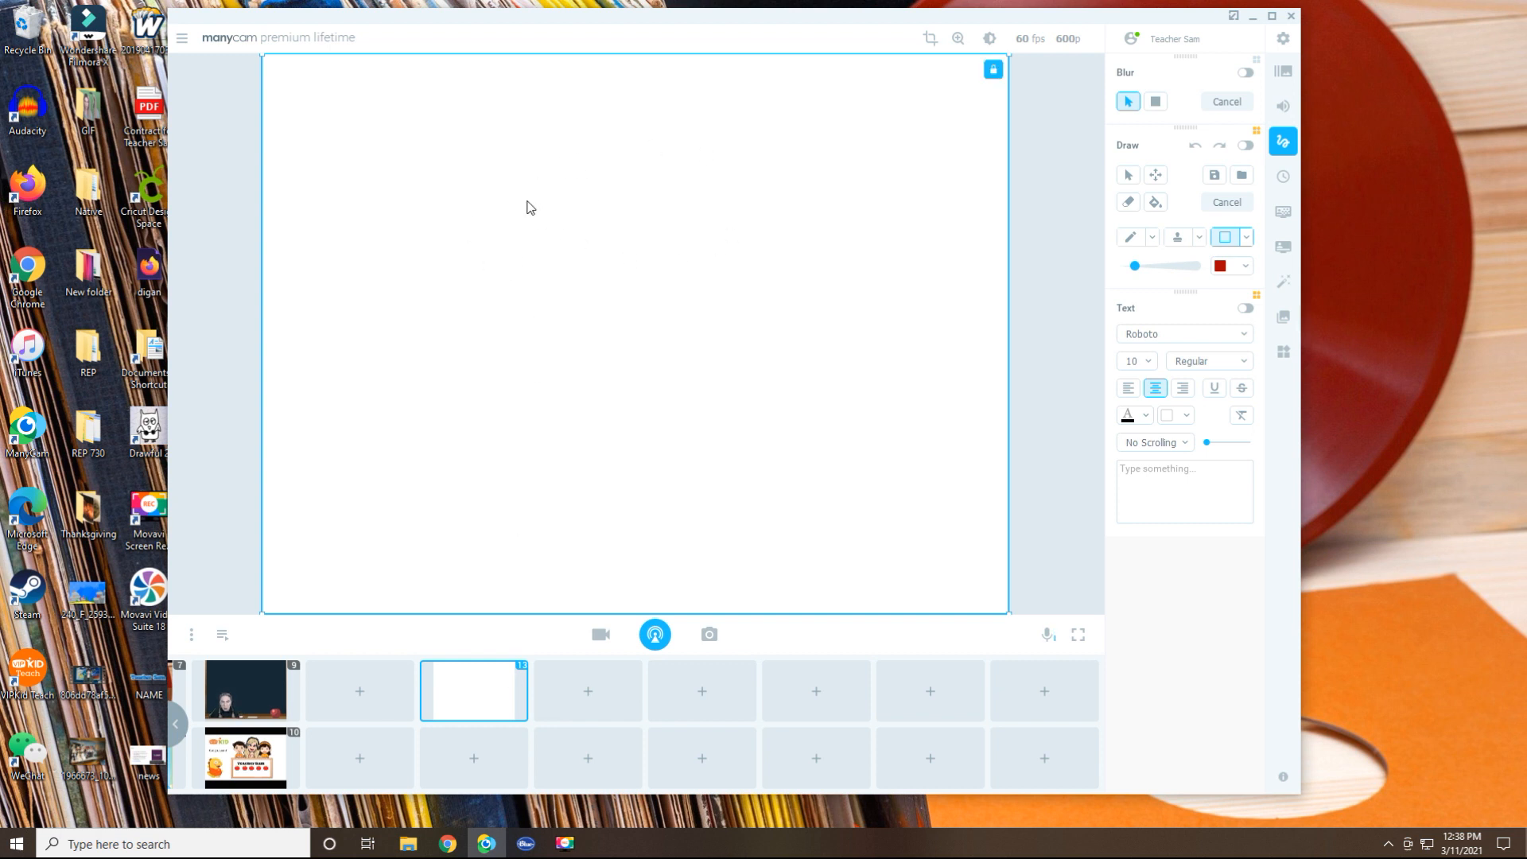
mouse_move(526, 210)
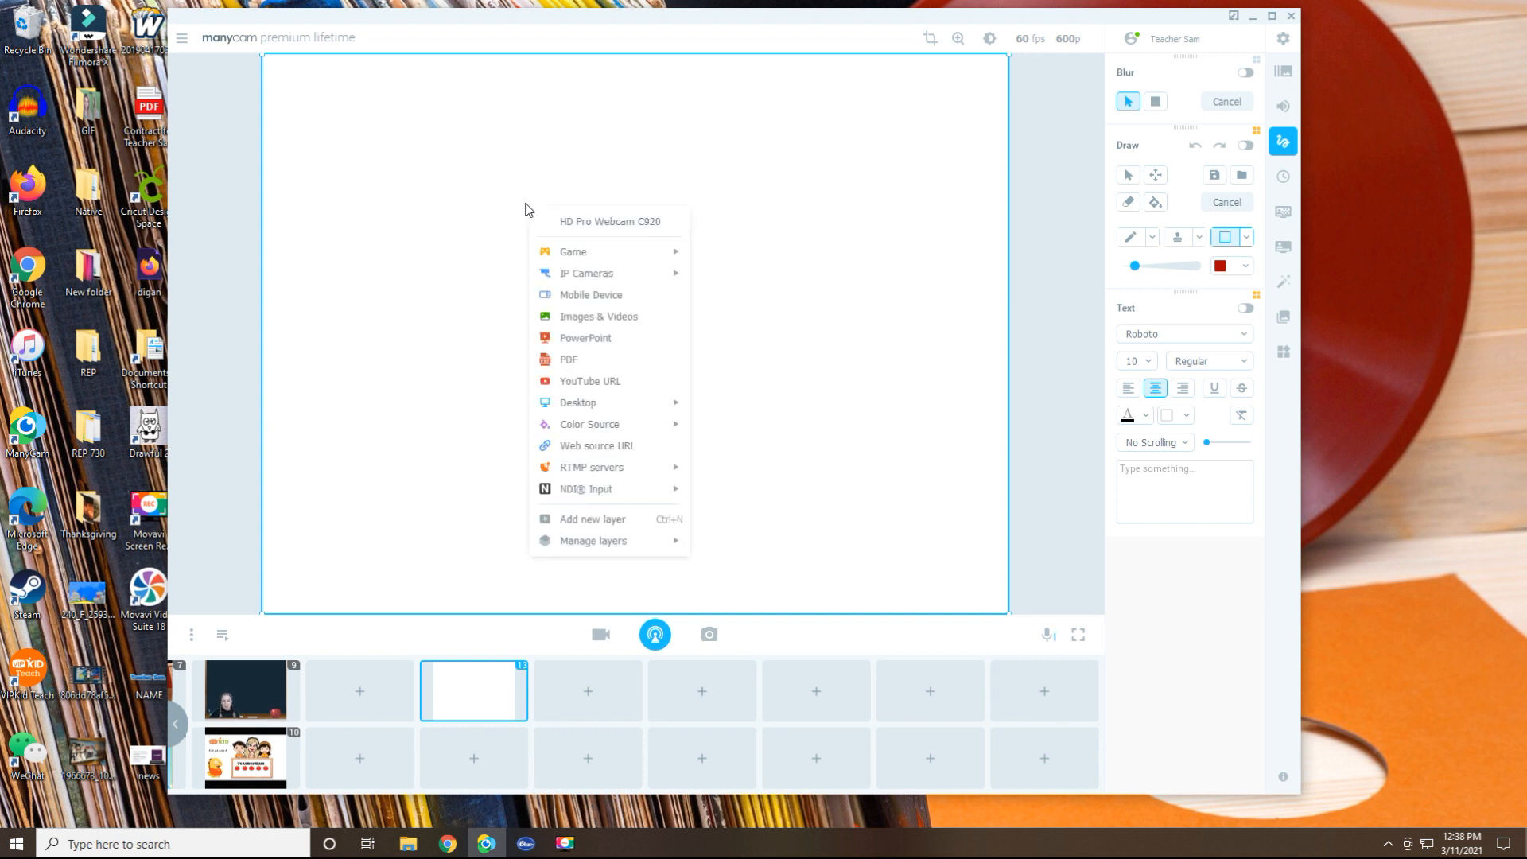
mouse_move(606, 541)
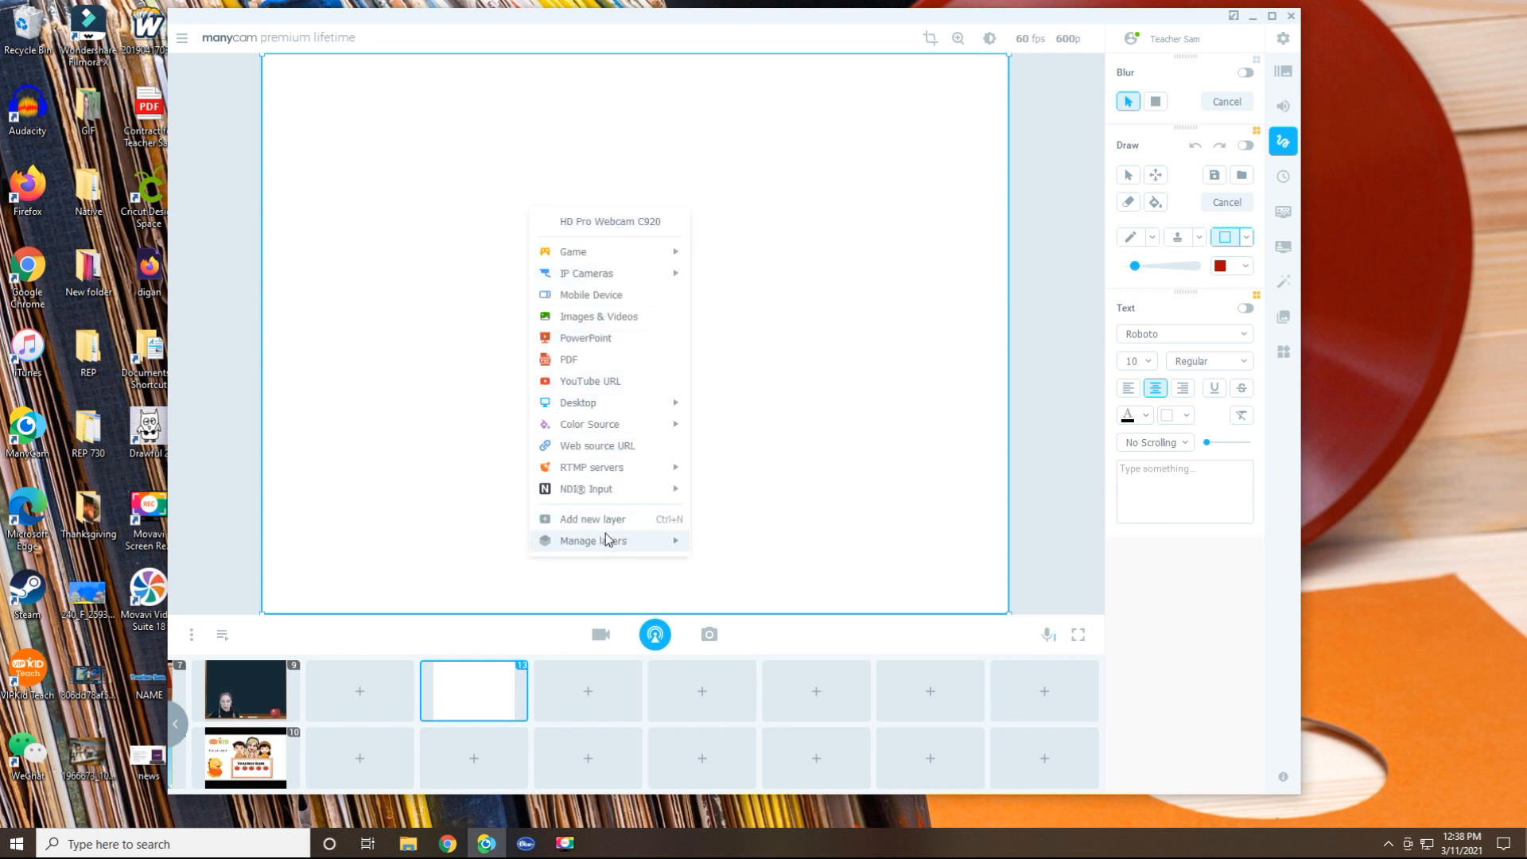
mouse_move(594, 540)
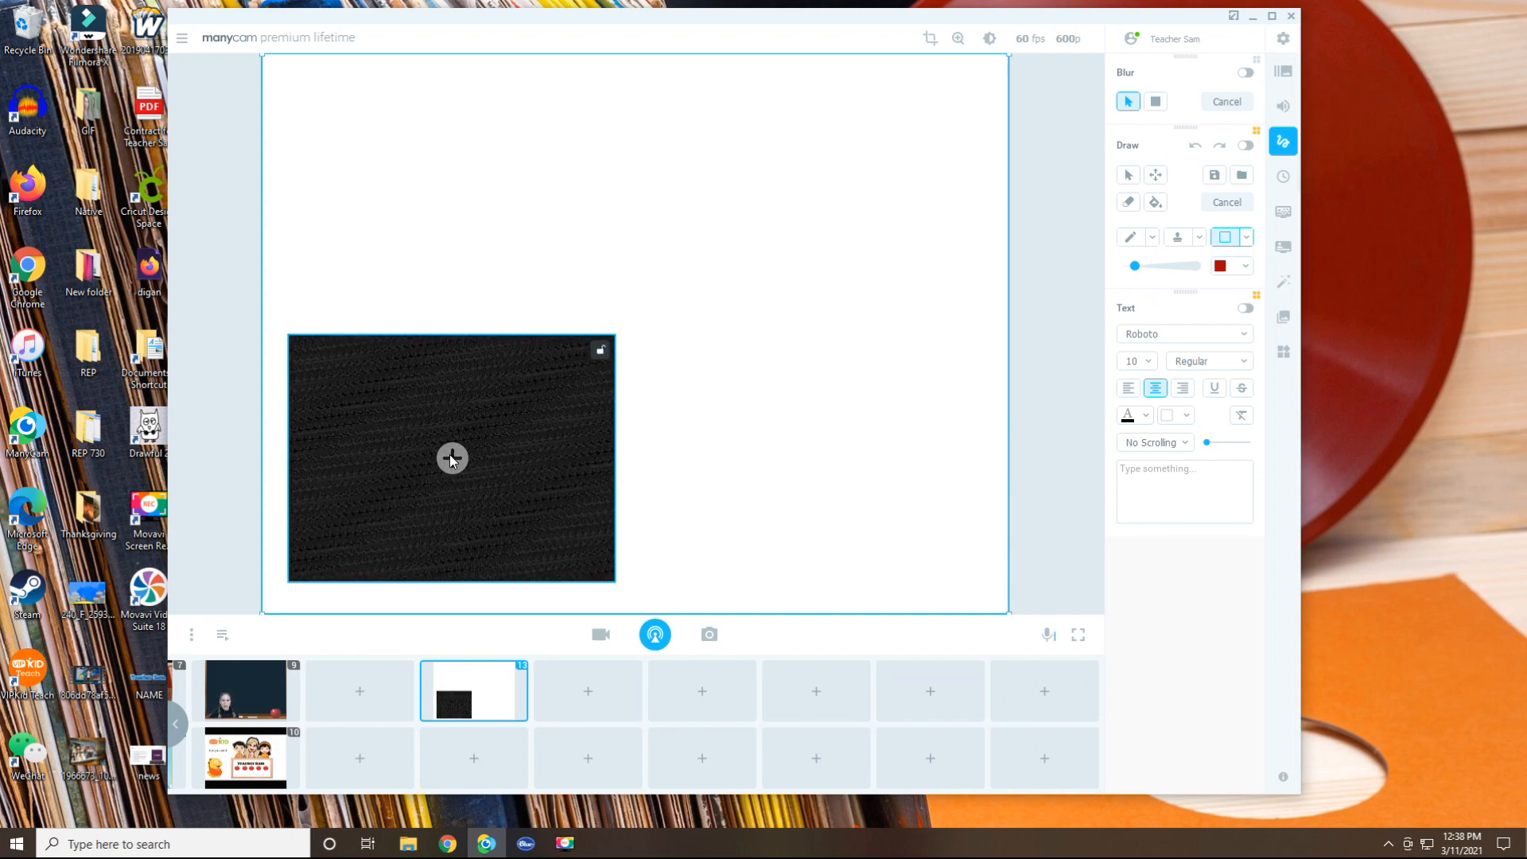
Step: Show the HD Pro Webcam C920 feed in the new lower-left layer
click(450, 458)
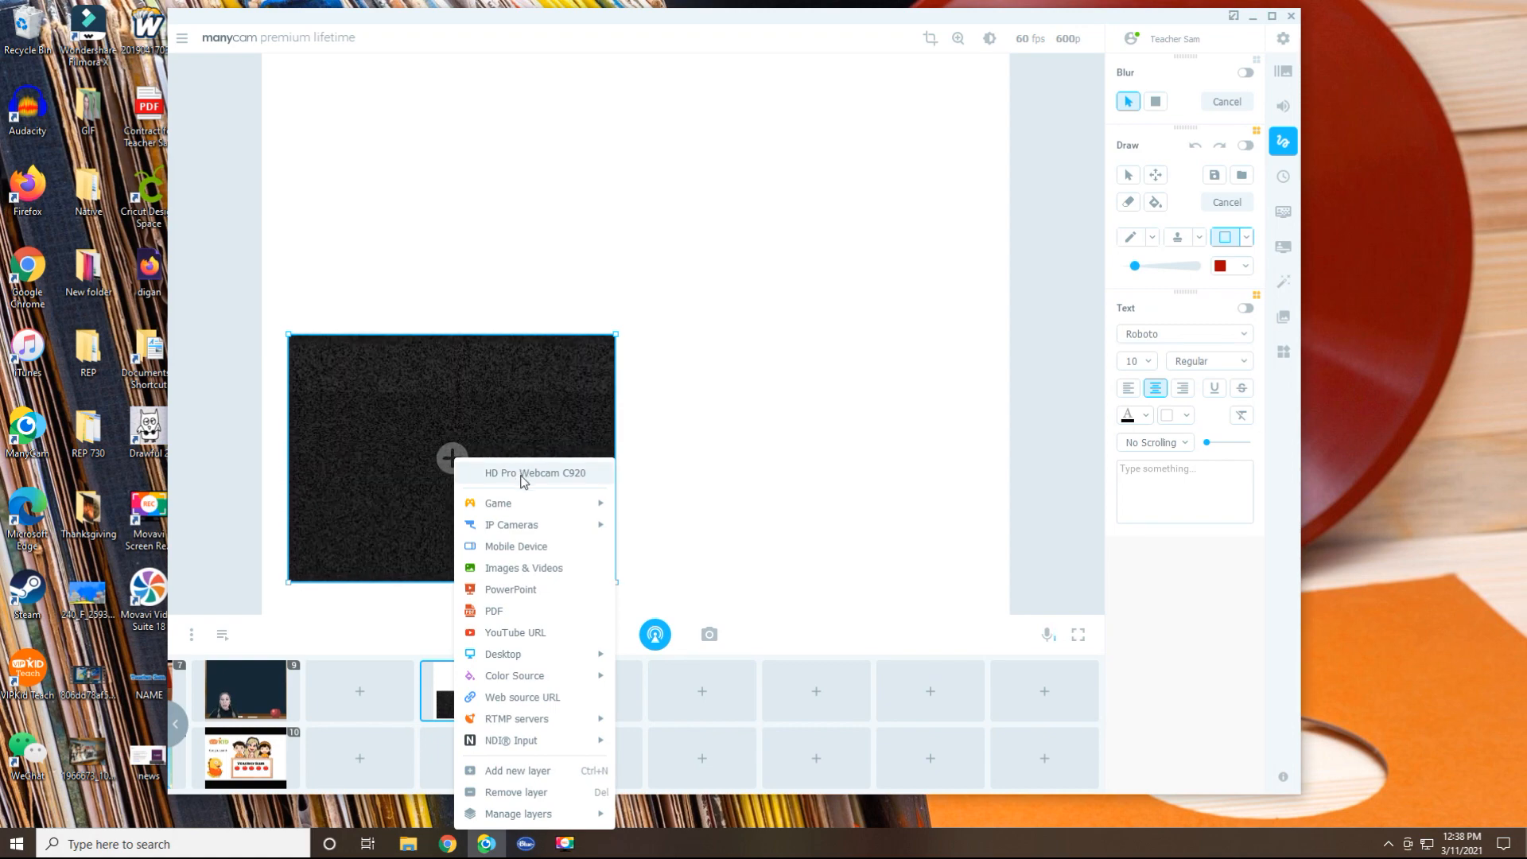
click(535, 472)
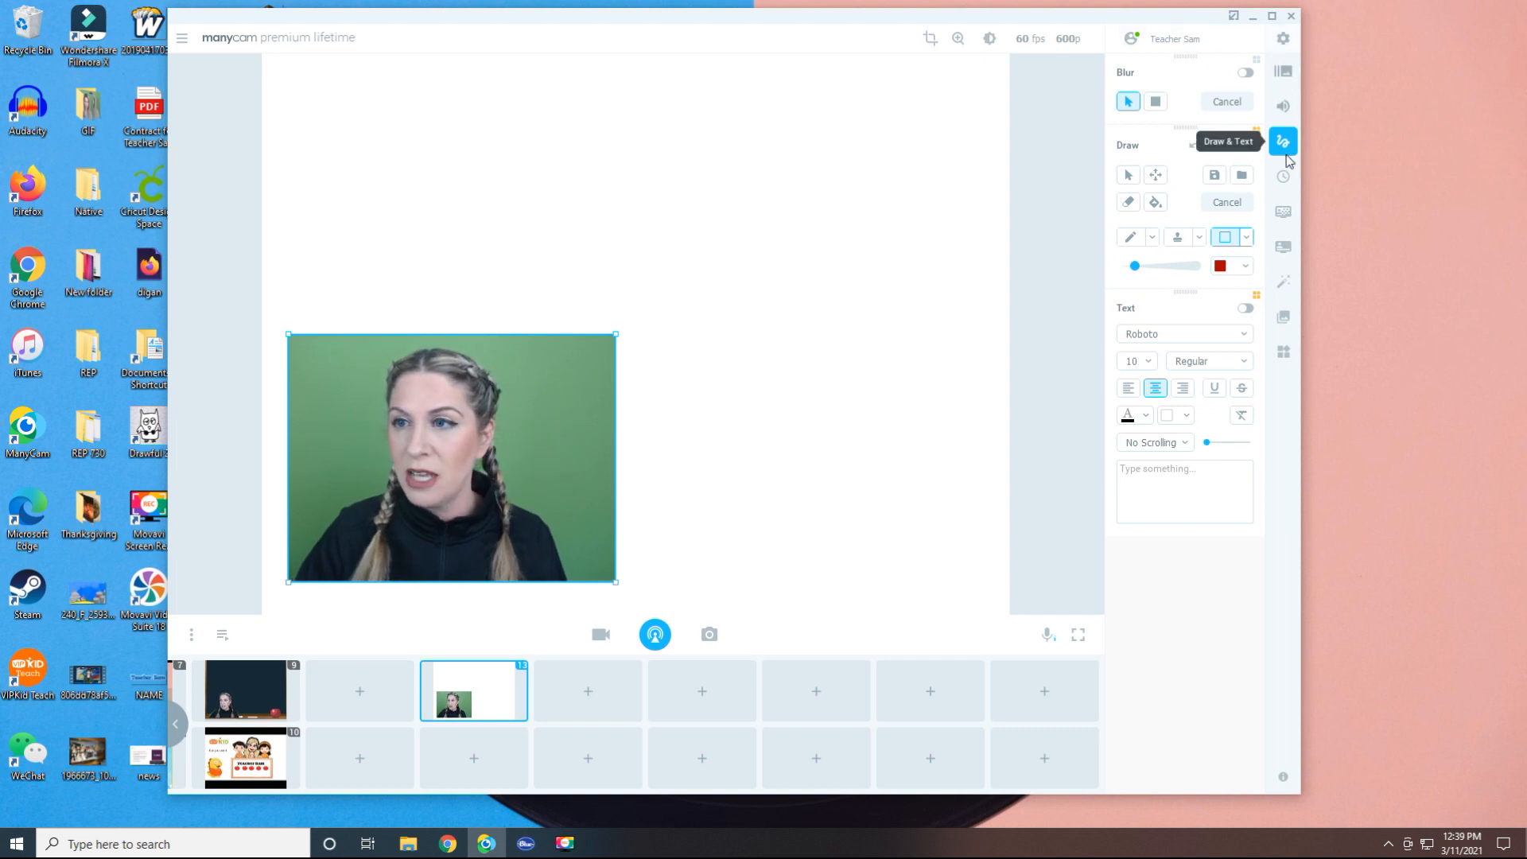
mouse_move(1283, 211)
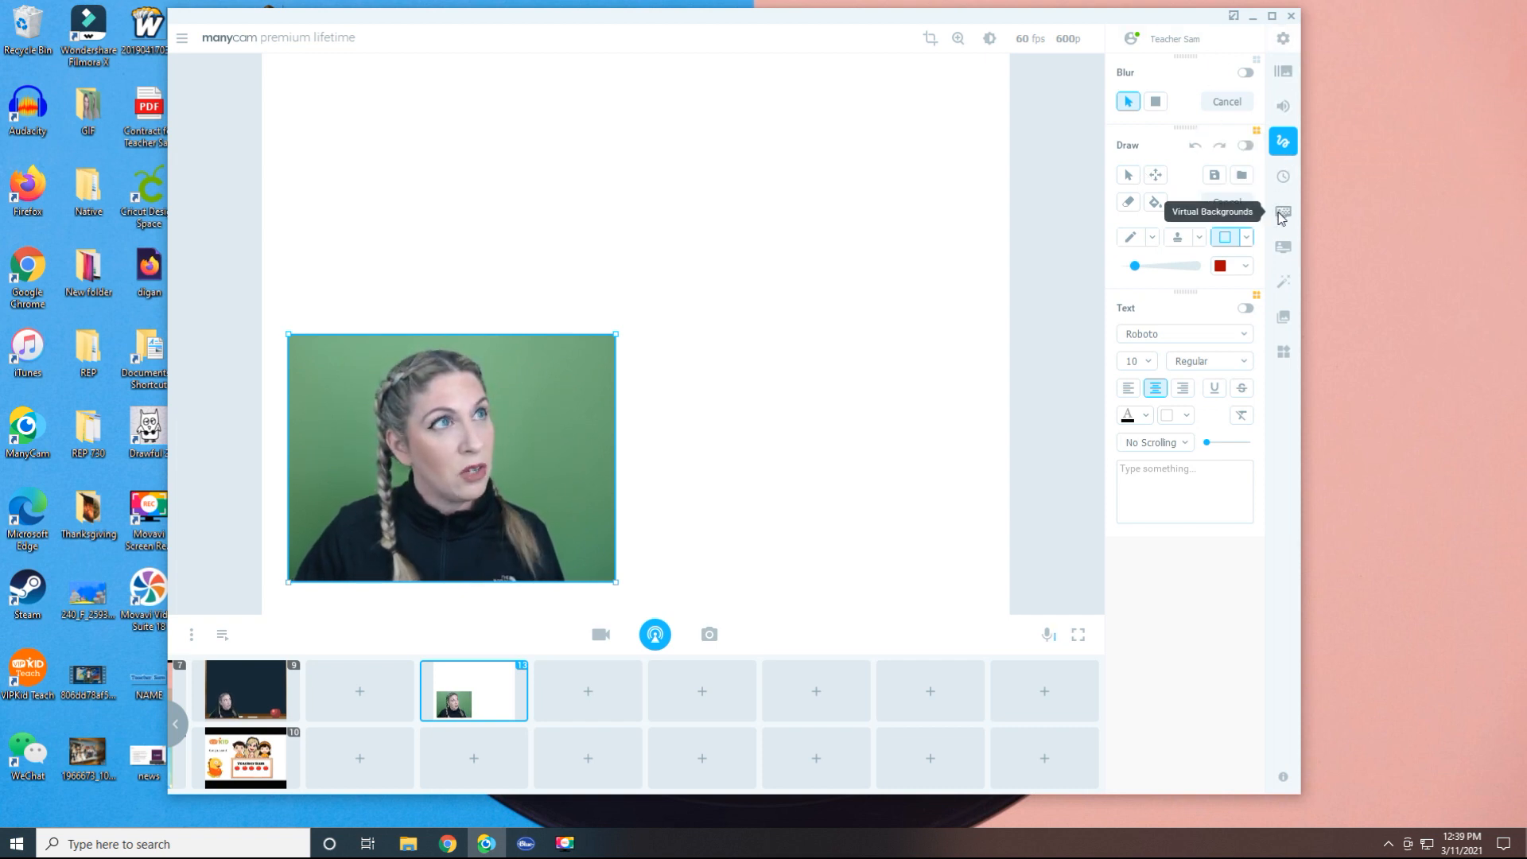
Step: Enable Virtual Backgrounds in Chroma Key mode with a Transparent background on the webcam layer
click(1282, 212)
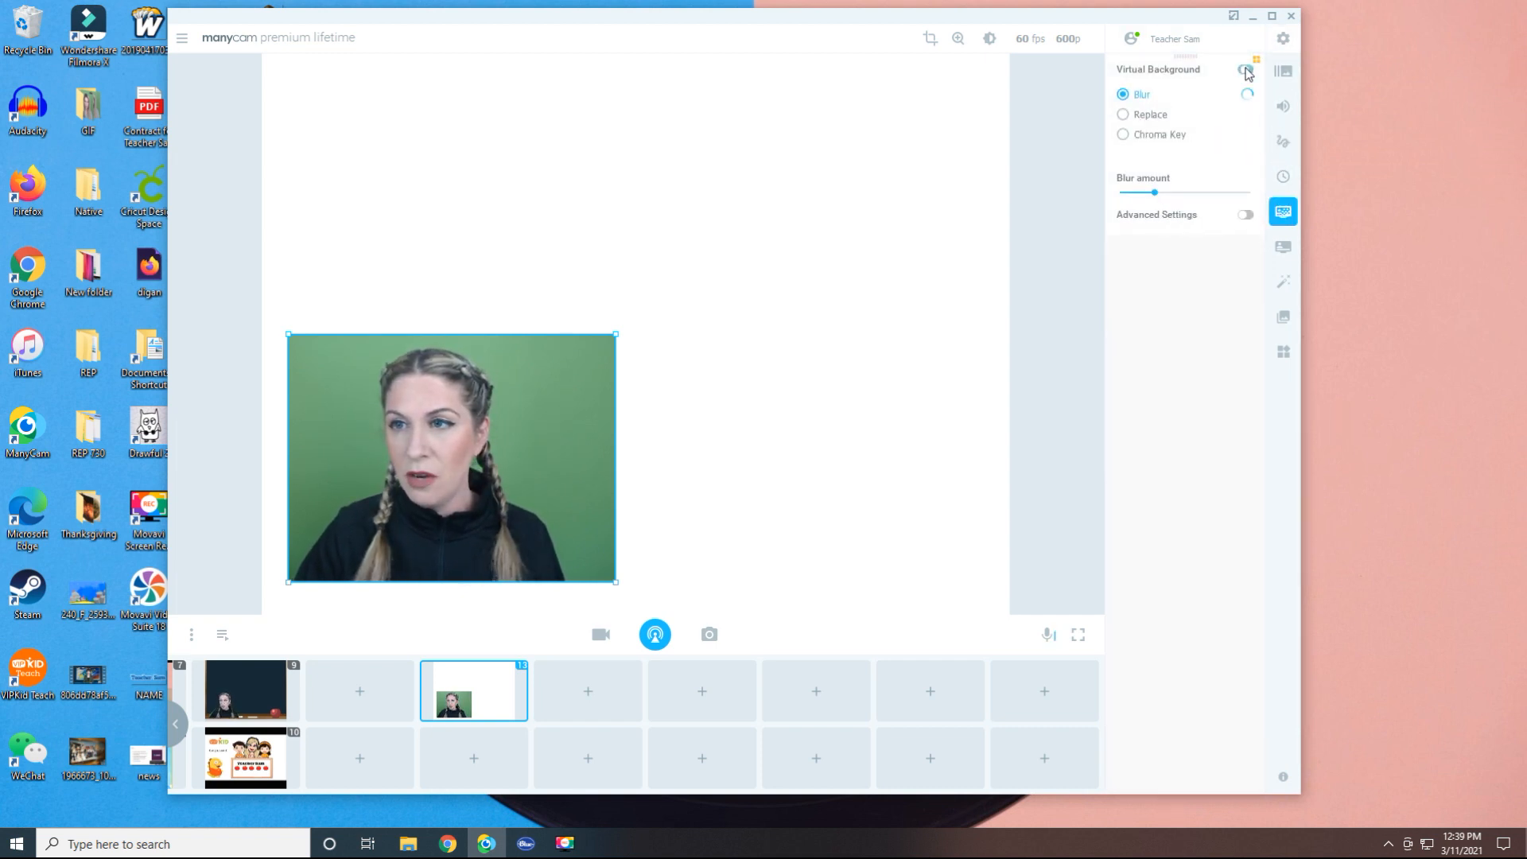
click(1243, 68)
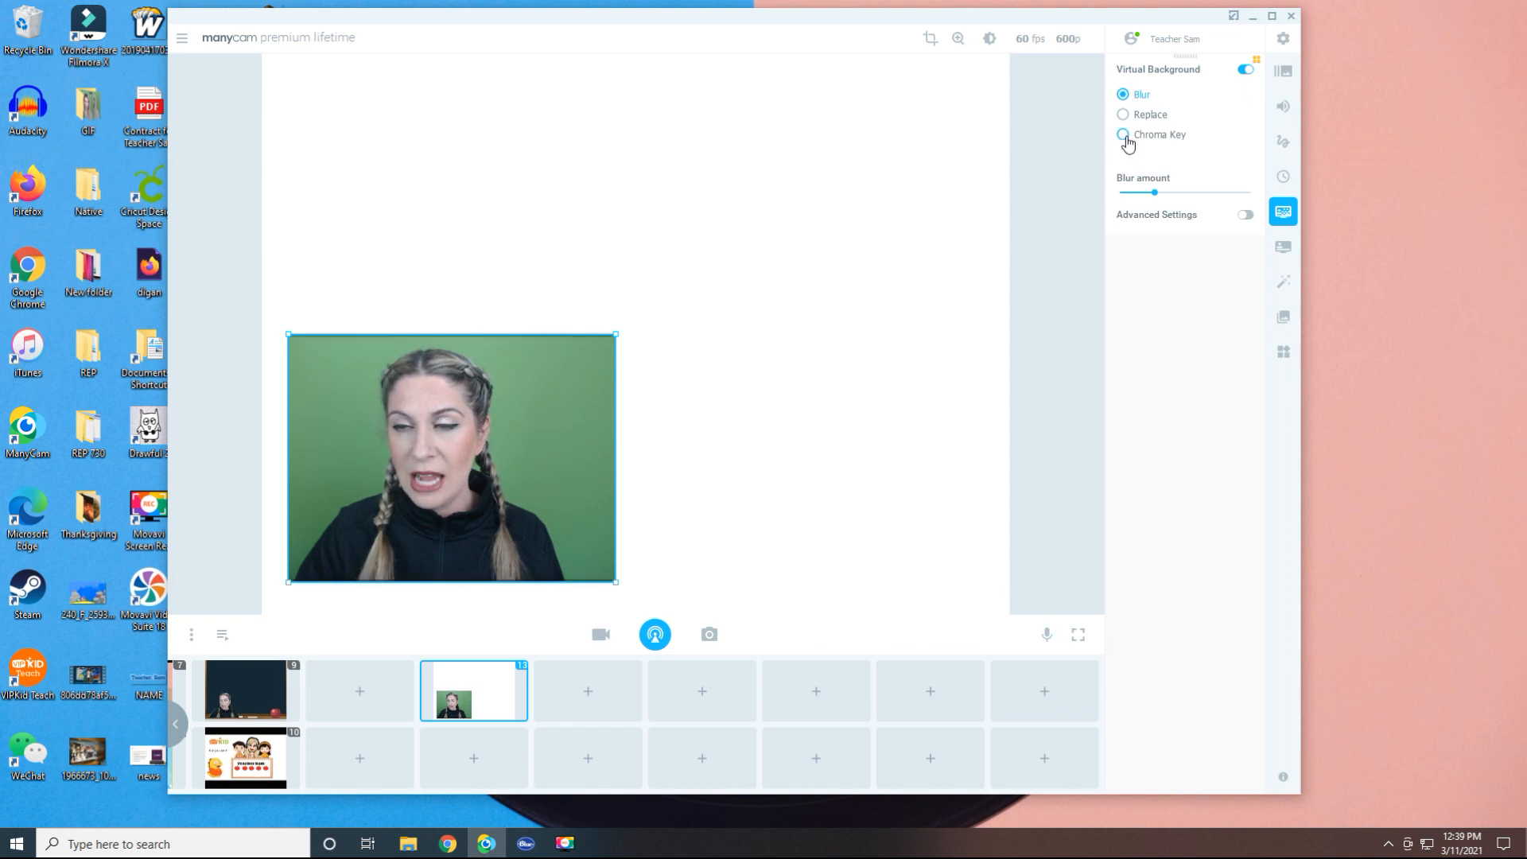
click(1124, 134)
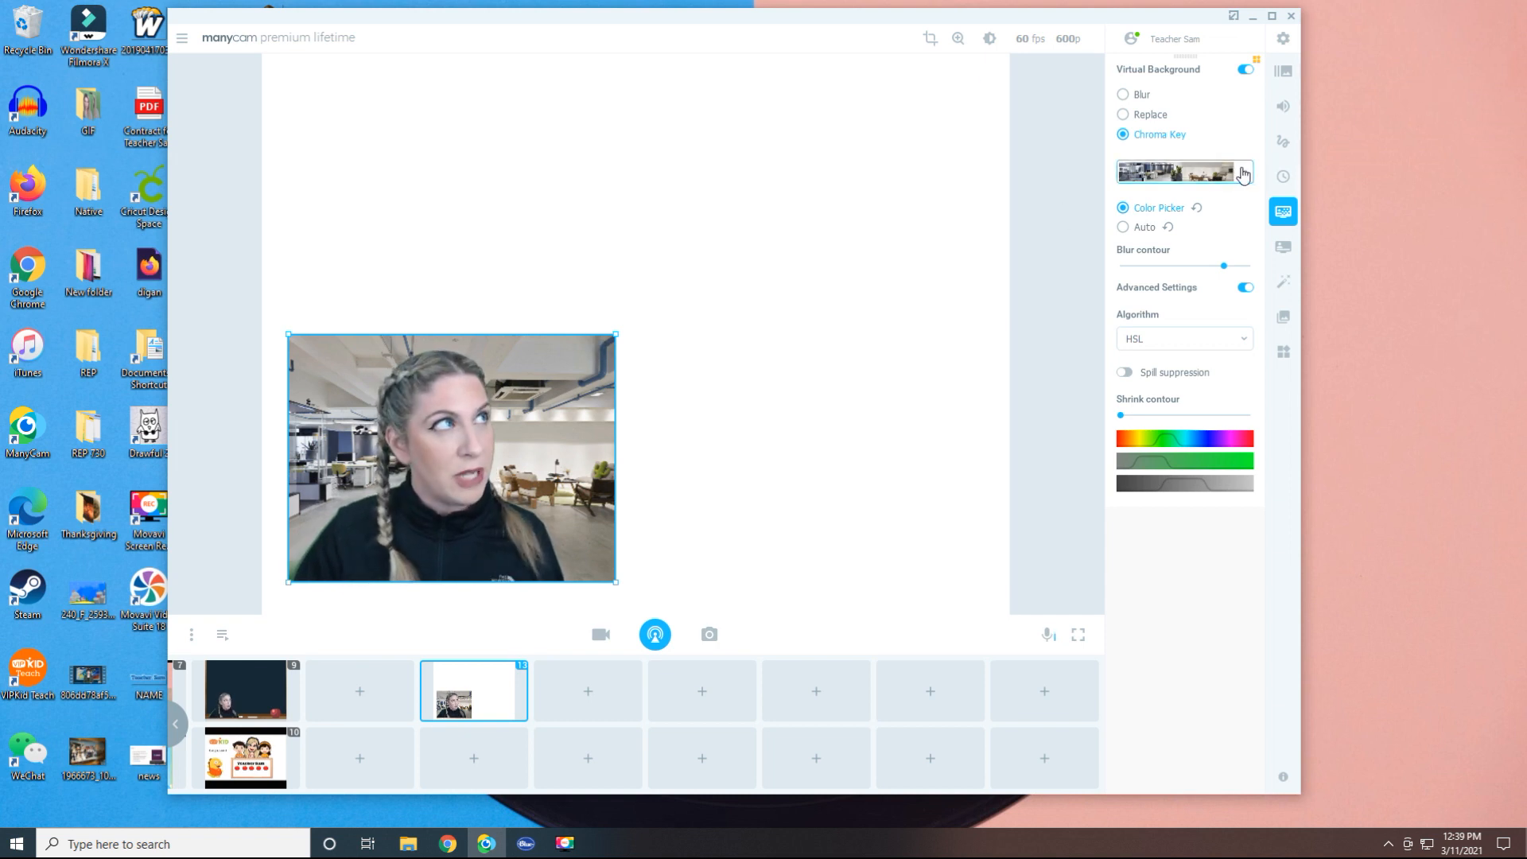
click(1242, 172)
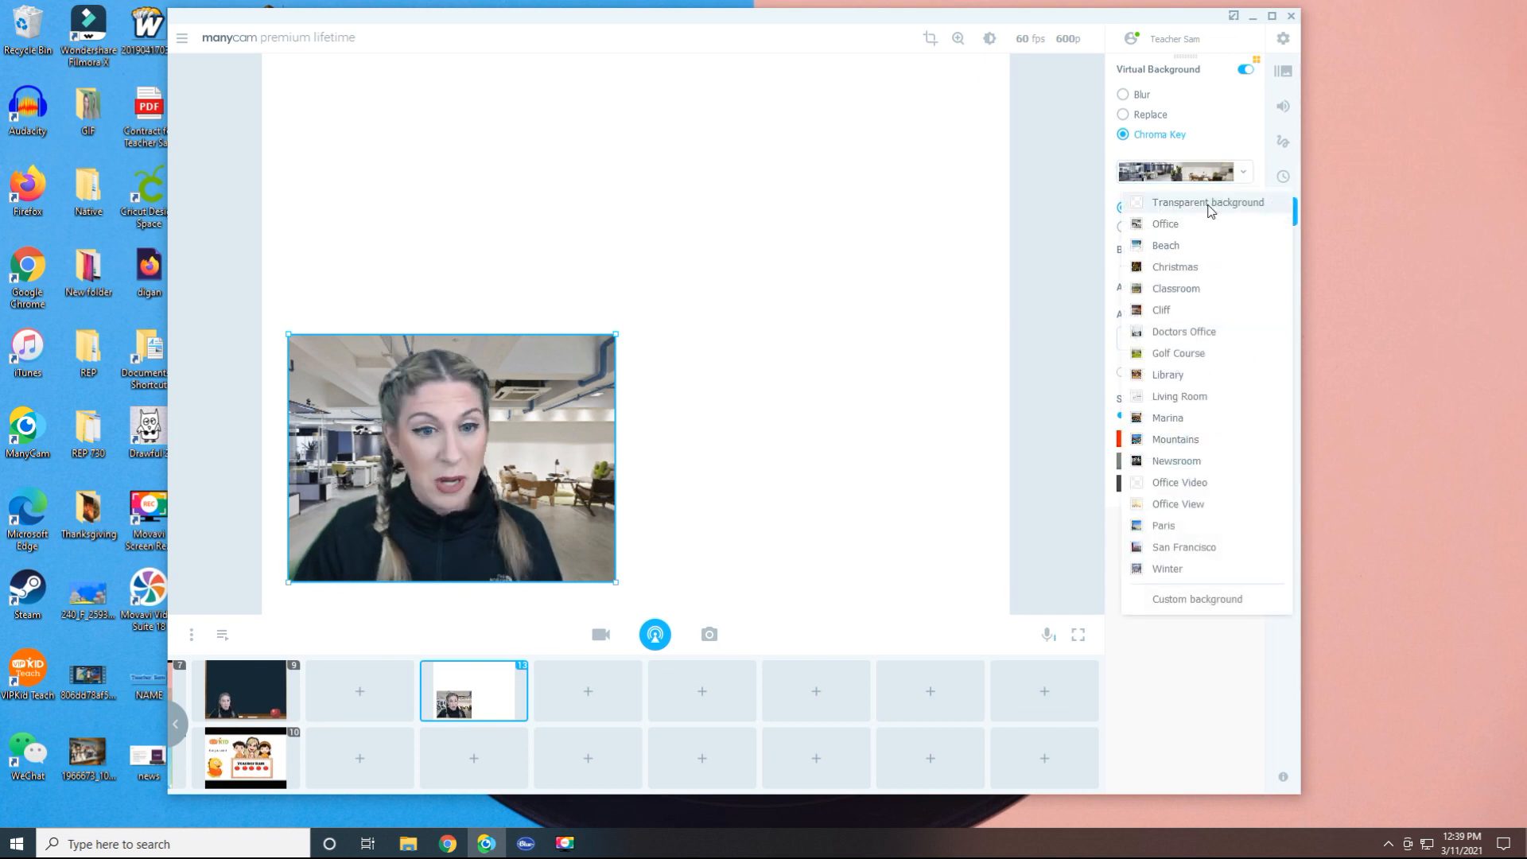
click(1208, 202)
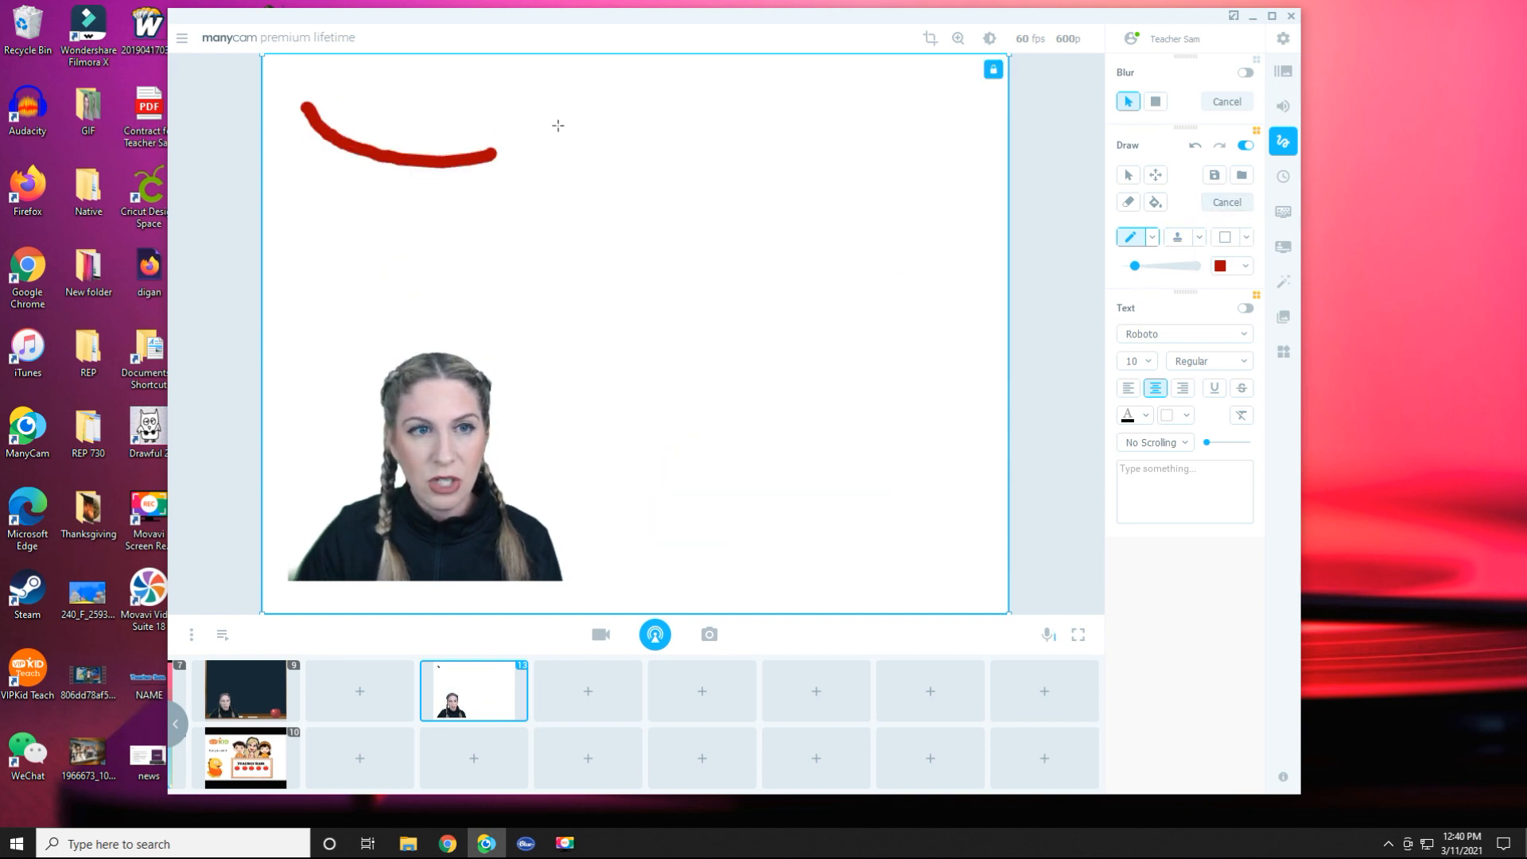
click(1225, 265)
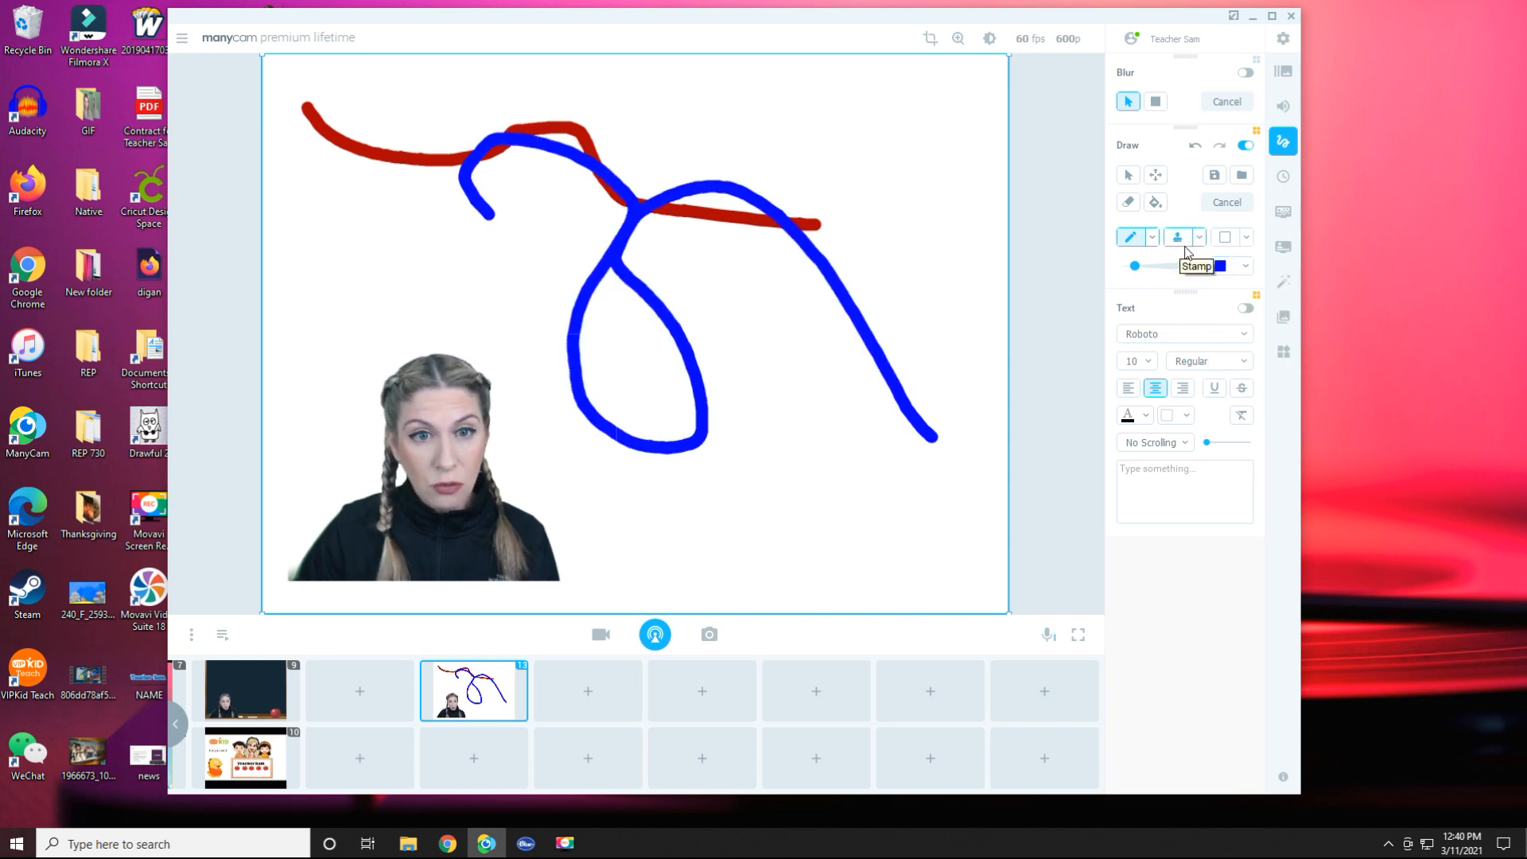
click(1226, 202)
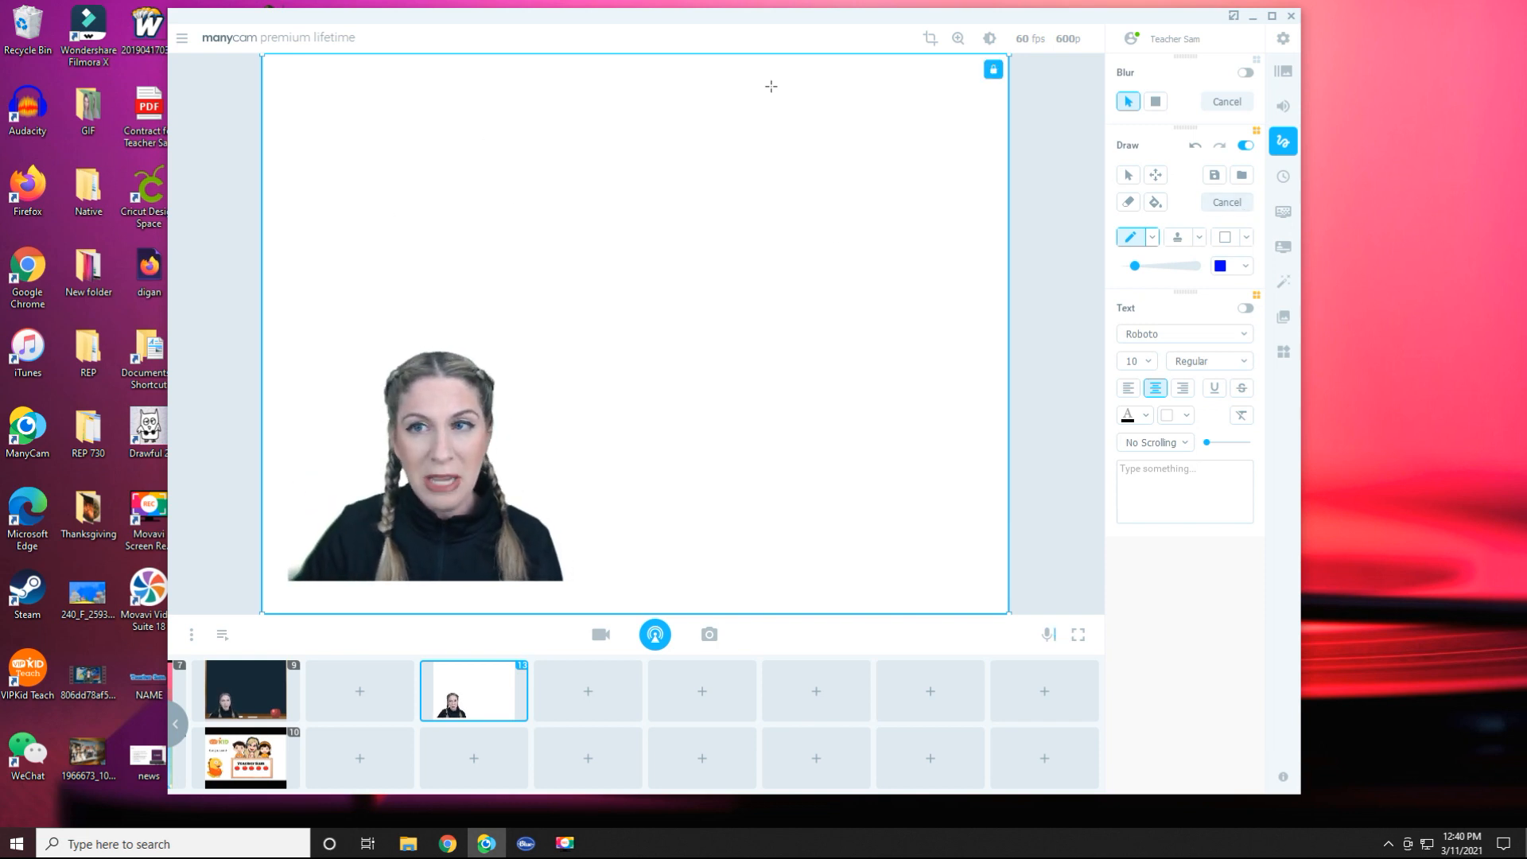
Step: Leave the pen for the select arrow and switch on the Text overlay
click(1128, 175)
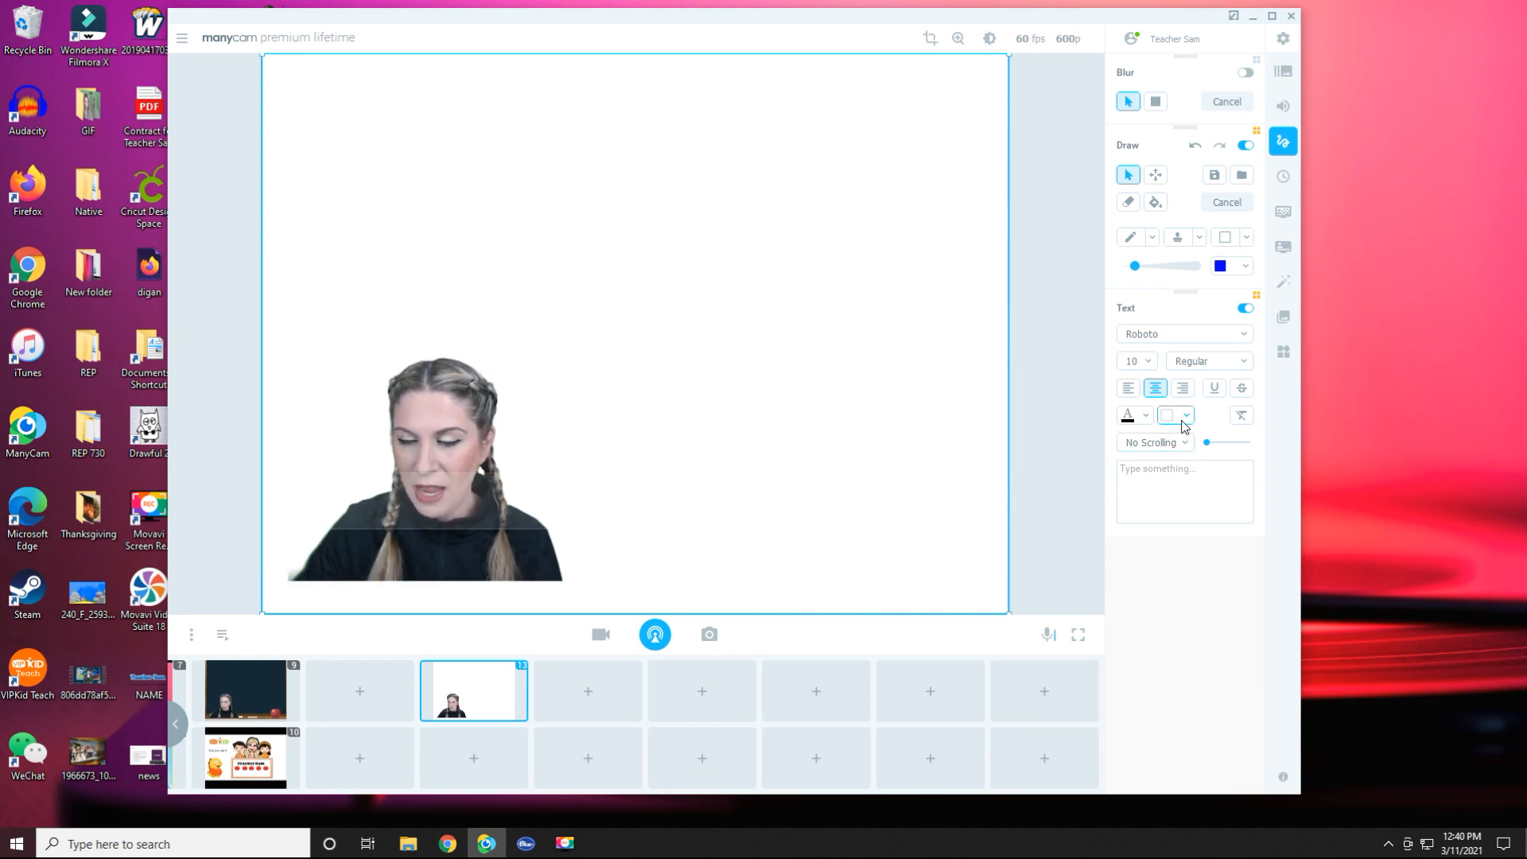
click(1174, 415)
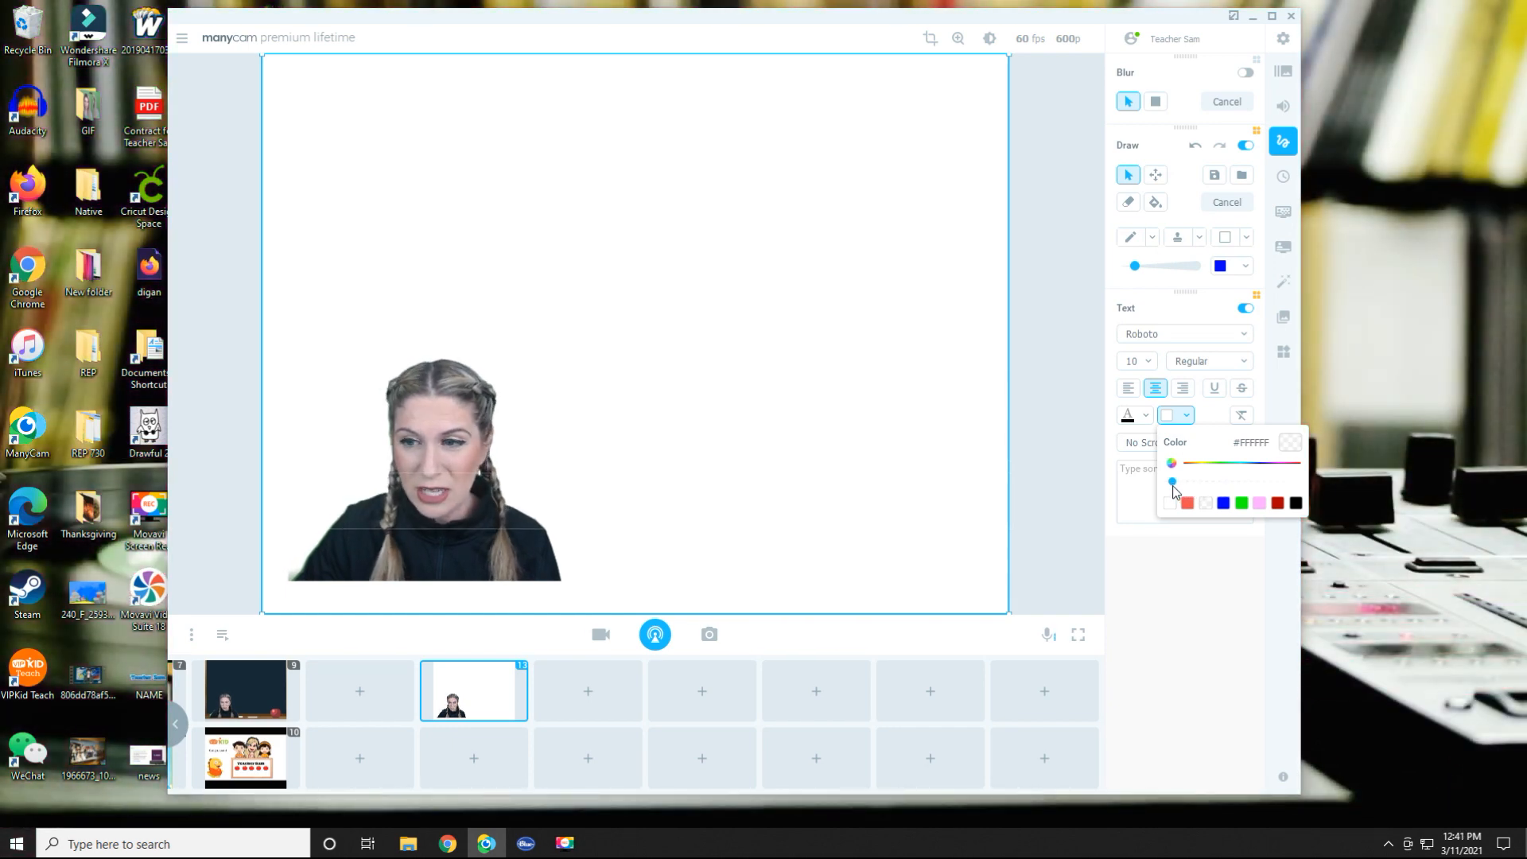
Step: Stretch the text box down the canvas and change its background from blue to white
click(1221, 504)
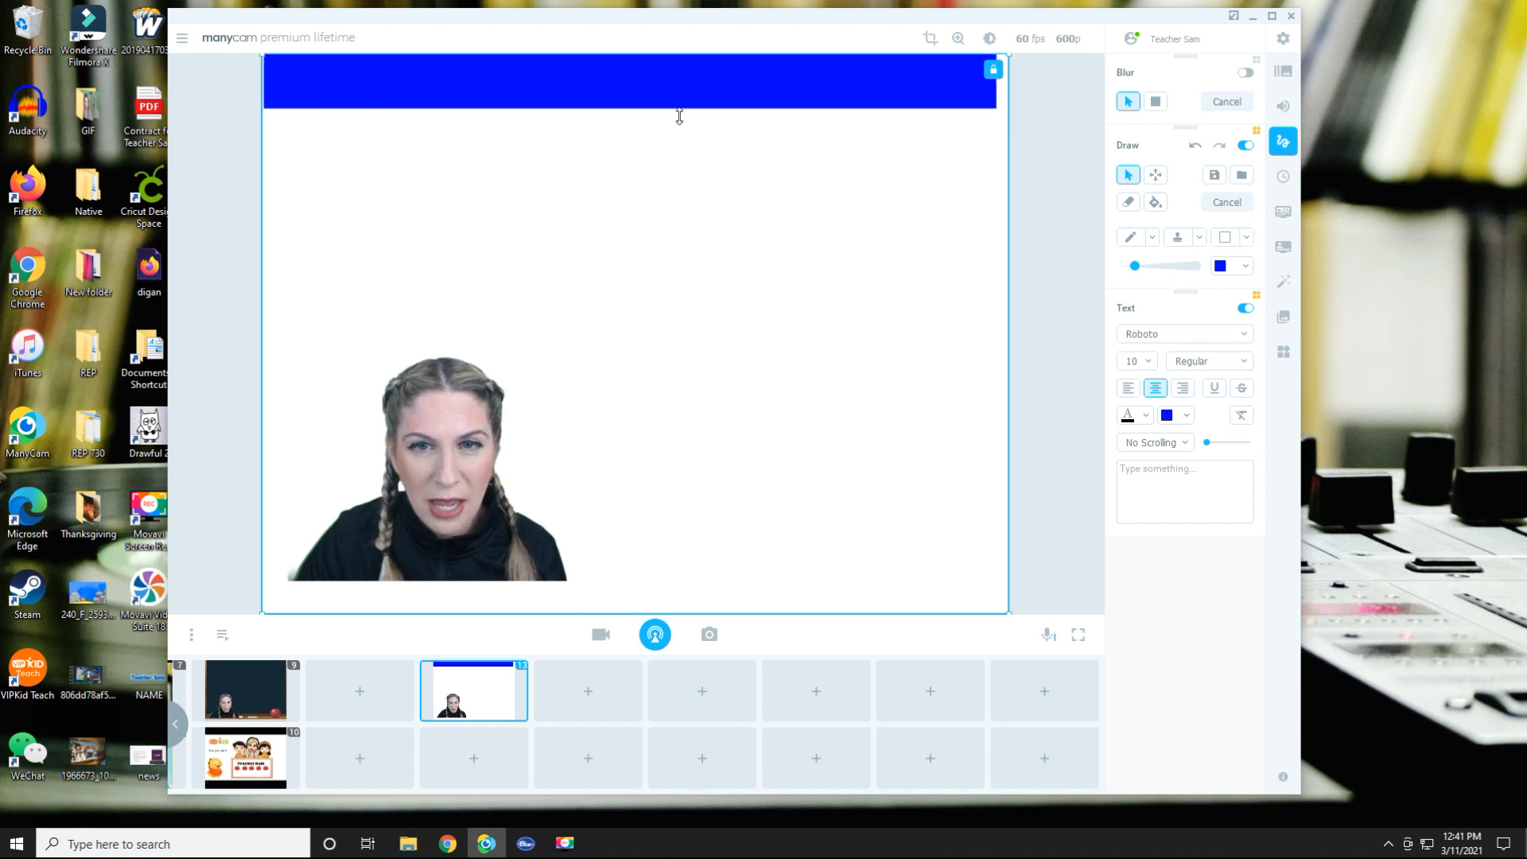
drag(679, 115, 684, 349)
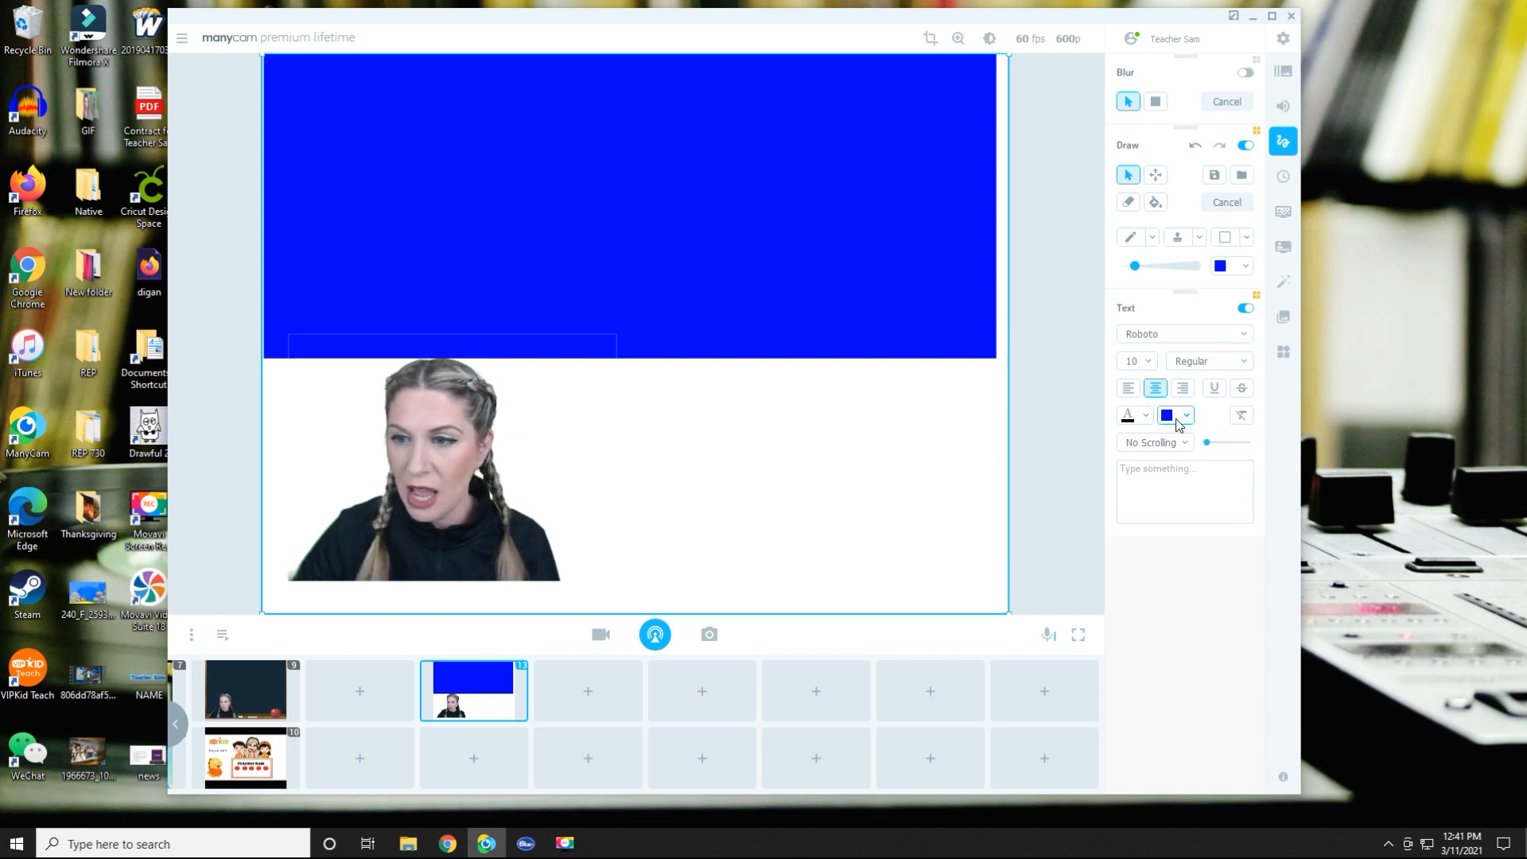
click(1187, 415)
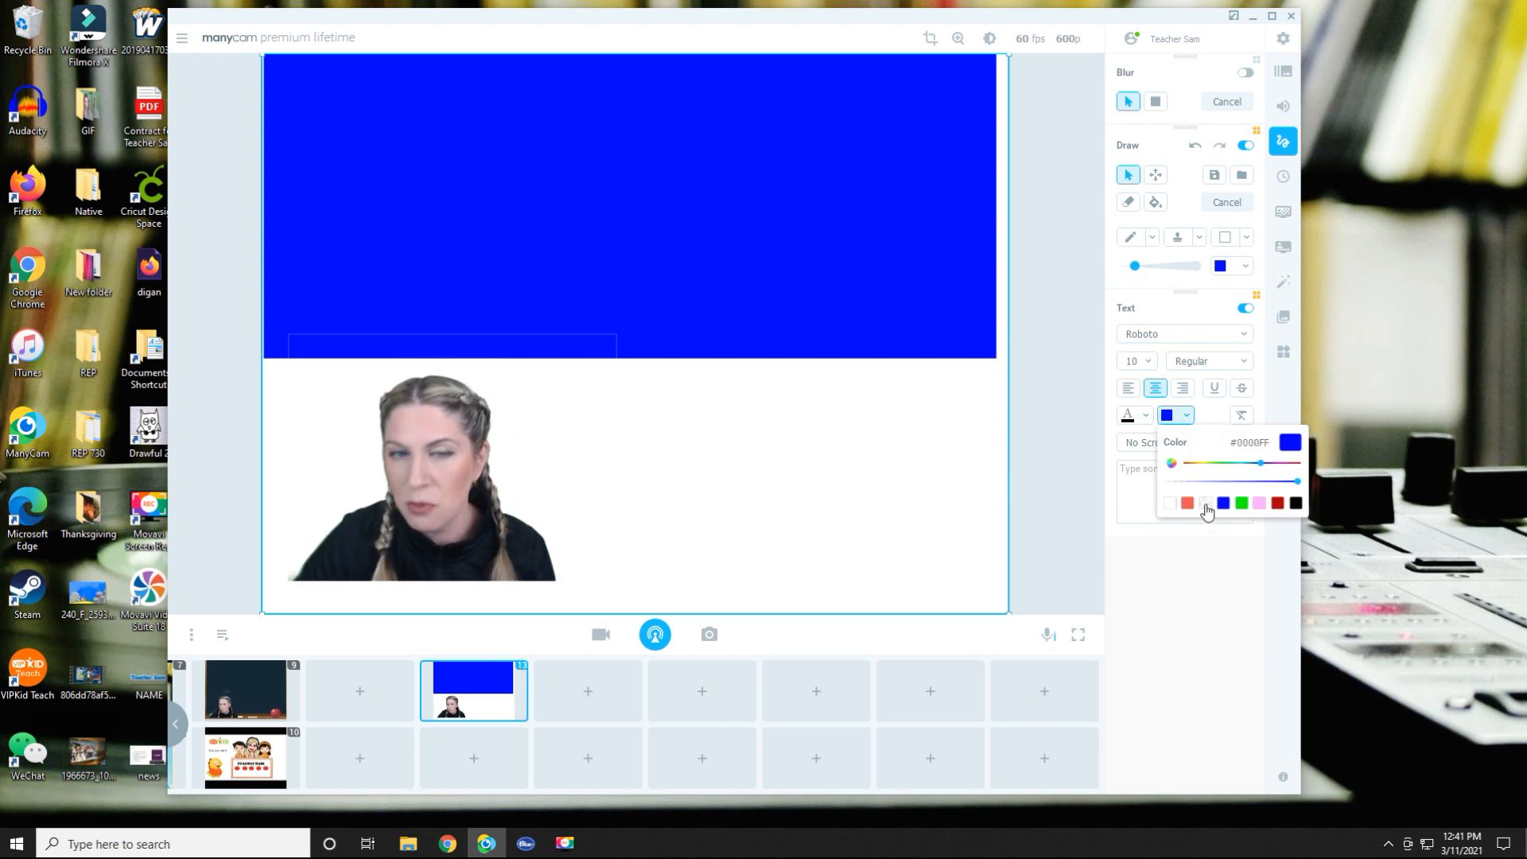
click(1169, 504)
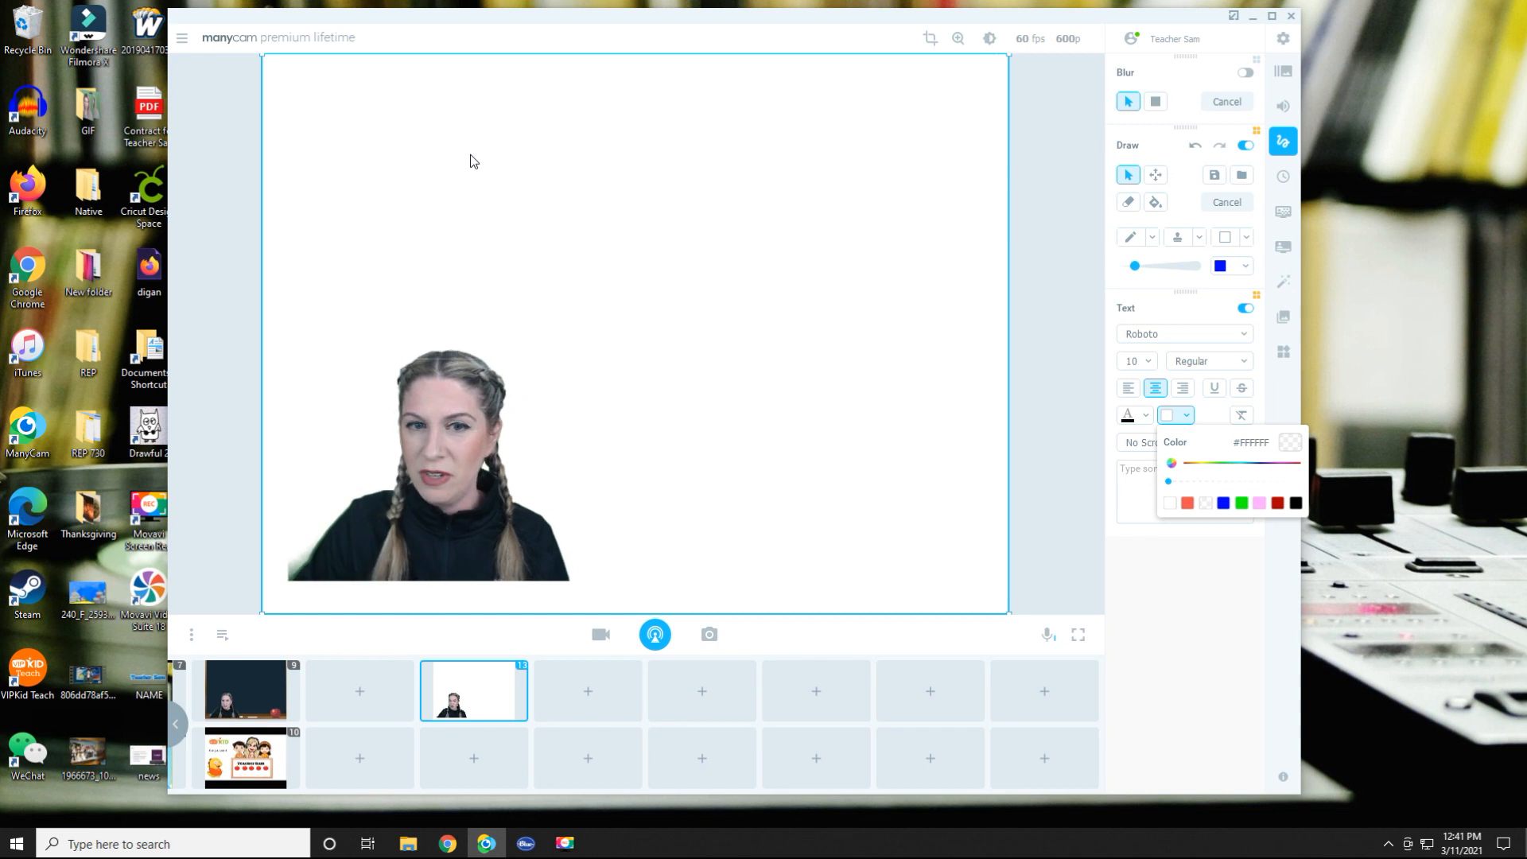
mouse_move(1222, 418)
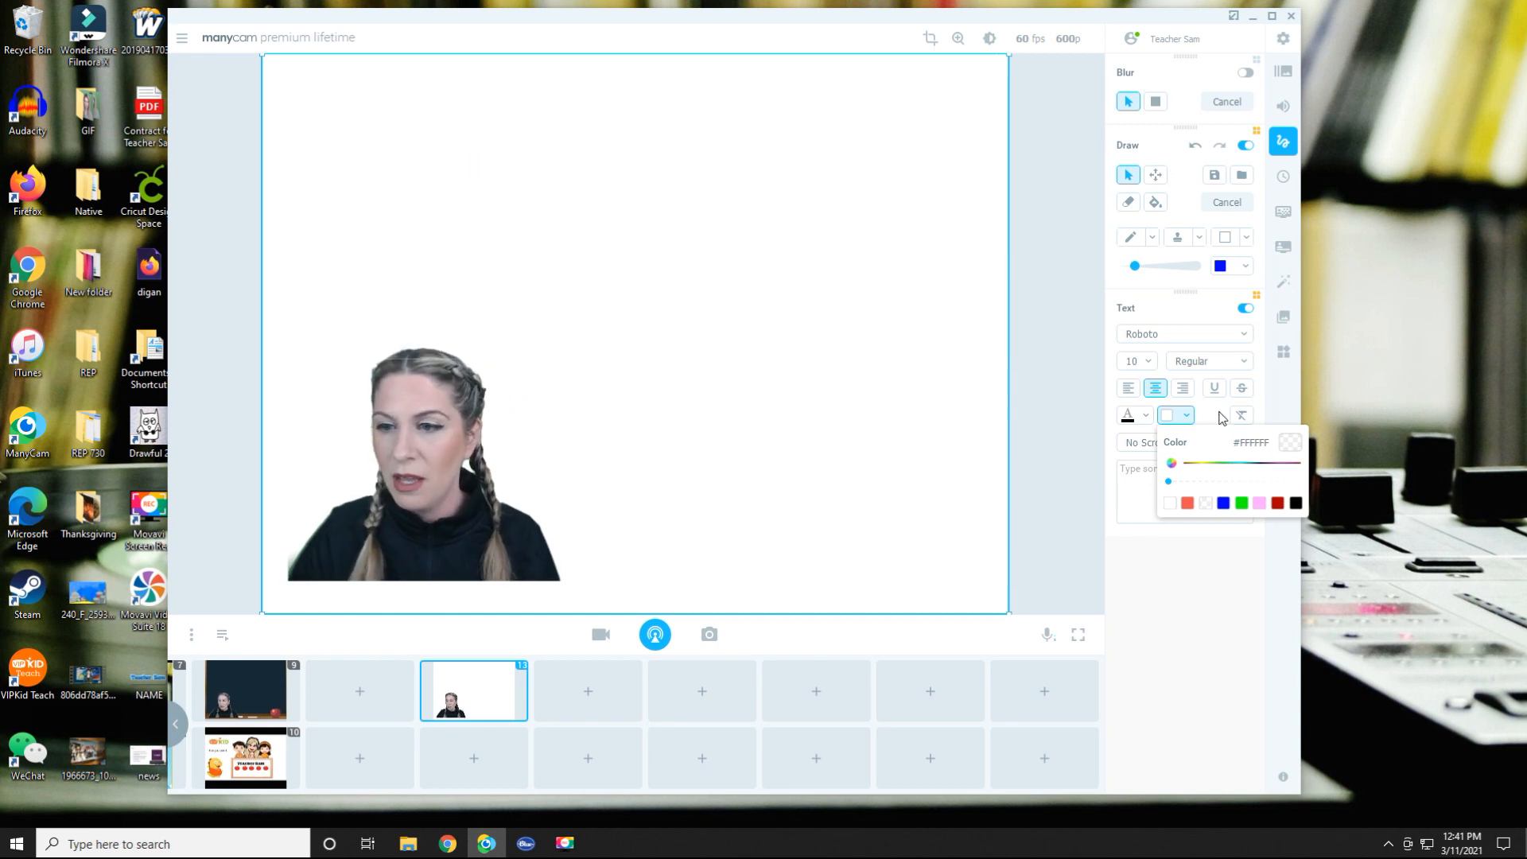
Step: Enter the black caption 'My name is Teacher Sam.' in the text box
click(1133, 361)
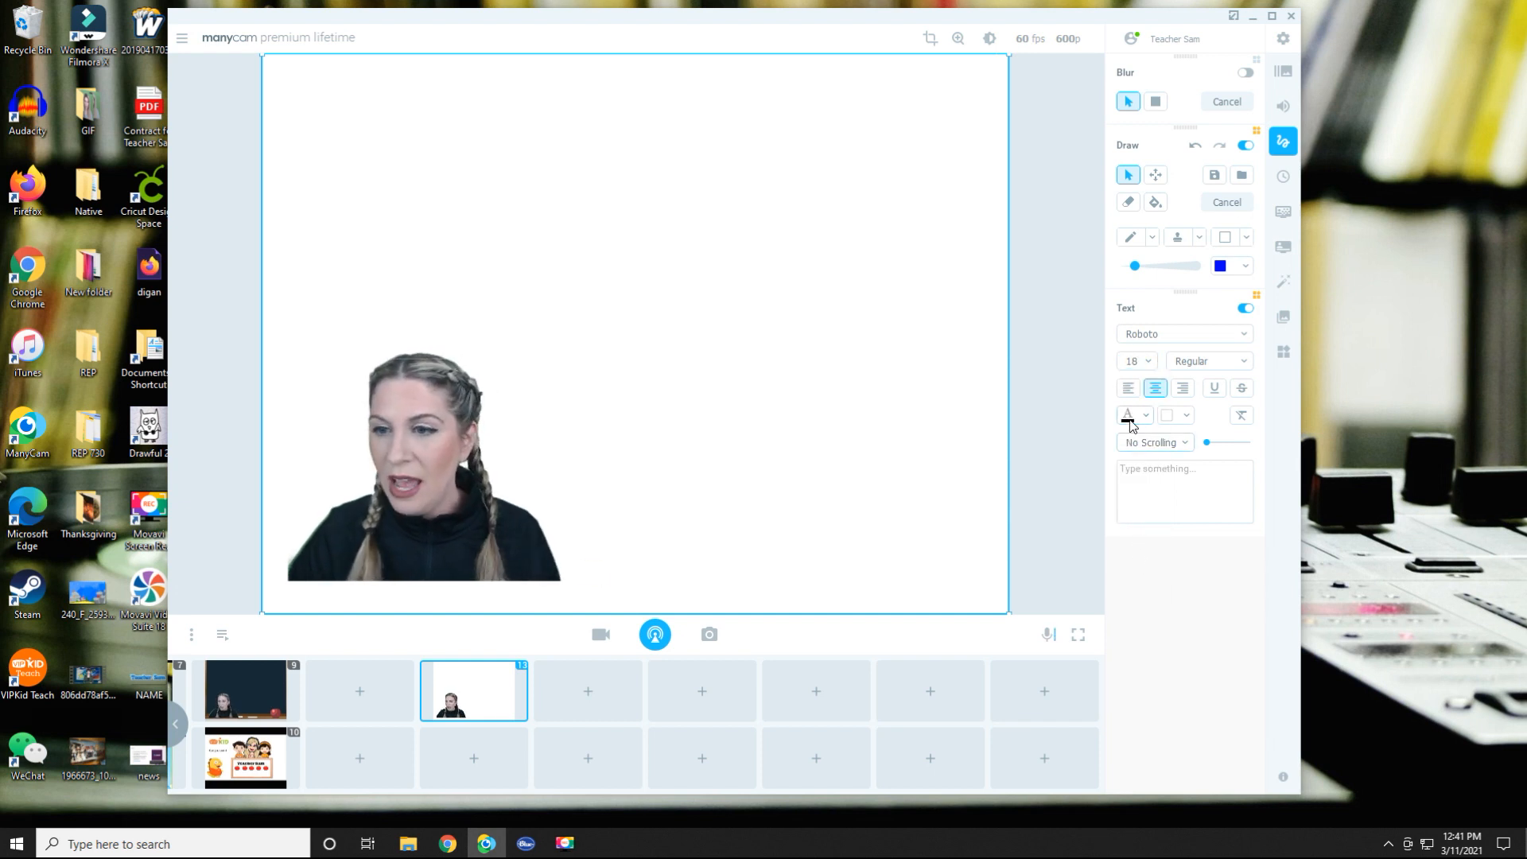
click(1127, 415)
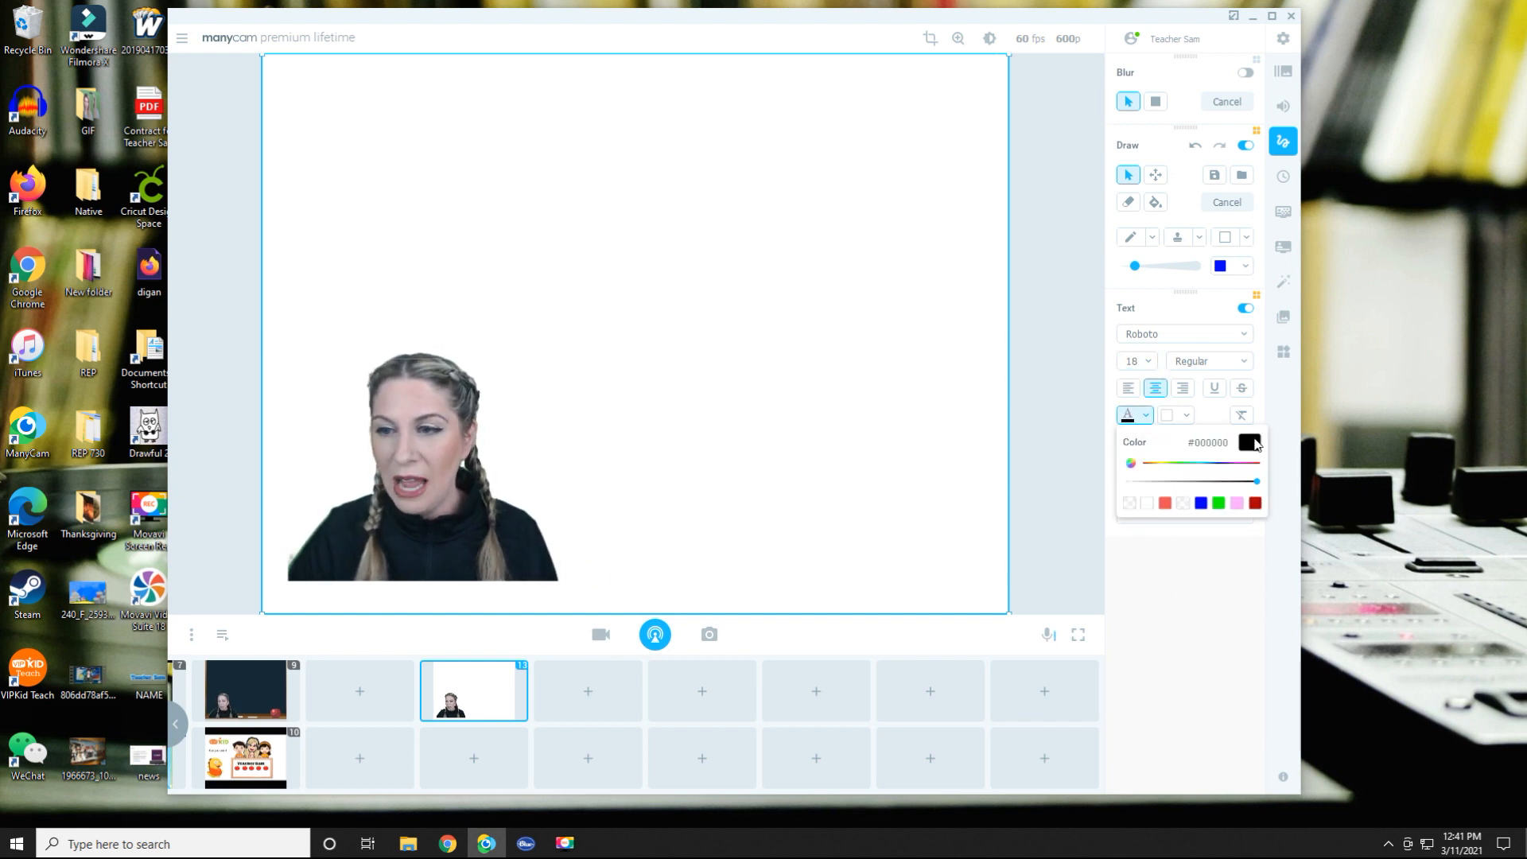
click(1132, 415)
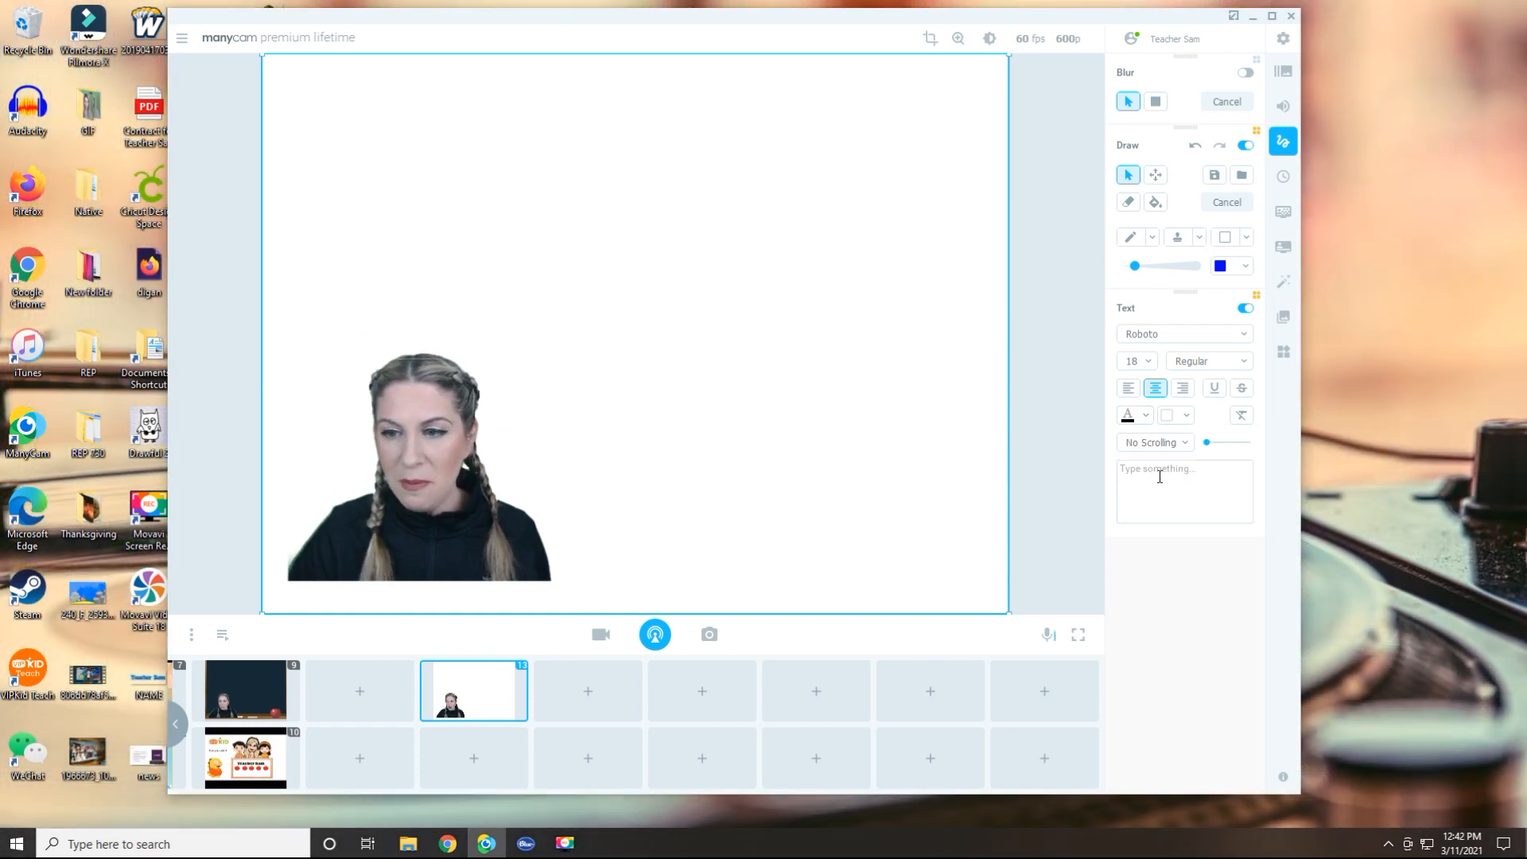
text(My name is T)
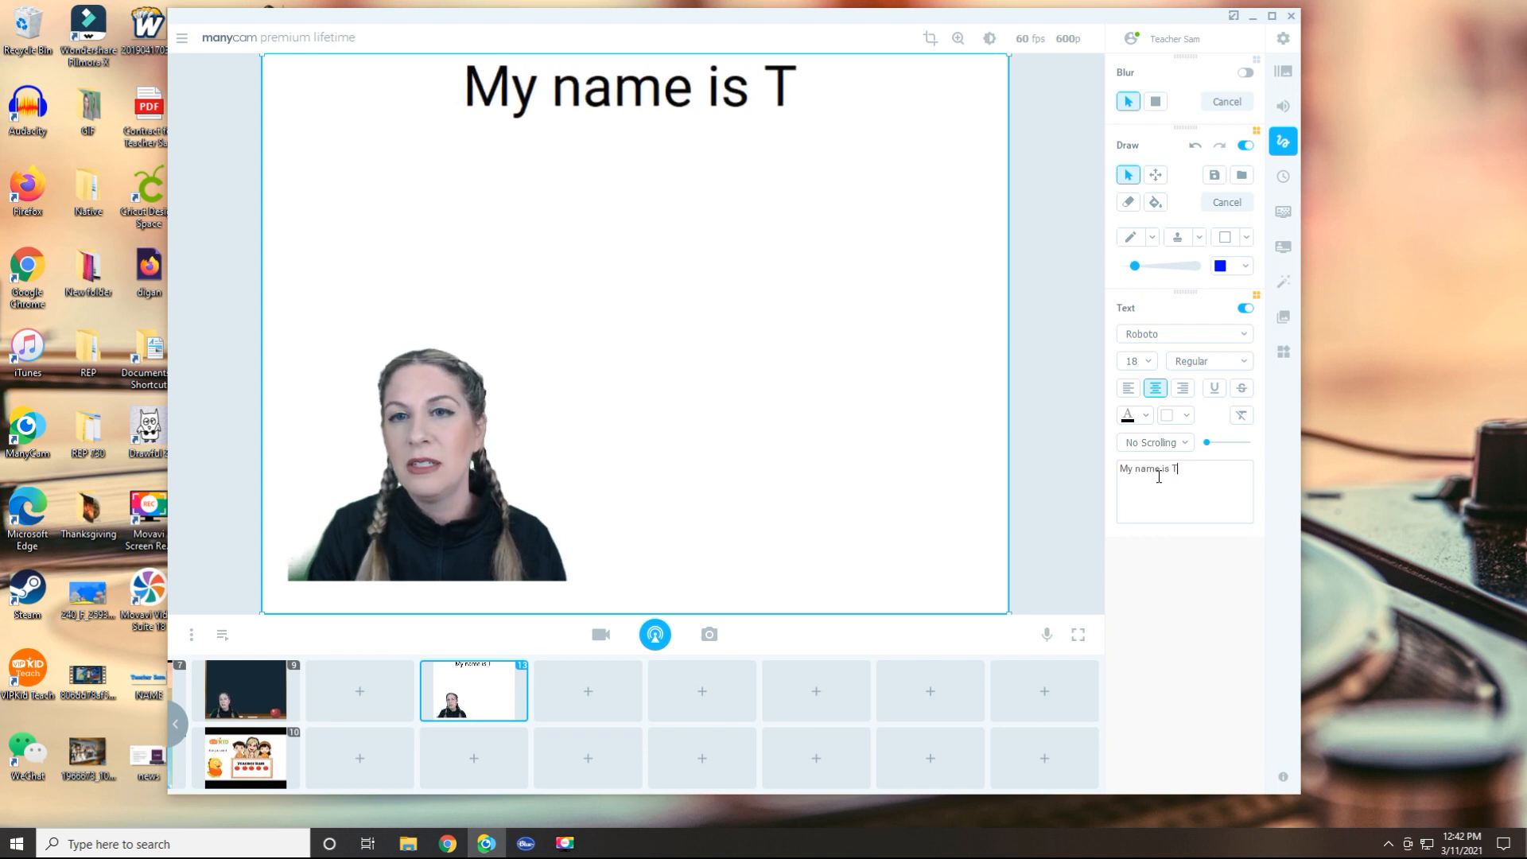
text(eacher Sam)
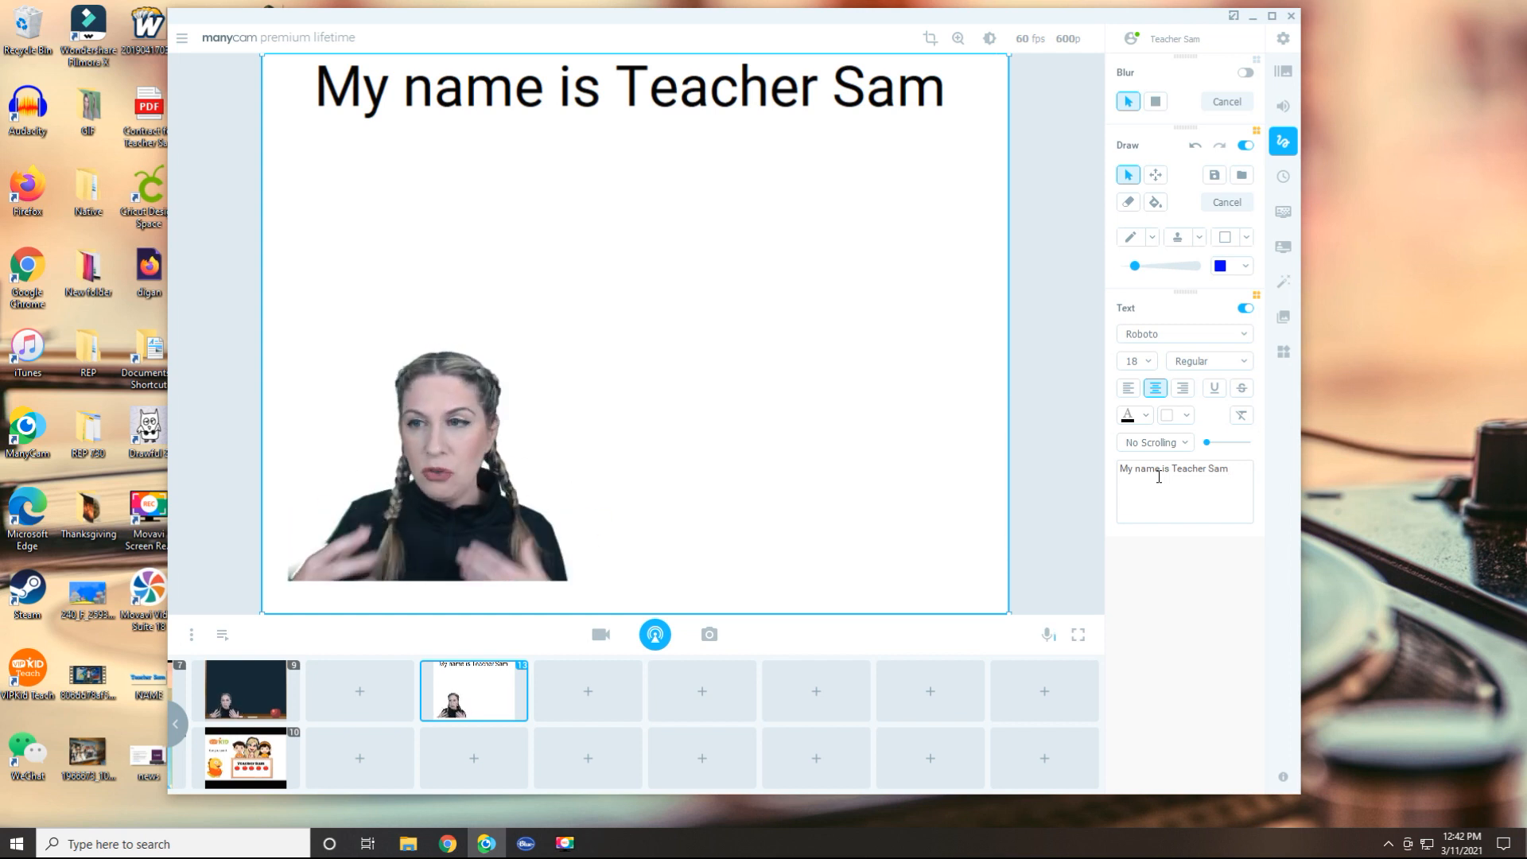
text(.)
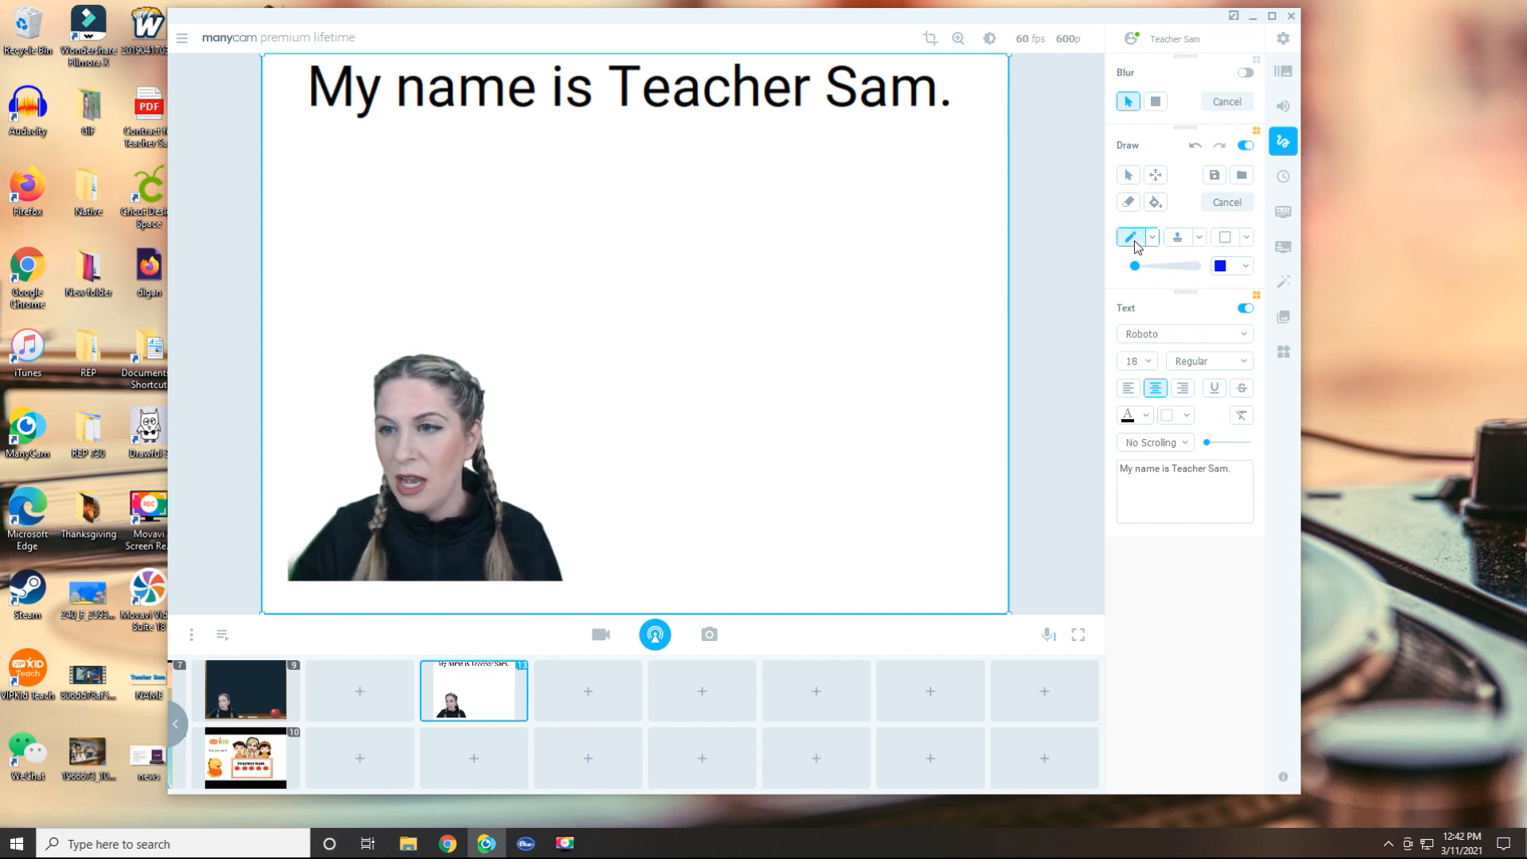
click(1244, 266)
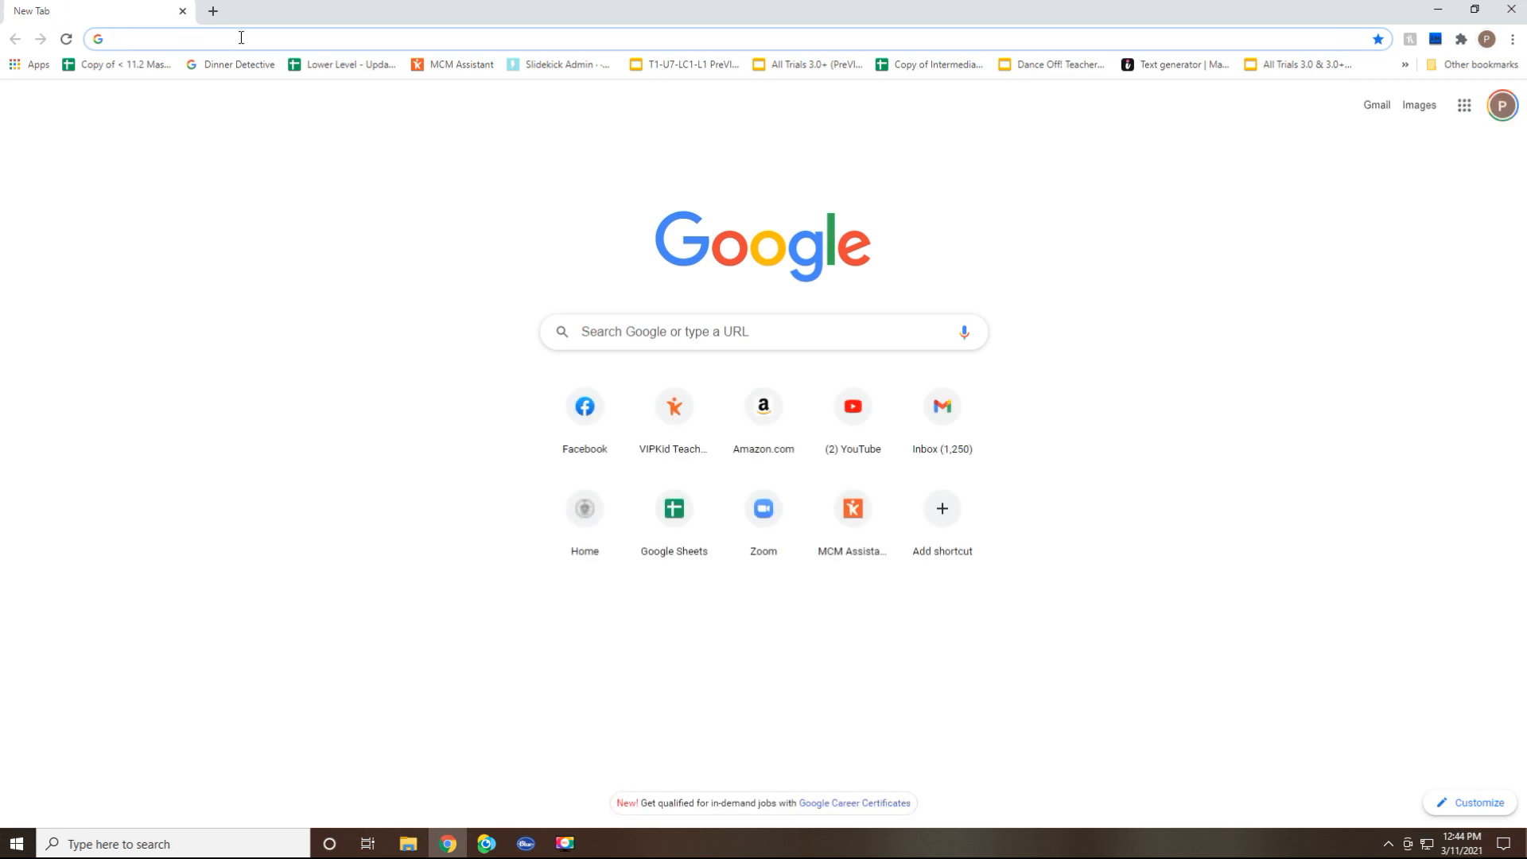
Step: Search Google Images for 'blackboard background' and enlarge the green chalkboard with books result
text(black board back)
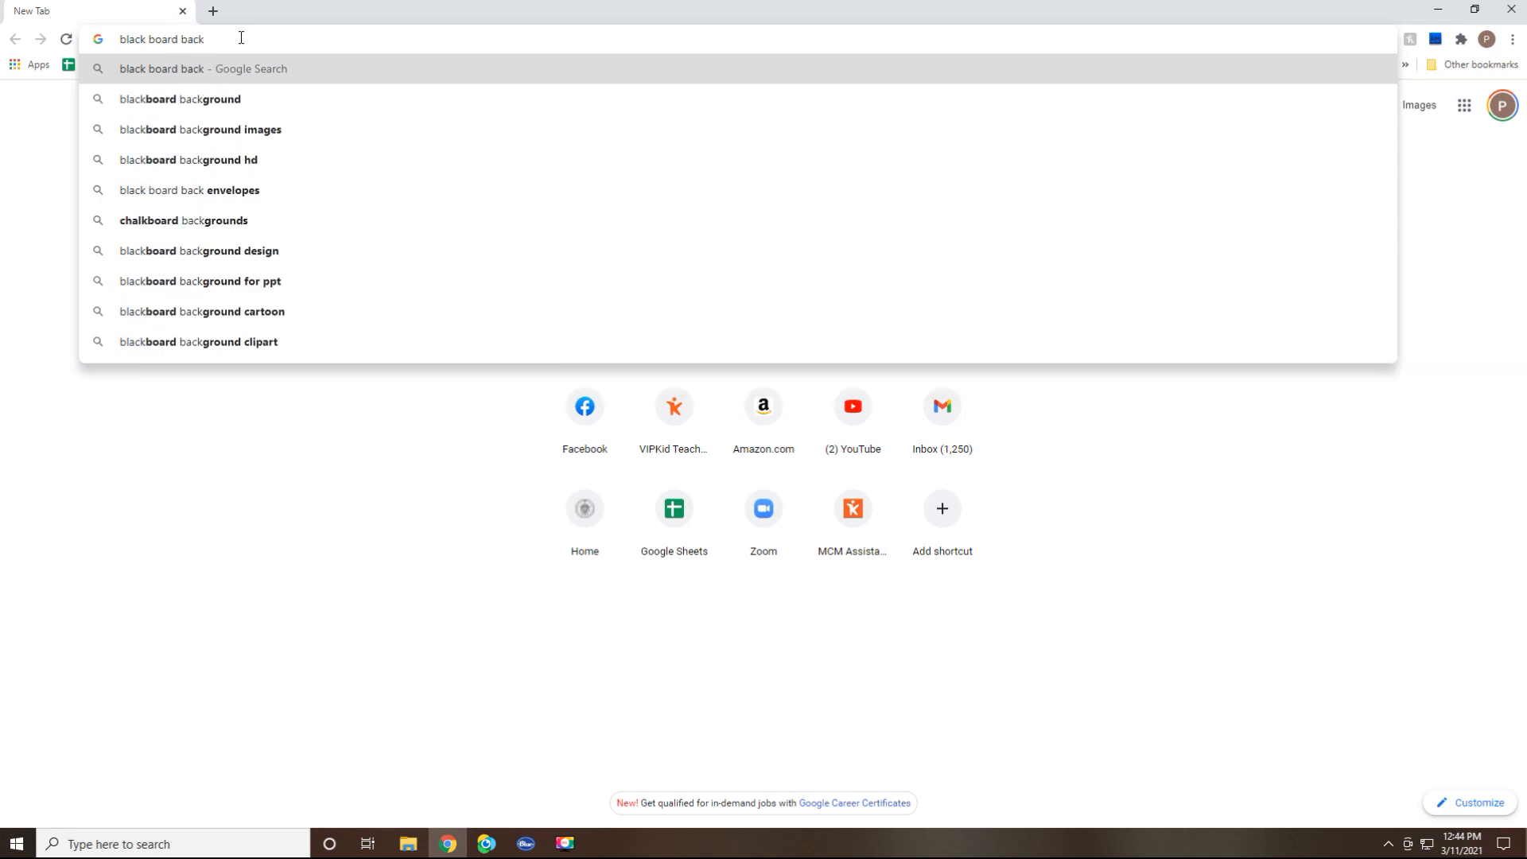
click(180, 99)
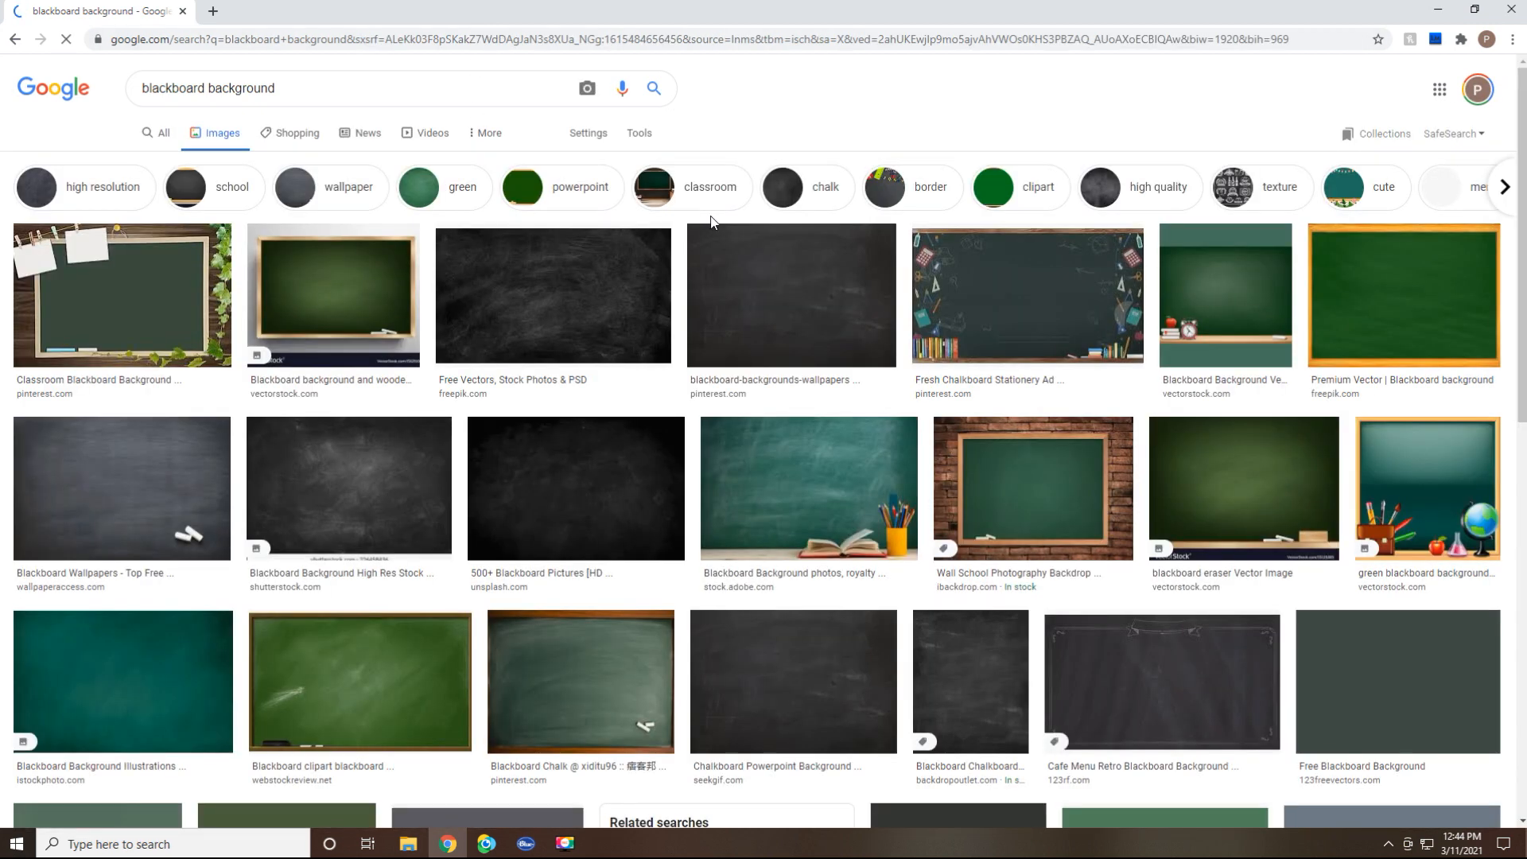
scroll(down, 3)
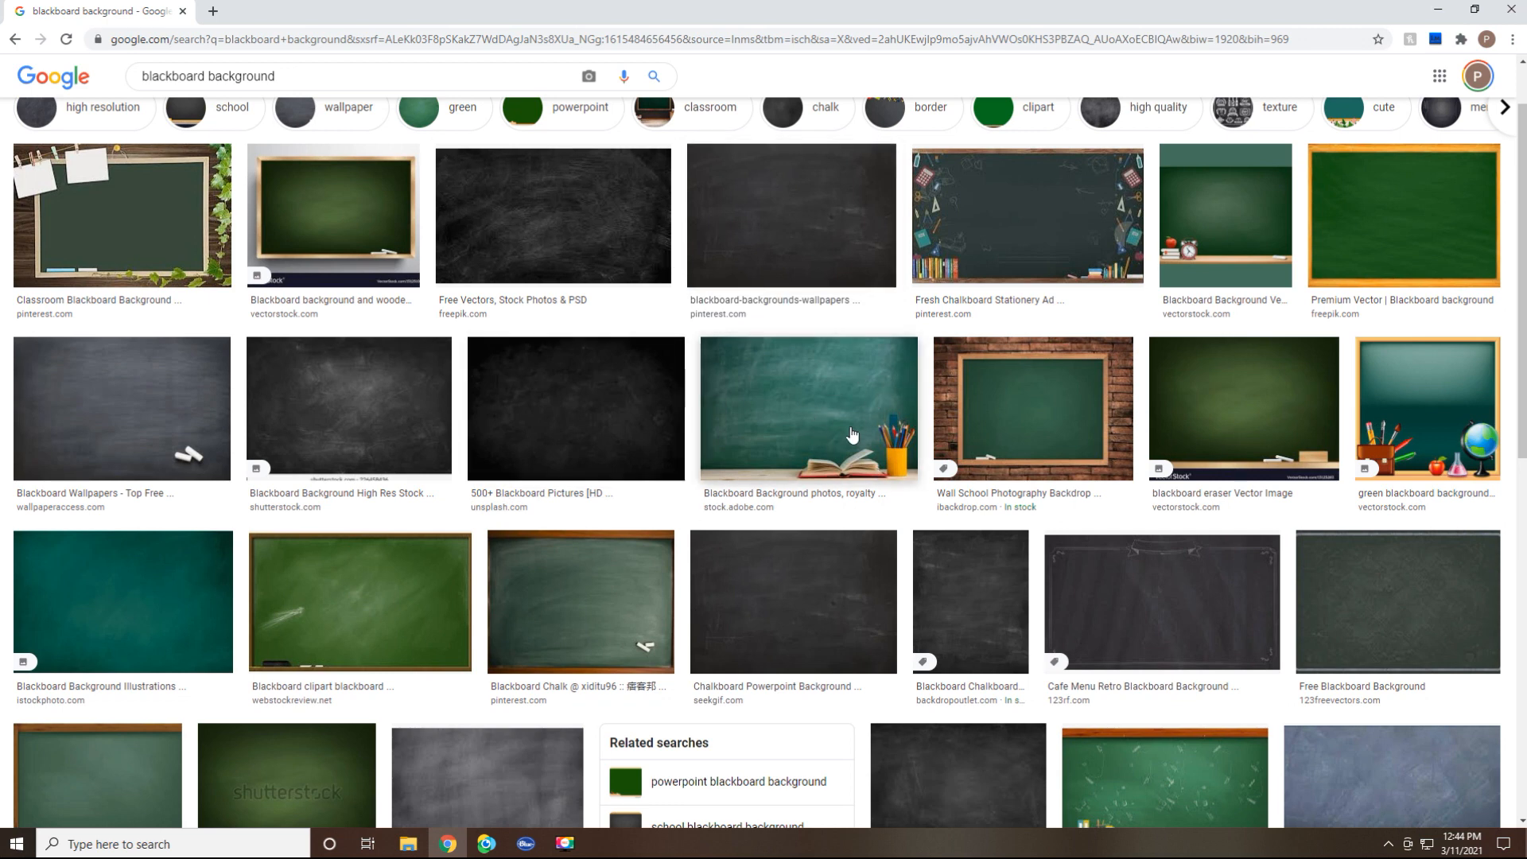
mouse_move(865, 432)
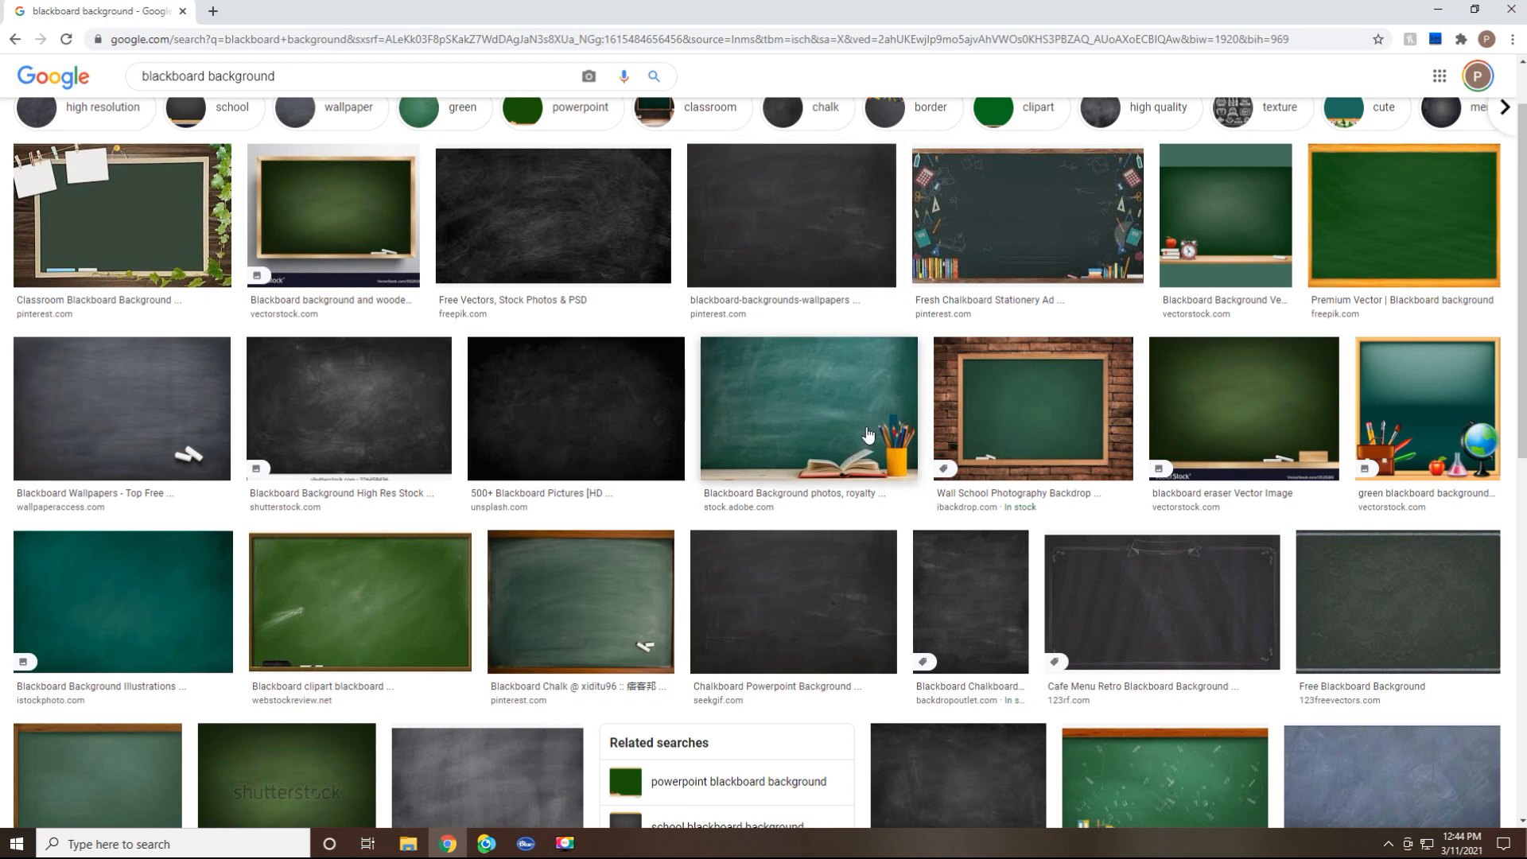
mouse_move(818, 404)
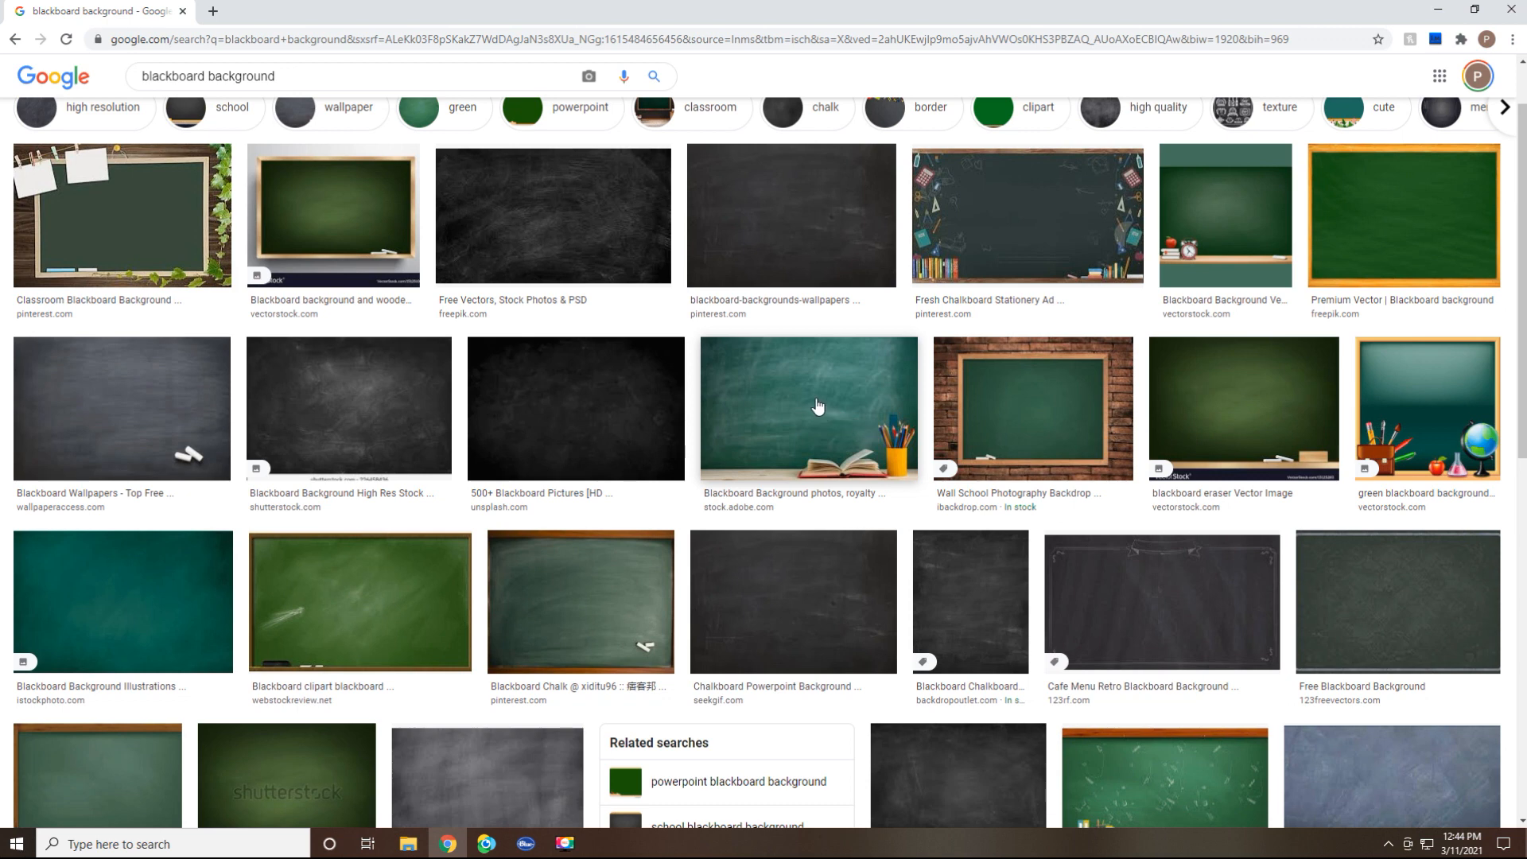
click(808, 408)
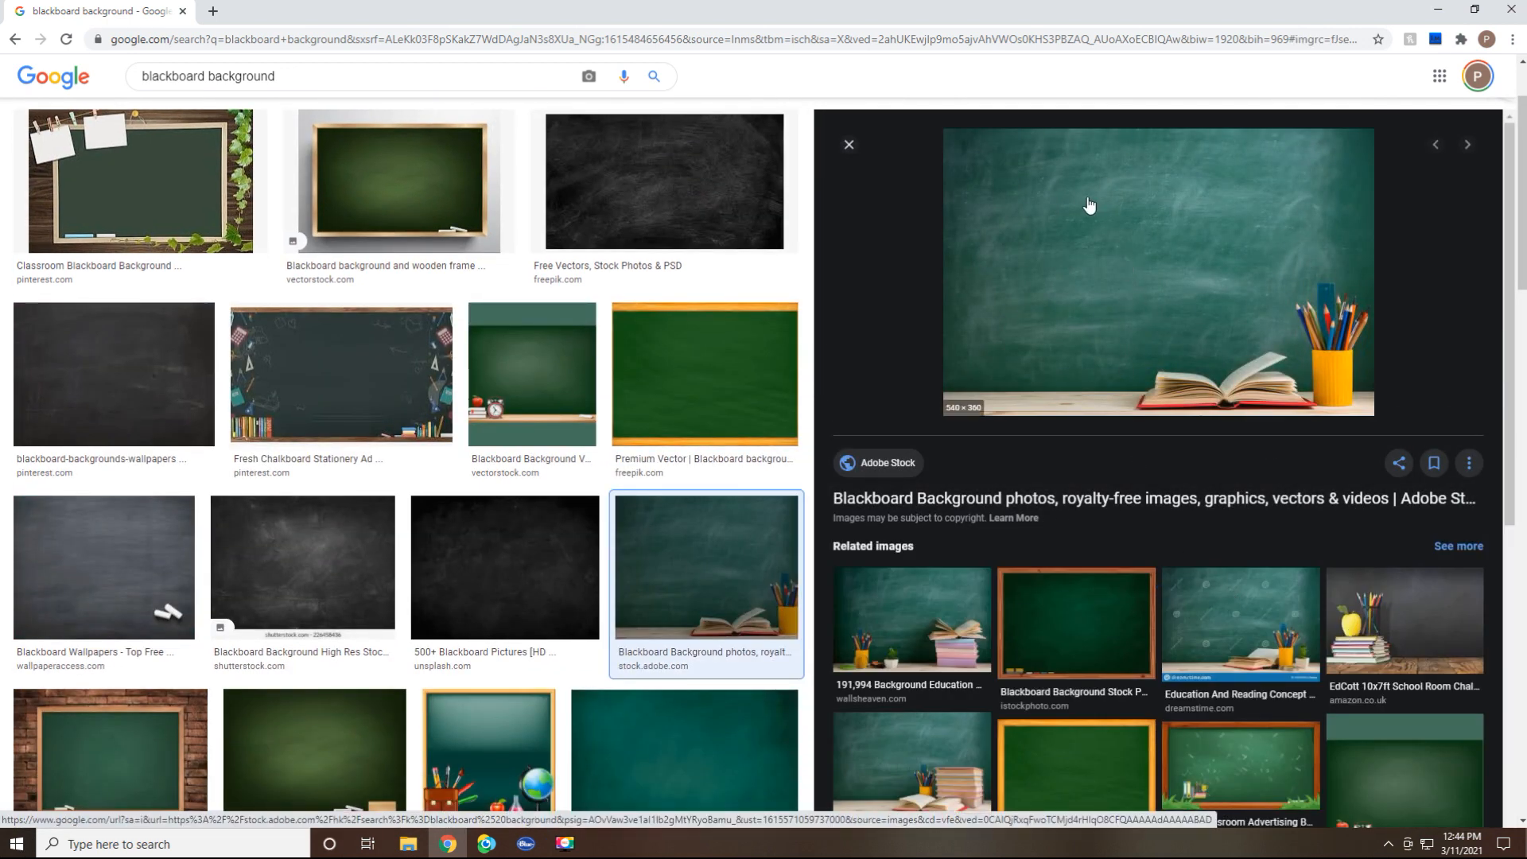
right_click(1088, 205)
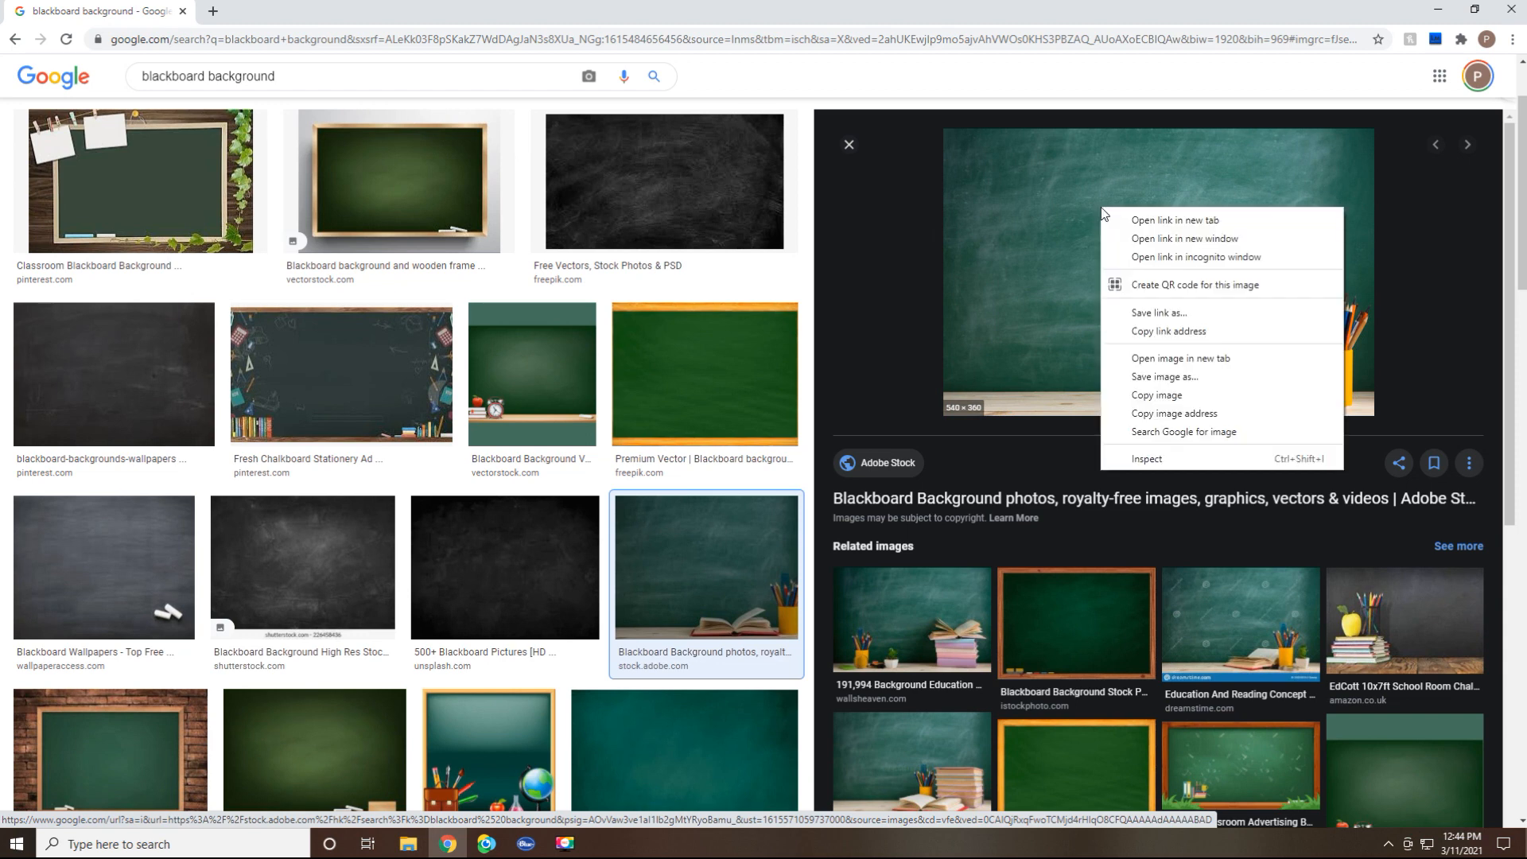
mouse_move(1165, 377)
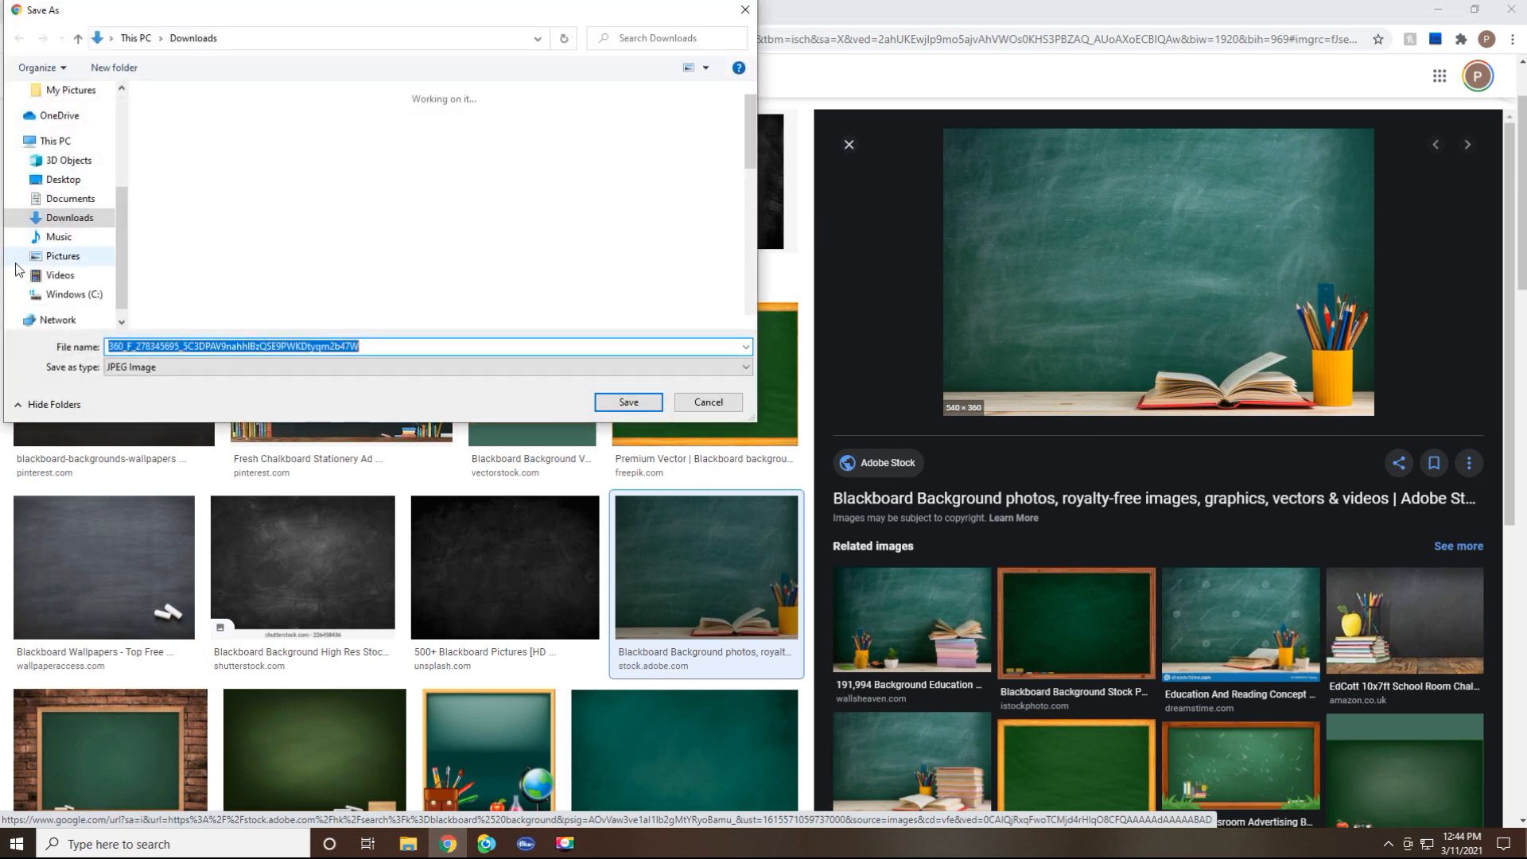
Step: Save the chalkboard image to the Desktop as 'chalkboard'
click(54, 140)
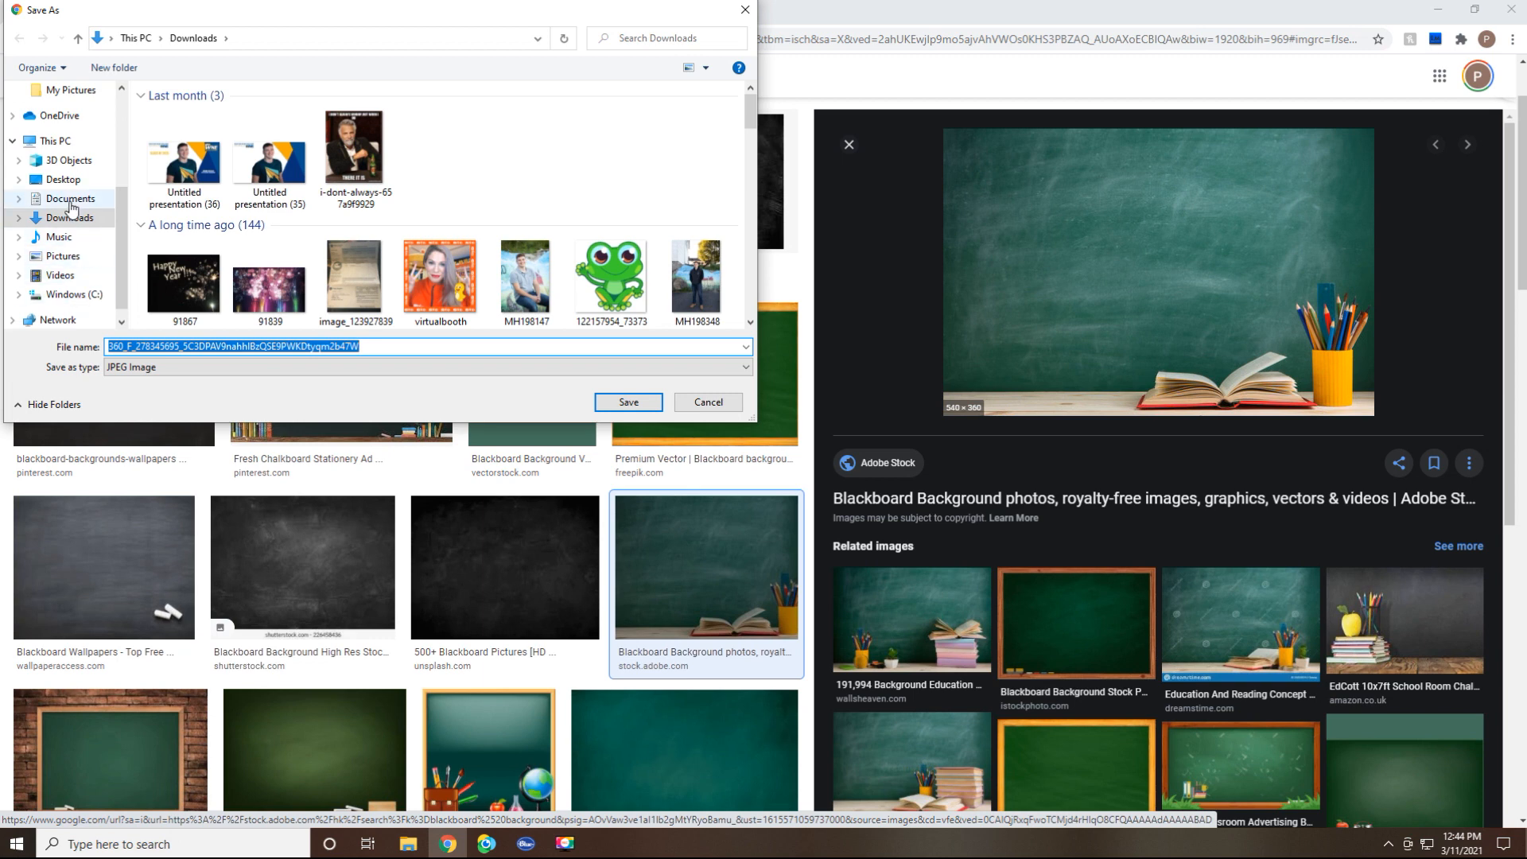
click(62, 180)
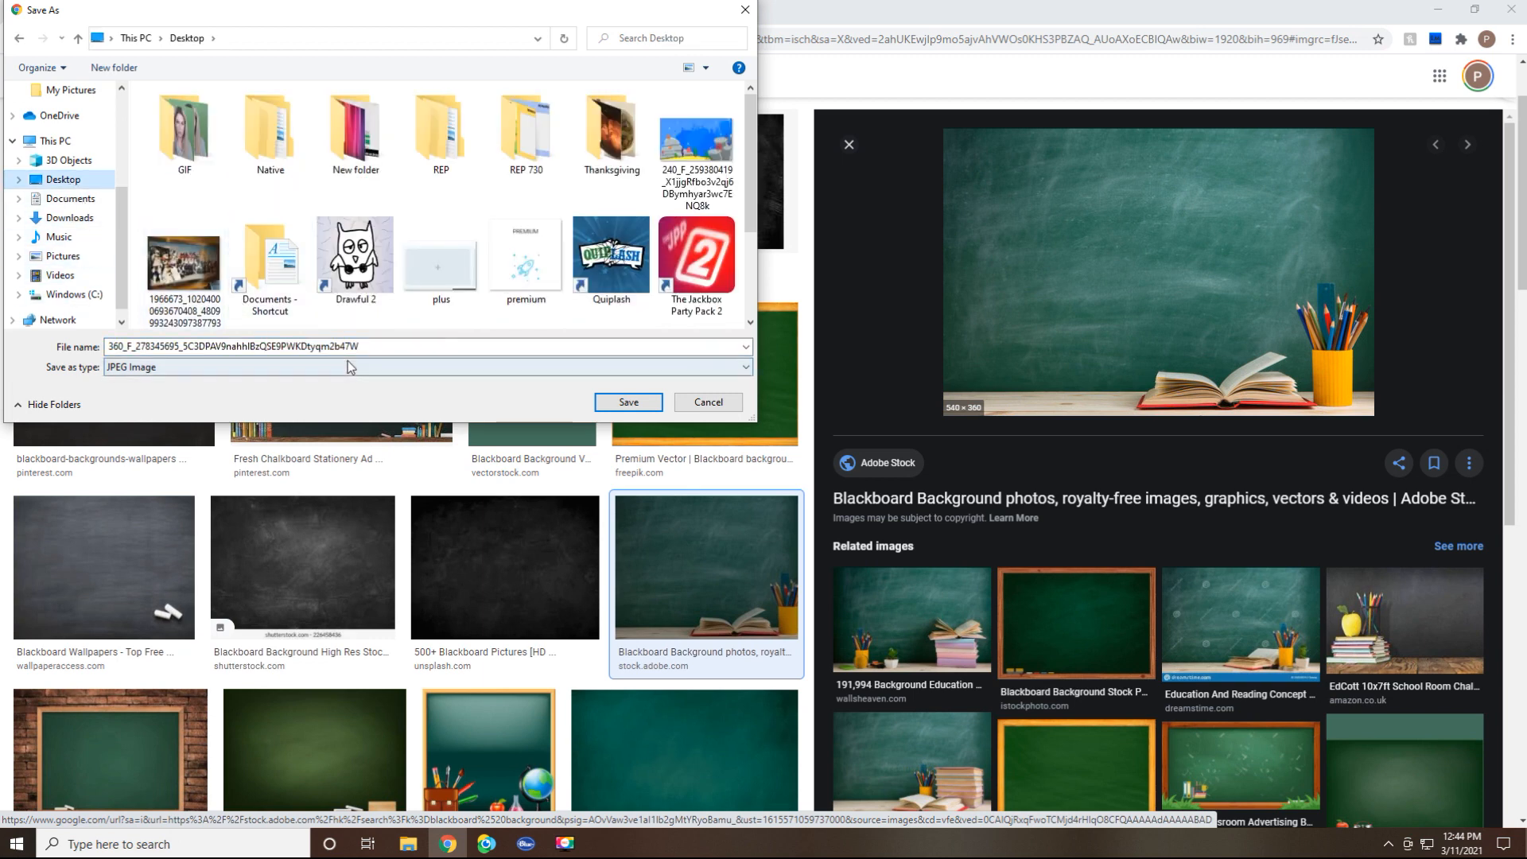
text(c)
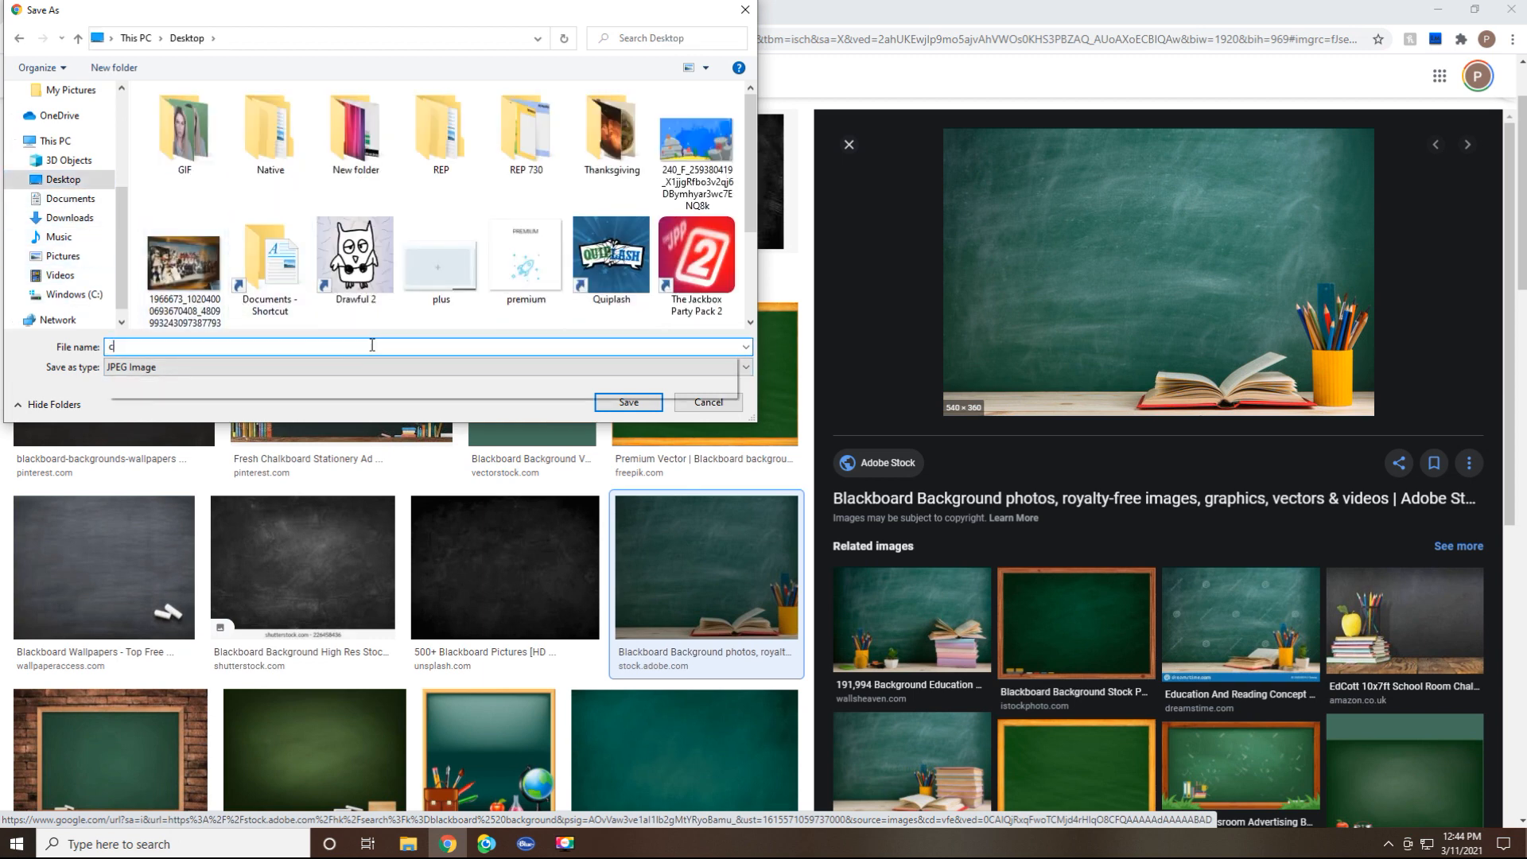
text(halkboard)
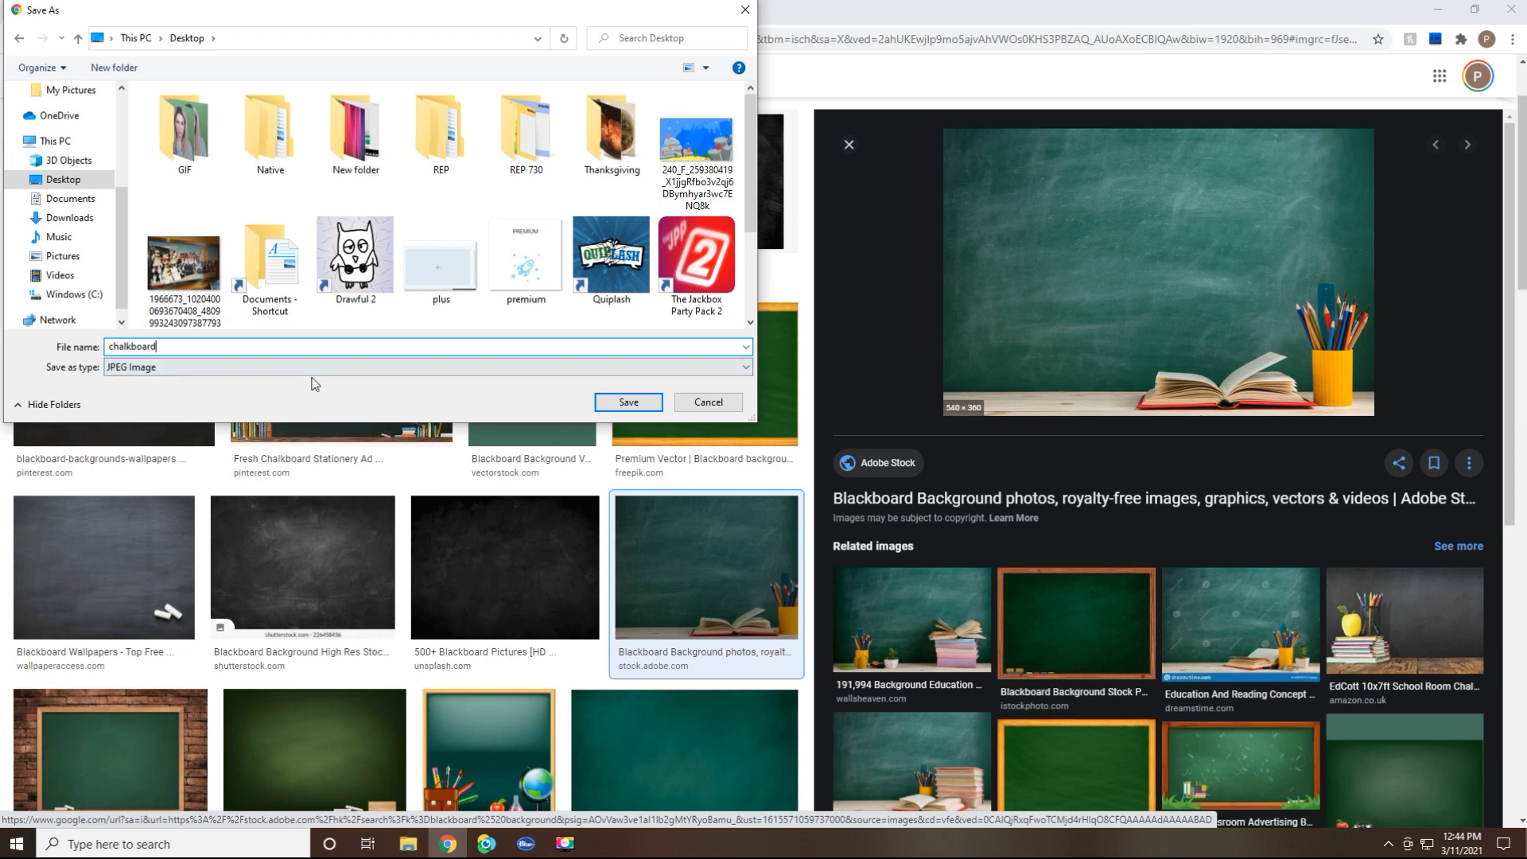
click(627, 402)
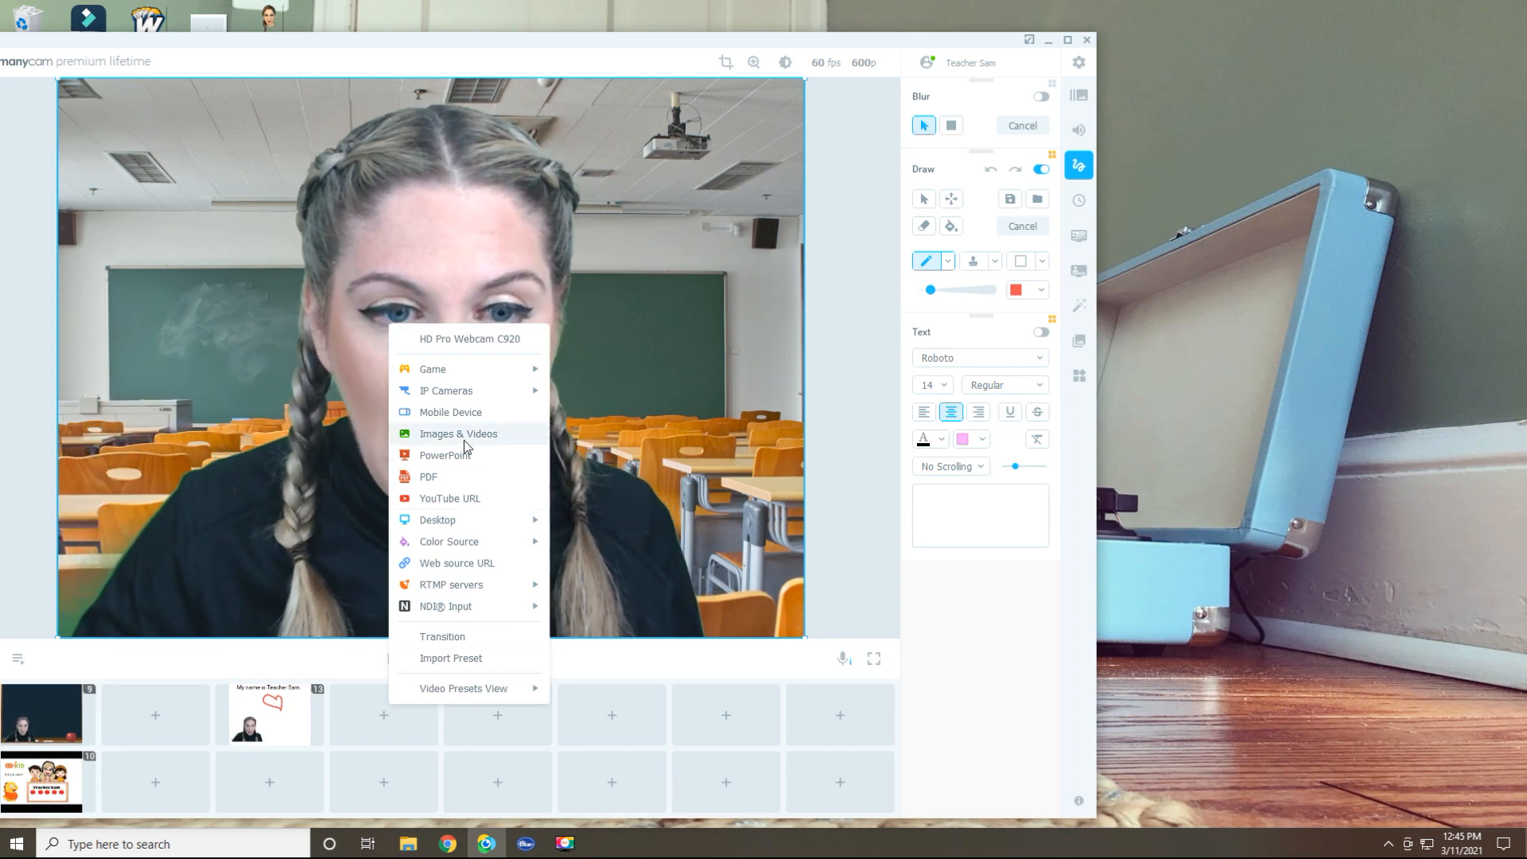
Step: Add the Desktop chalkboard image as a new picture preset (preset 15)
click(458, 433)
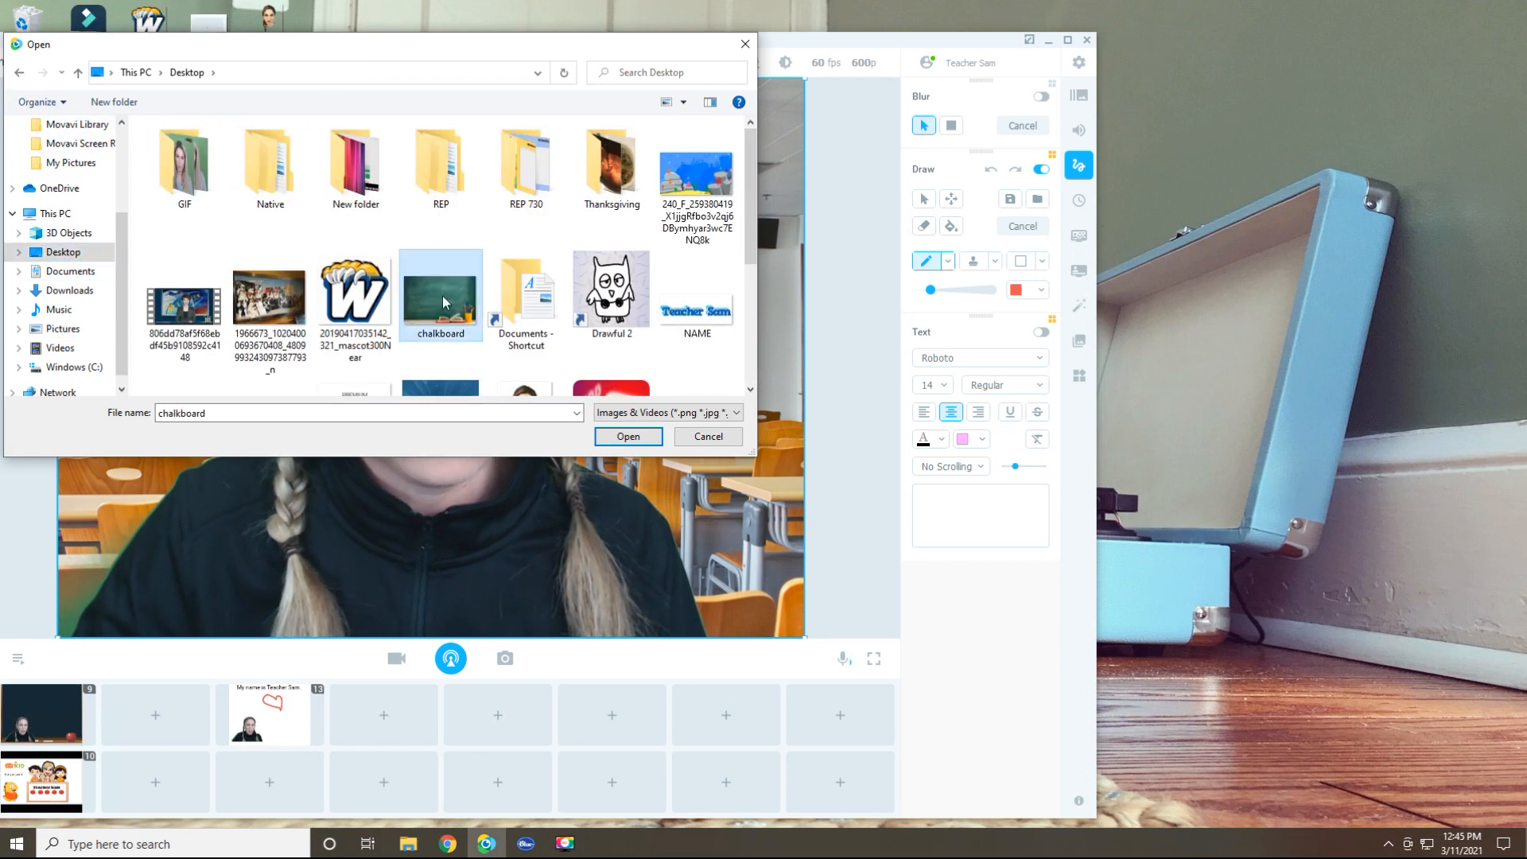
click(626, 436)
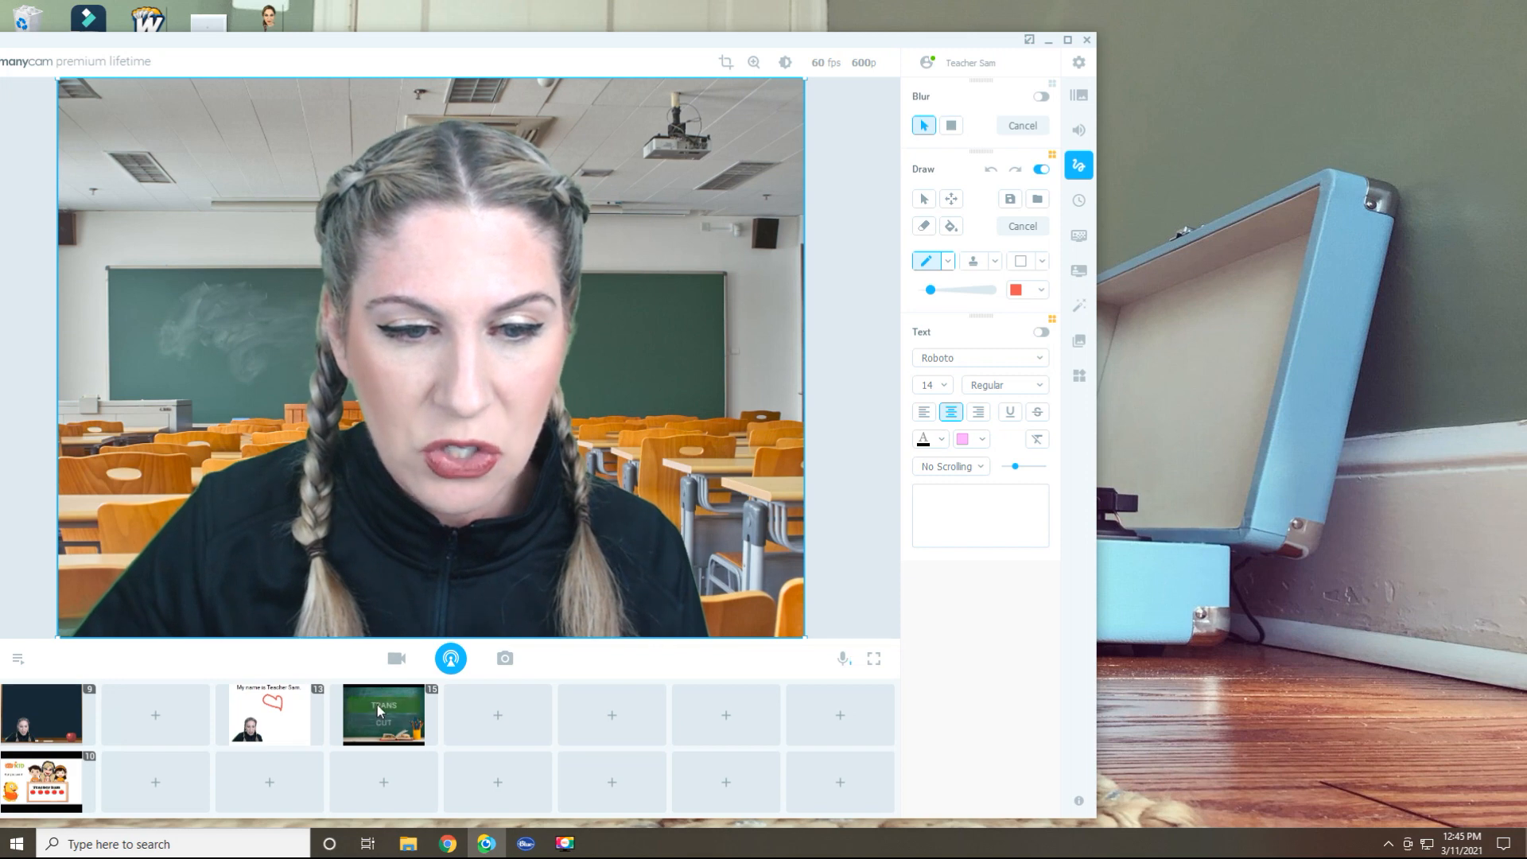
Step: Make the chalkboard preset live and zoom the image to fill the frame
click(384, 715)
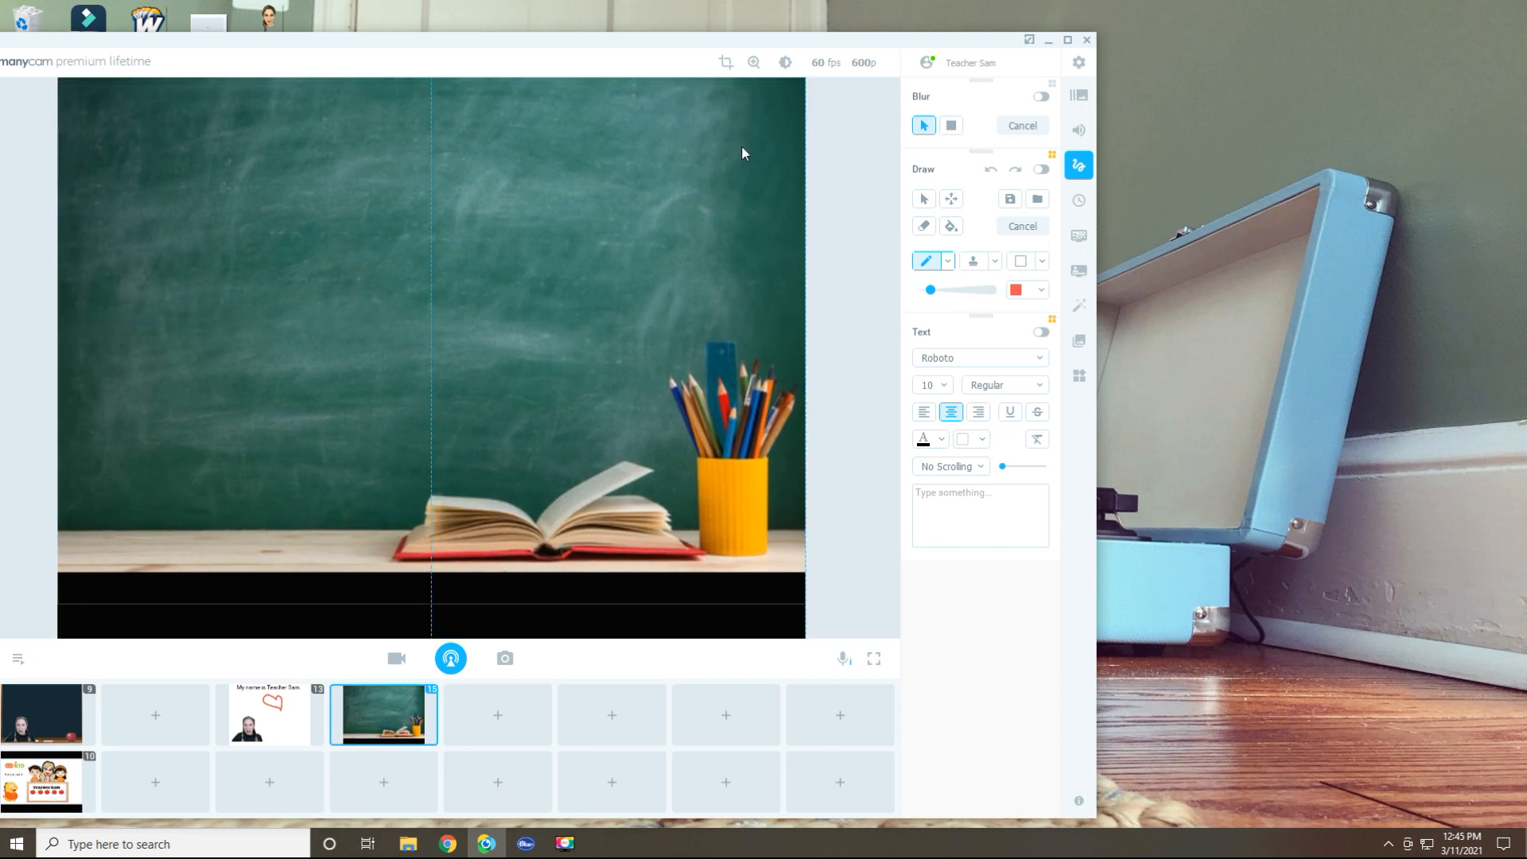
click(753, 62)
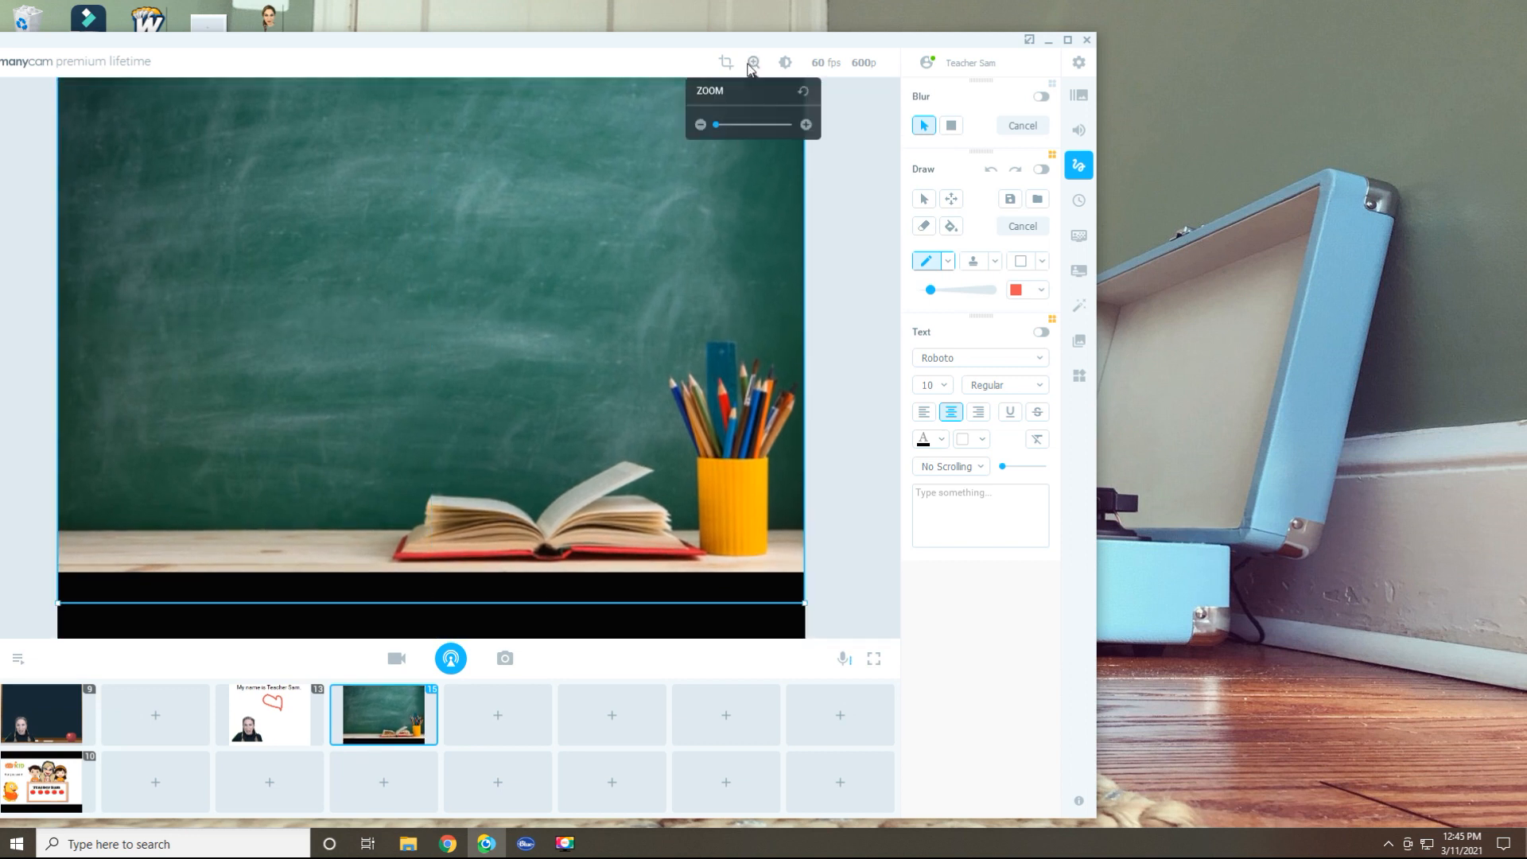
drag(714, 124, 719, 124)
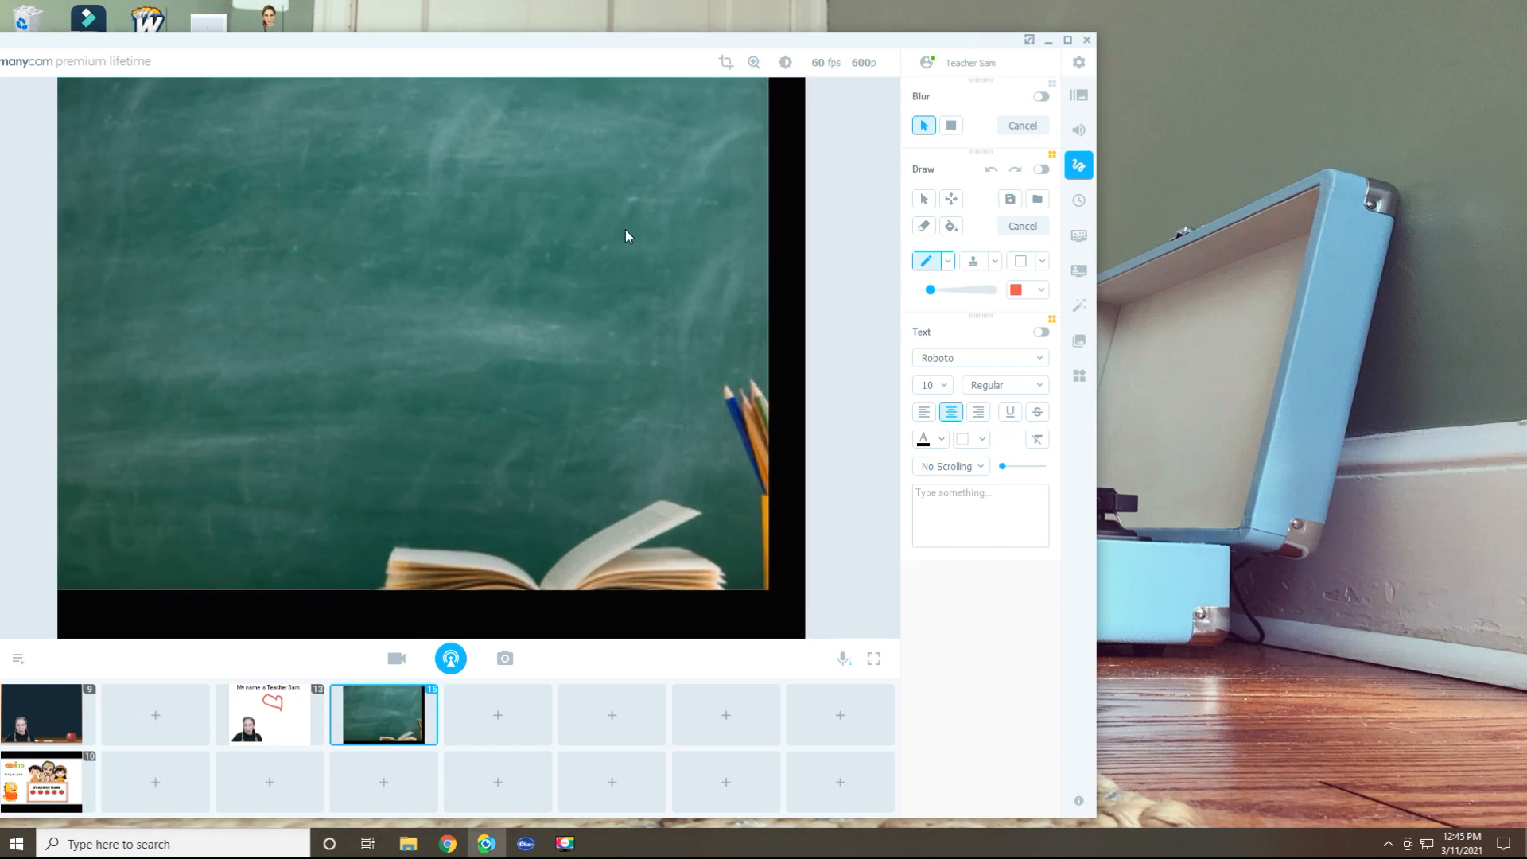
click(752, 62)
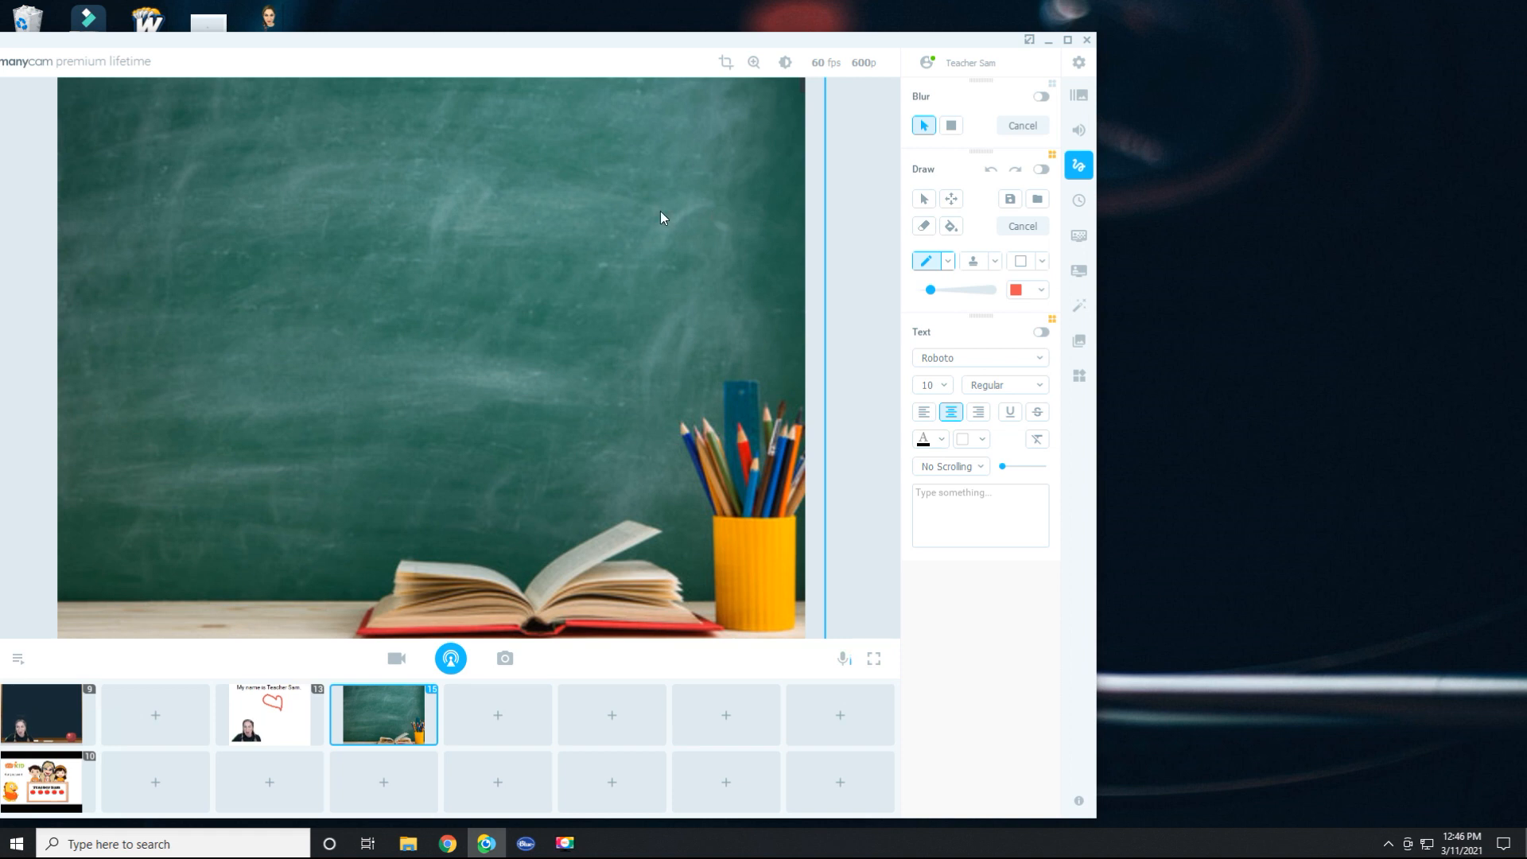
mouse_move(334, 239)
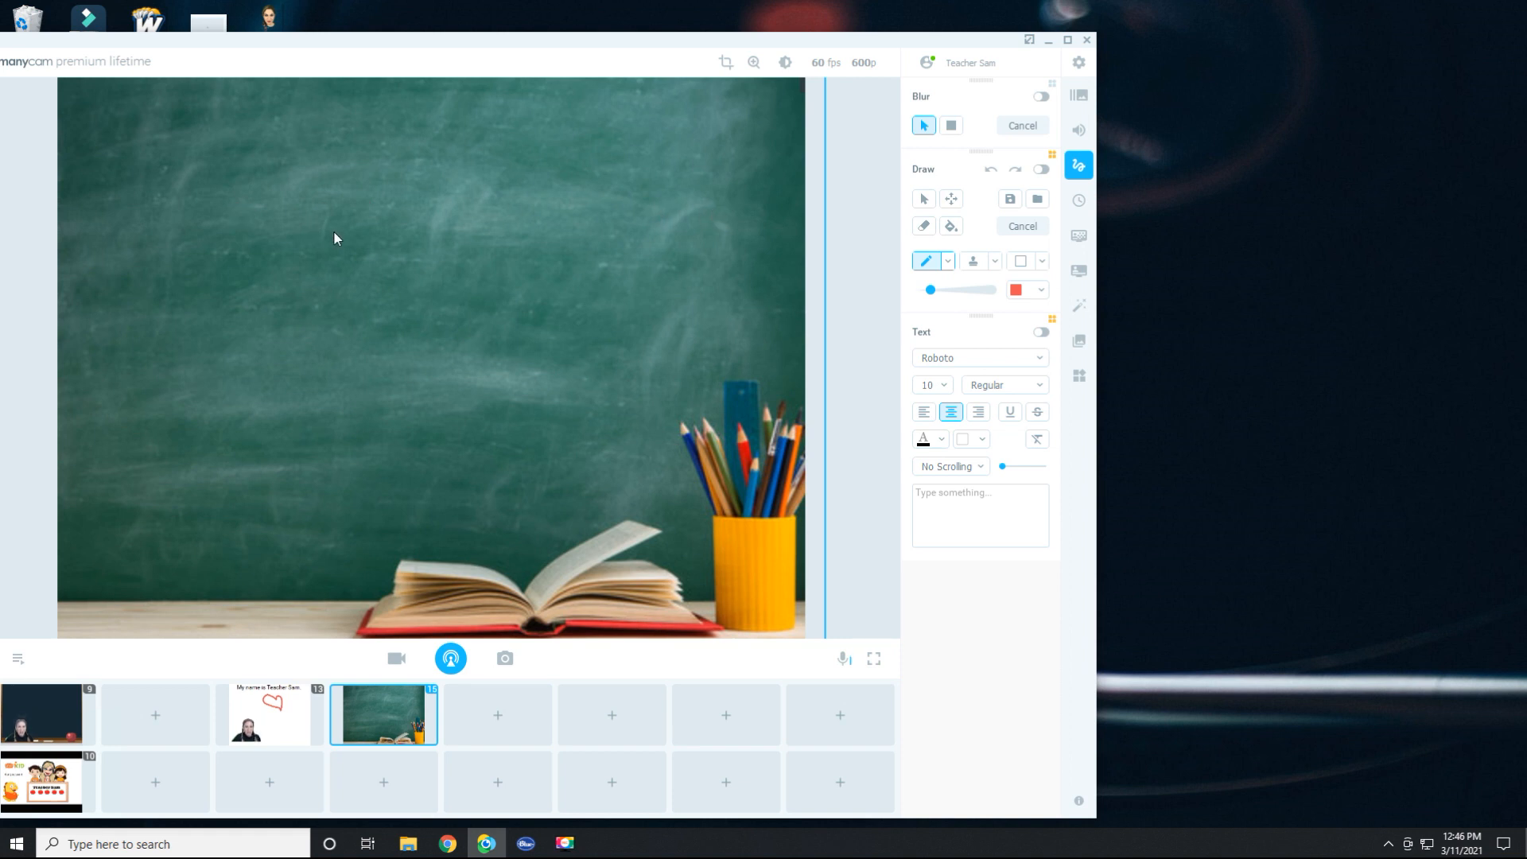
Step: Add a new scene layer sourced from the HD Pro Webcam C920 feed
right_click(350, 262)
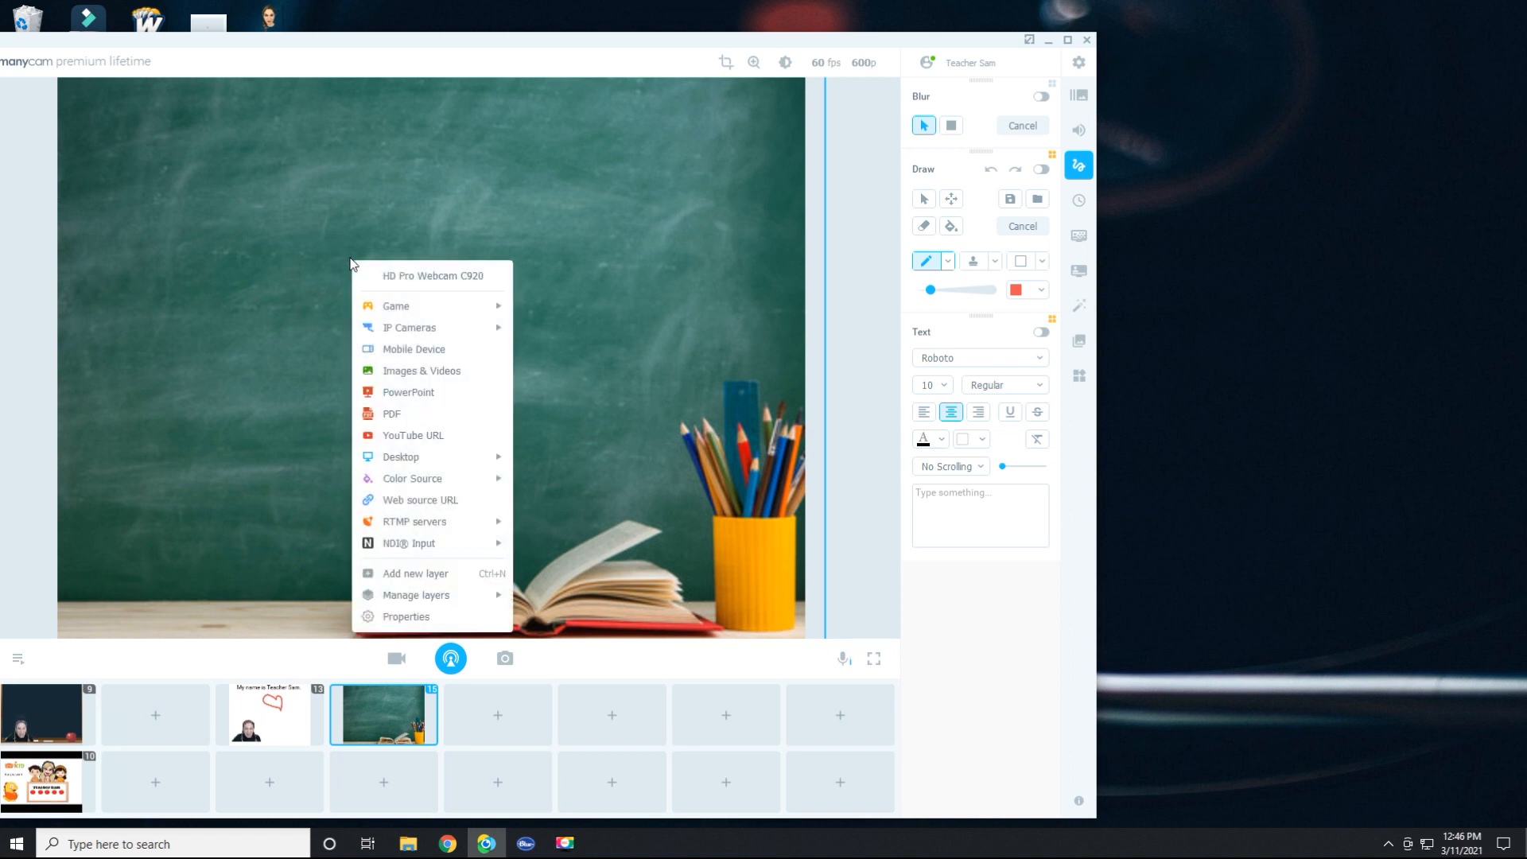
click(415, 572)
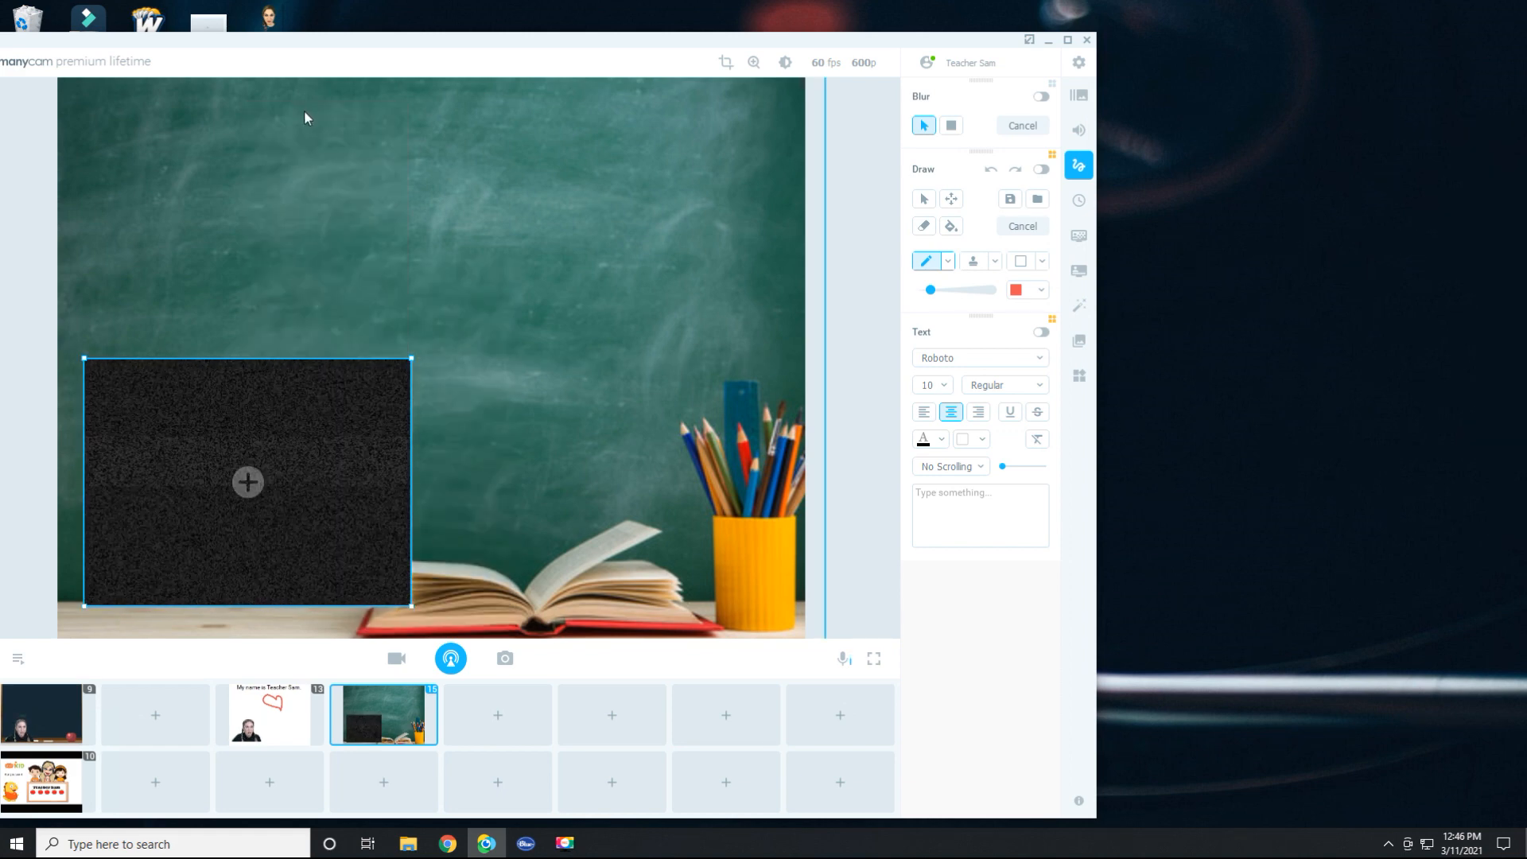
click(248, 483)
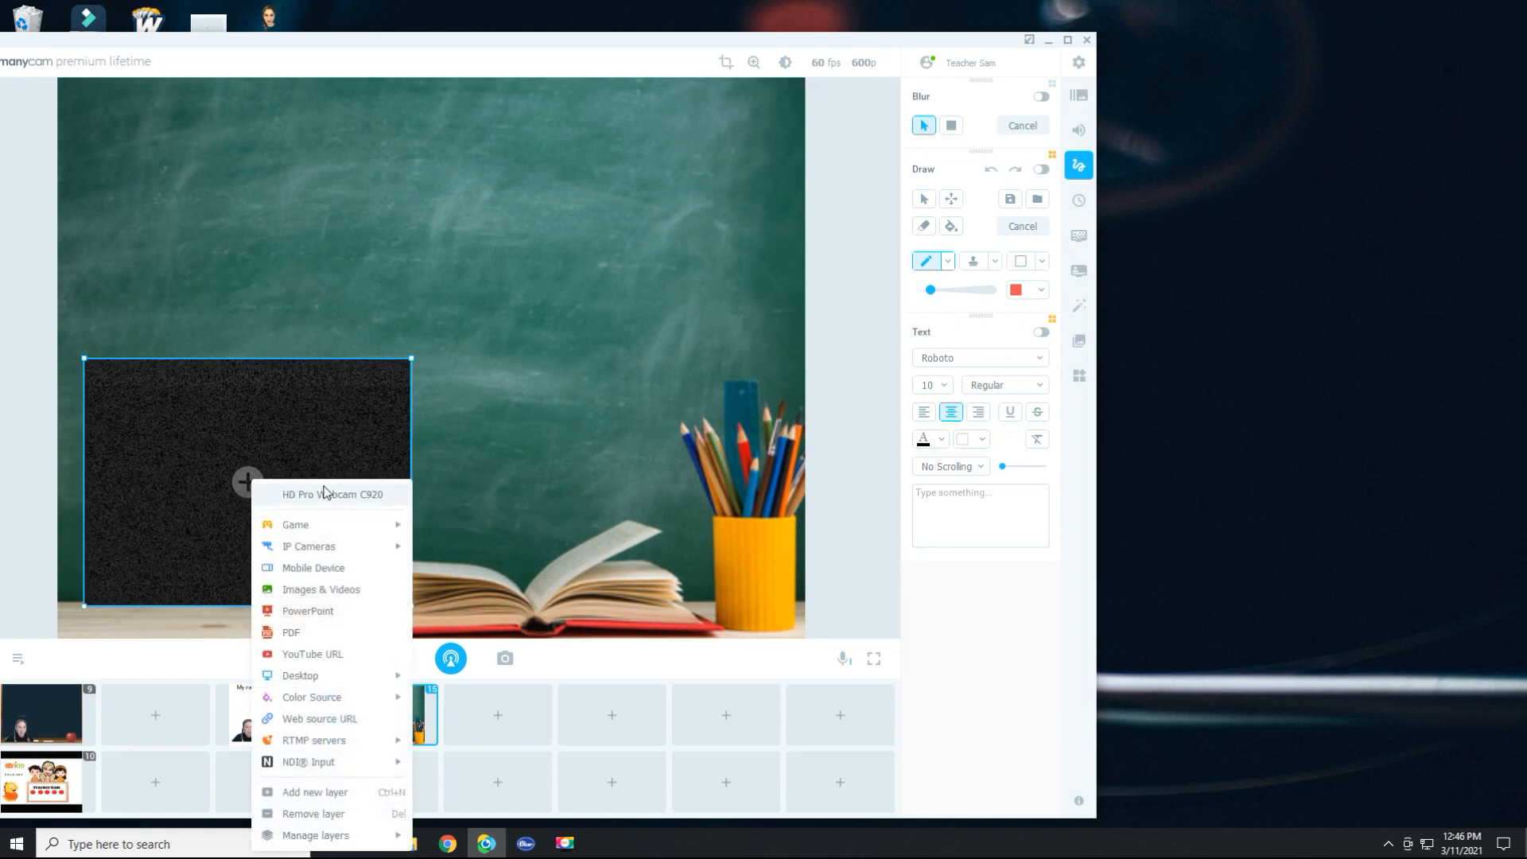
click(332, 493)
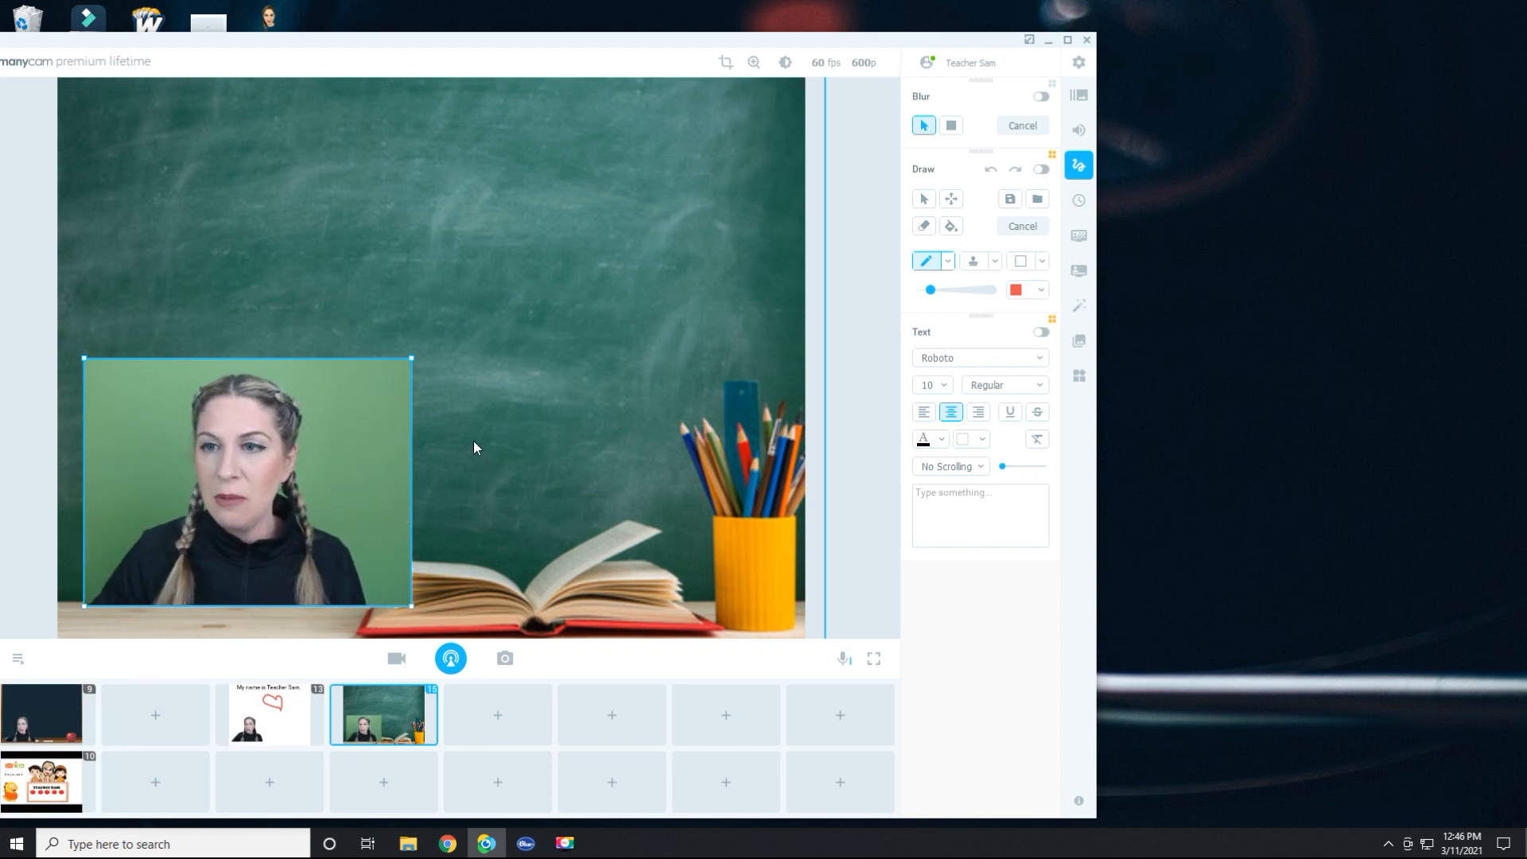
Step: Enable Virtual Background with Chroma Key so the green screen is keyed out
click(1079, 235)
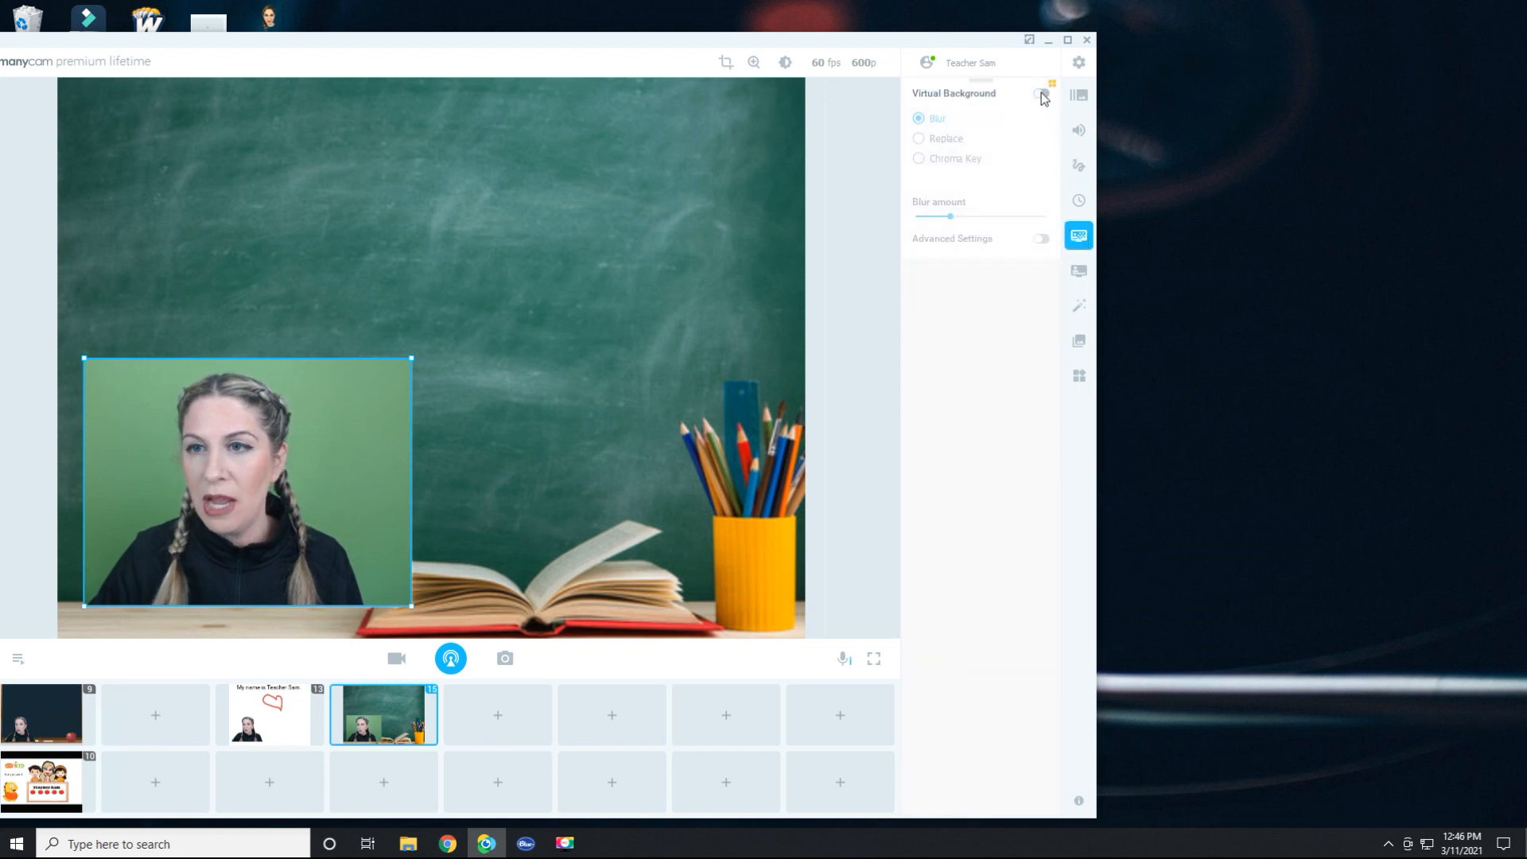
click(1040, 94)
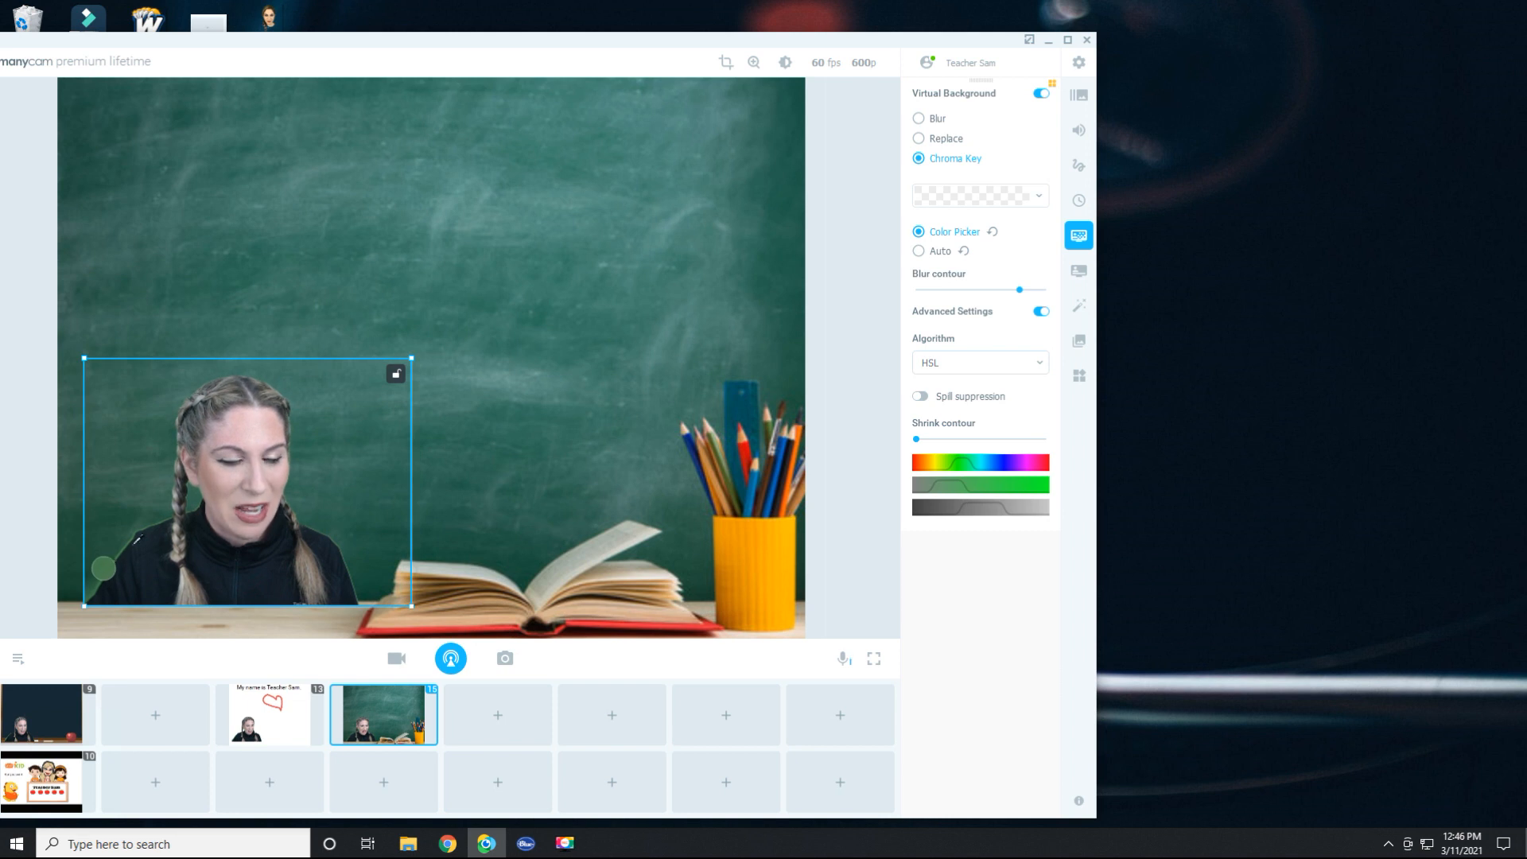
mouse_move(1081, 165)
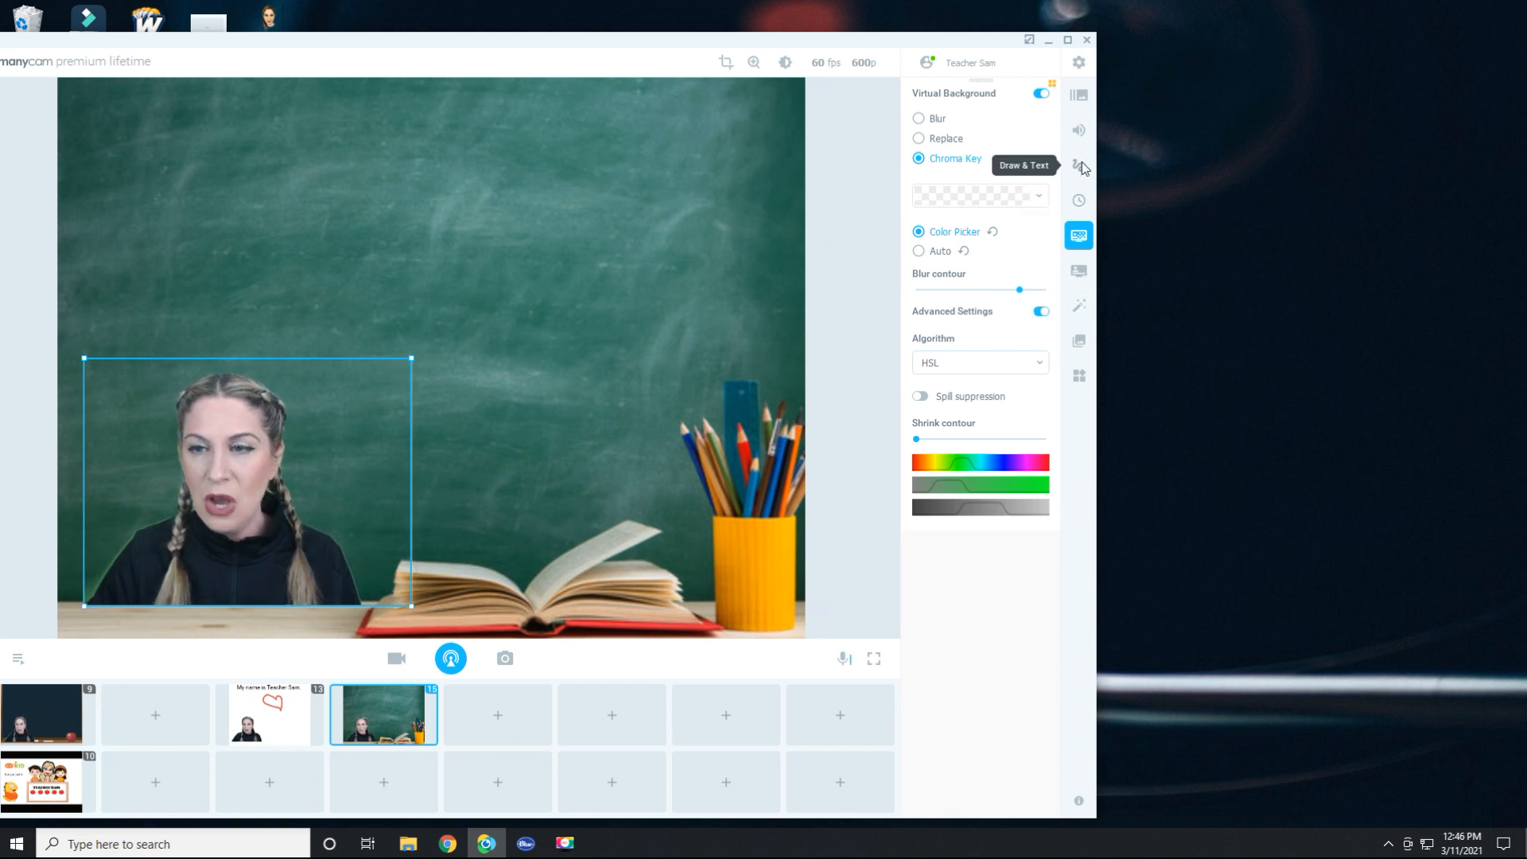
click(1078, 164)
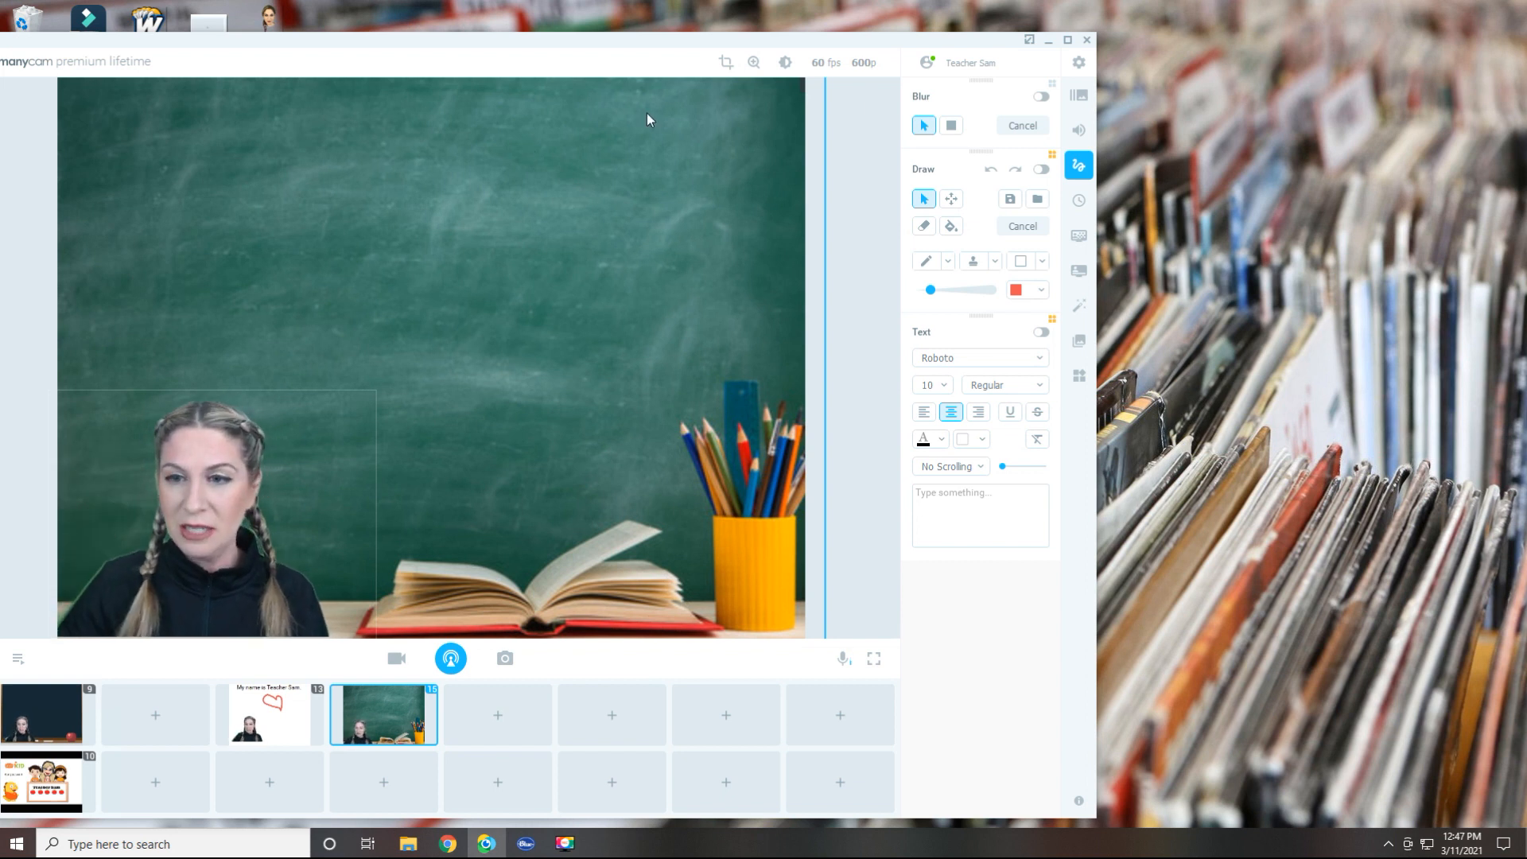
Step: Switch the Text overlay on with white colour and size 18
click(1040, 331)
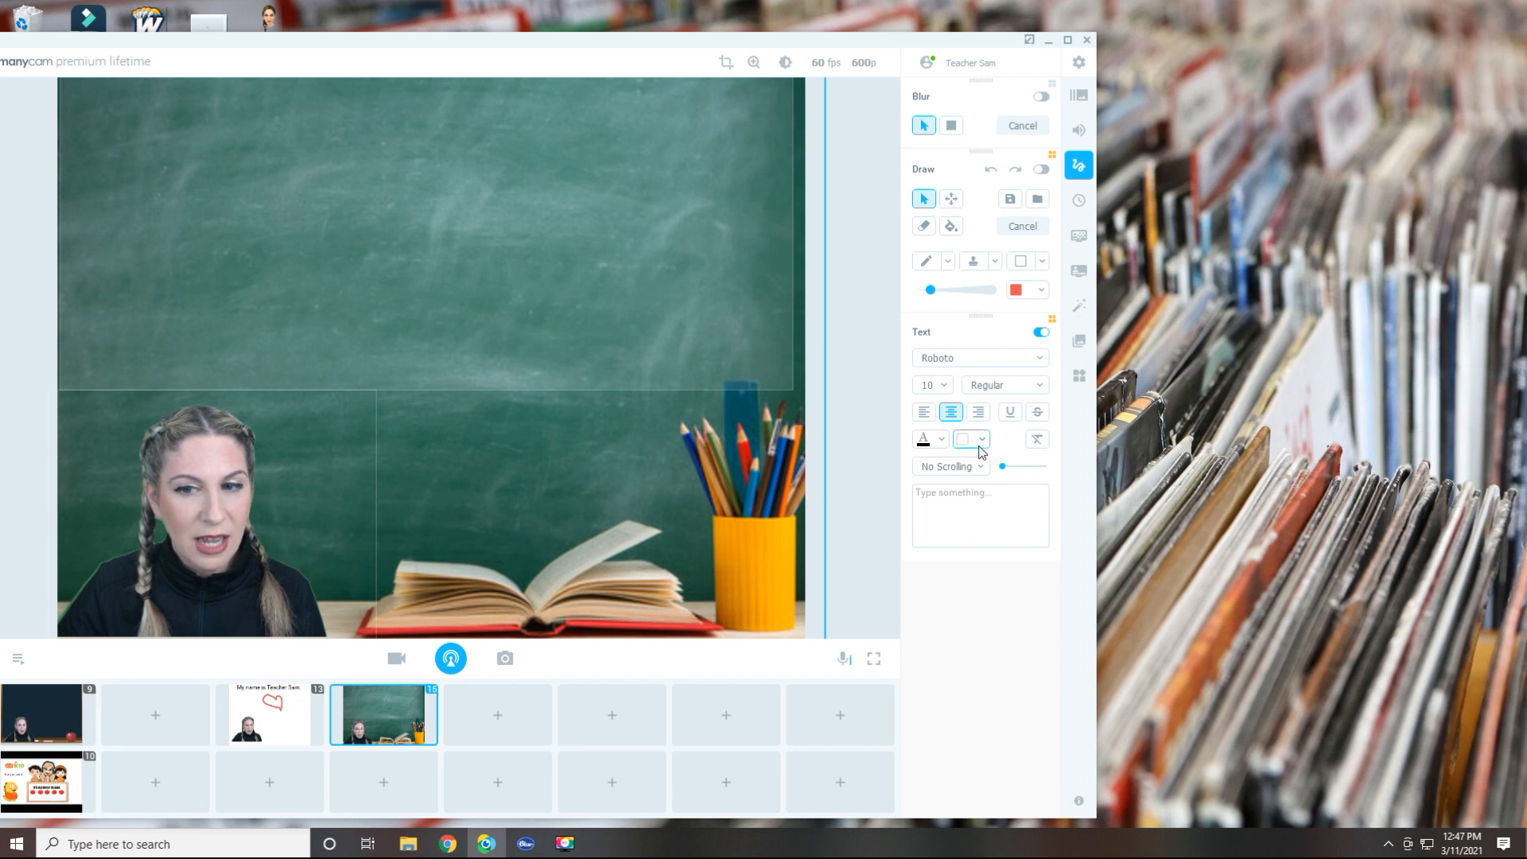
click(965, 439)
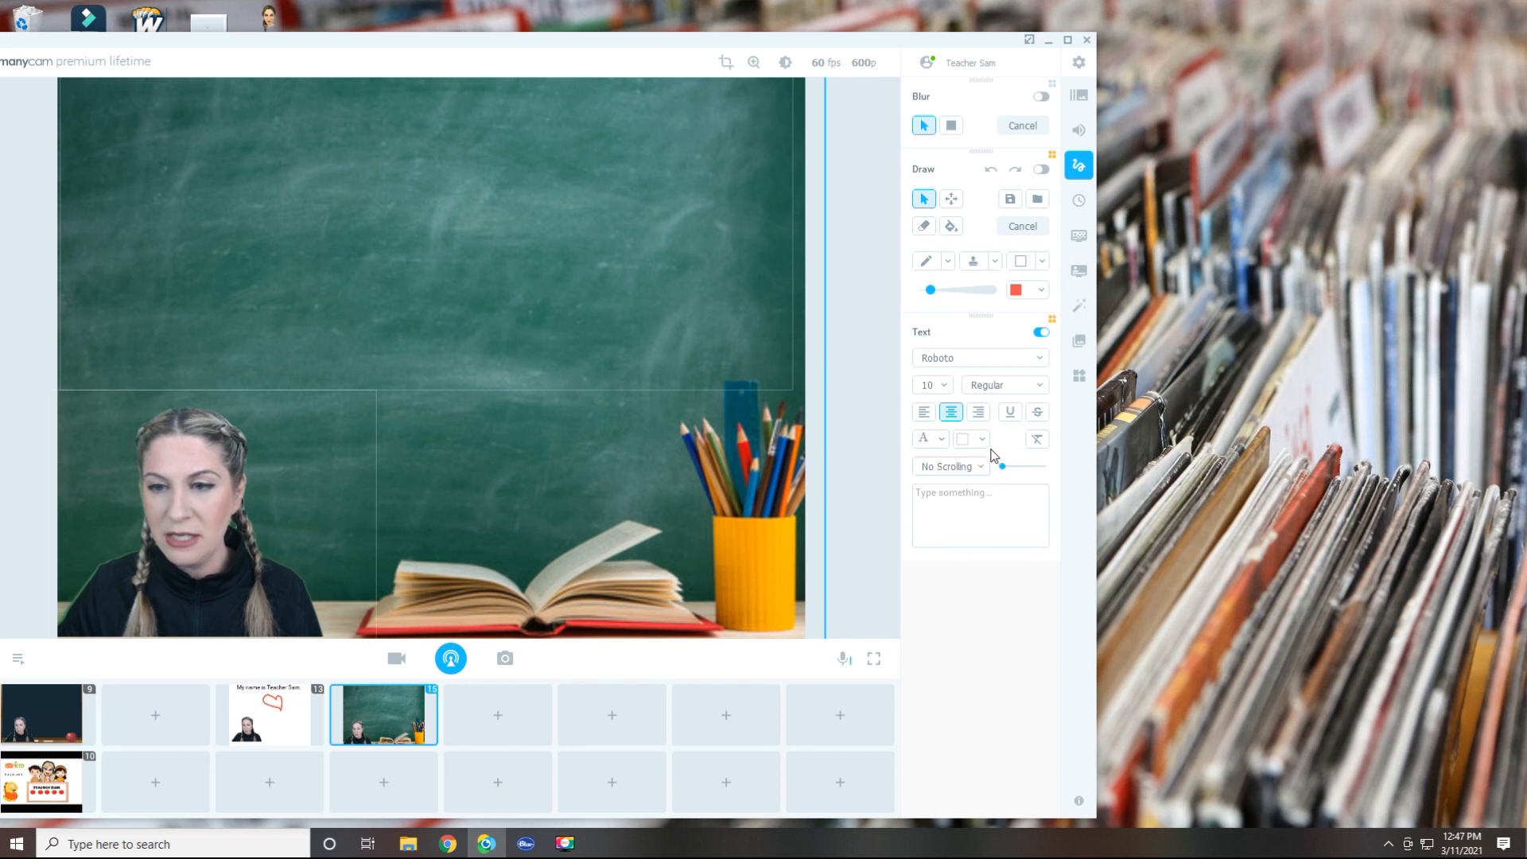
click(929, 385)
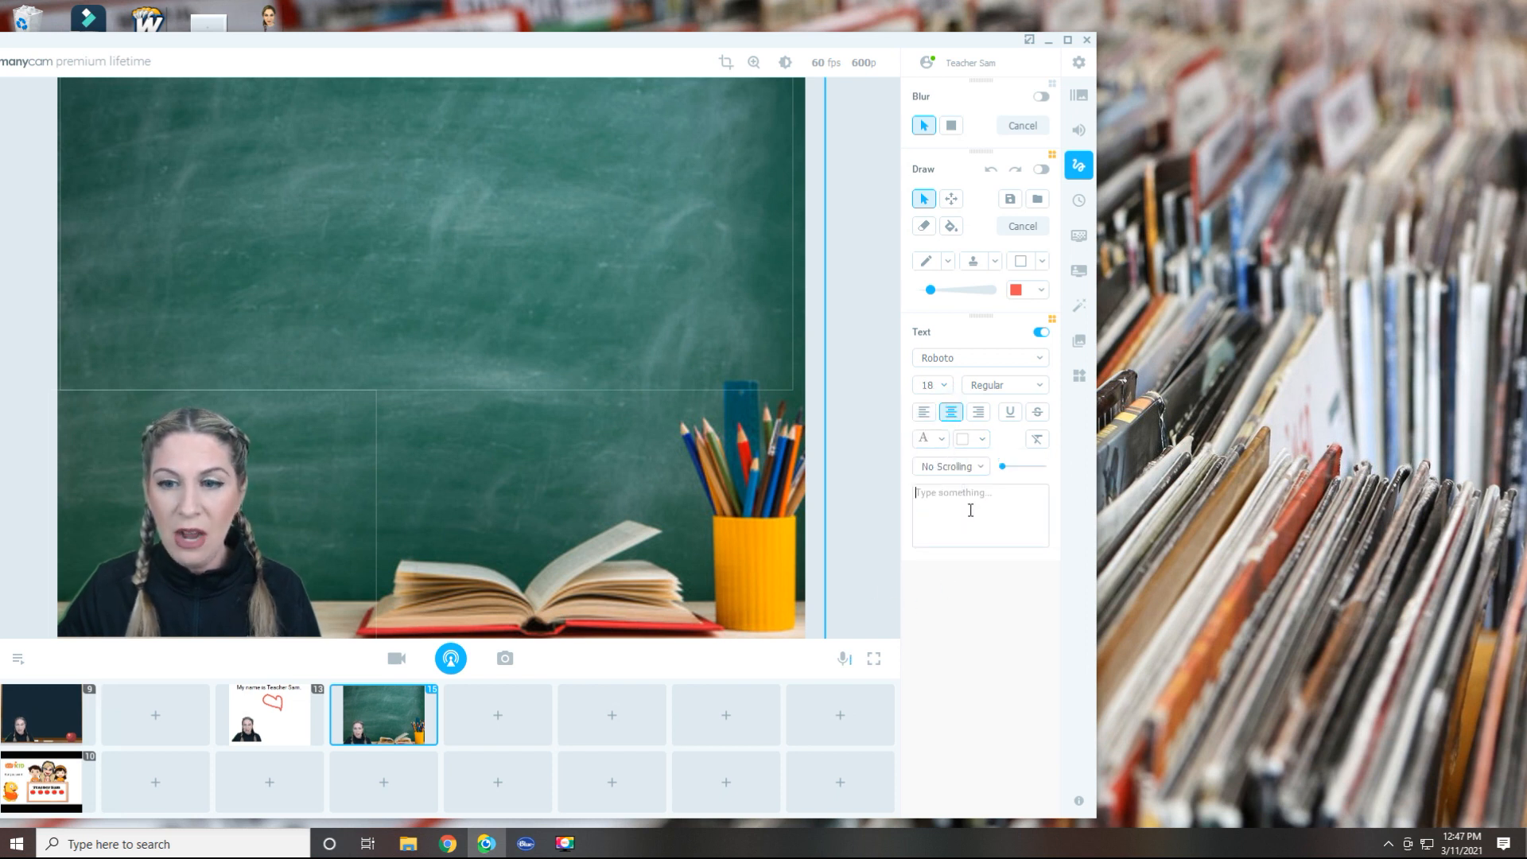
Step: Caption the board 'My name is Teacher Sam.' and draw a red freehand heart beneath it
text(My name is Teacher Sam.)
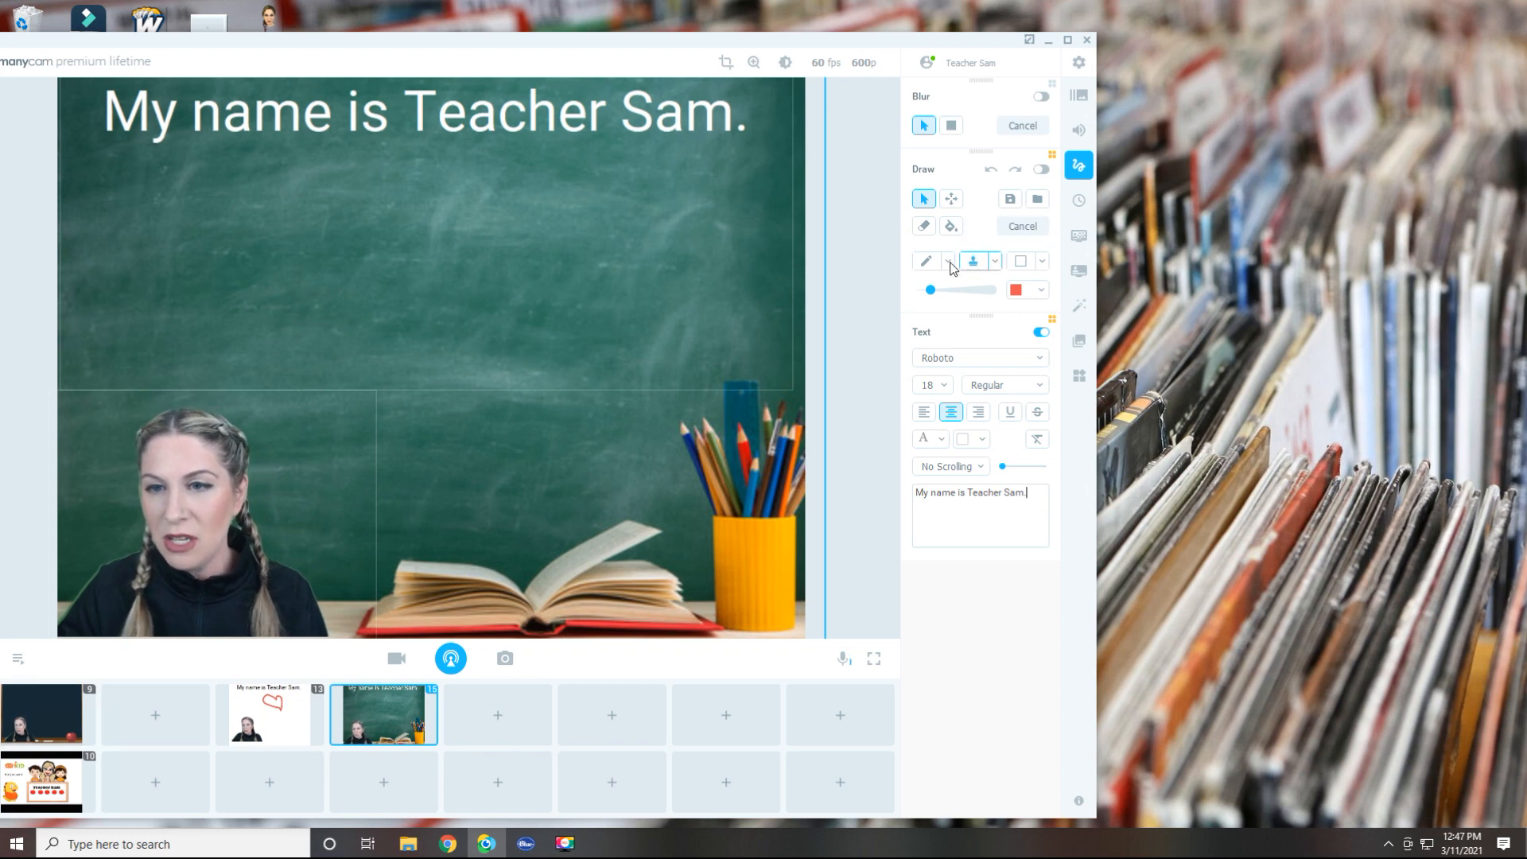
drag(331, 225, 458, 331)
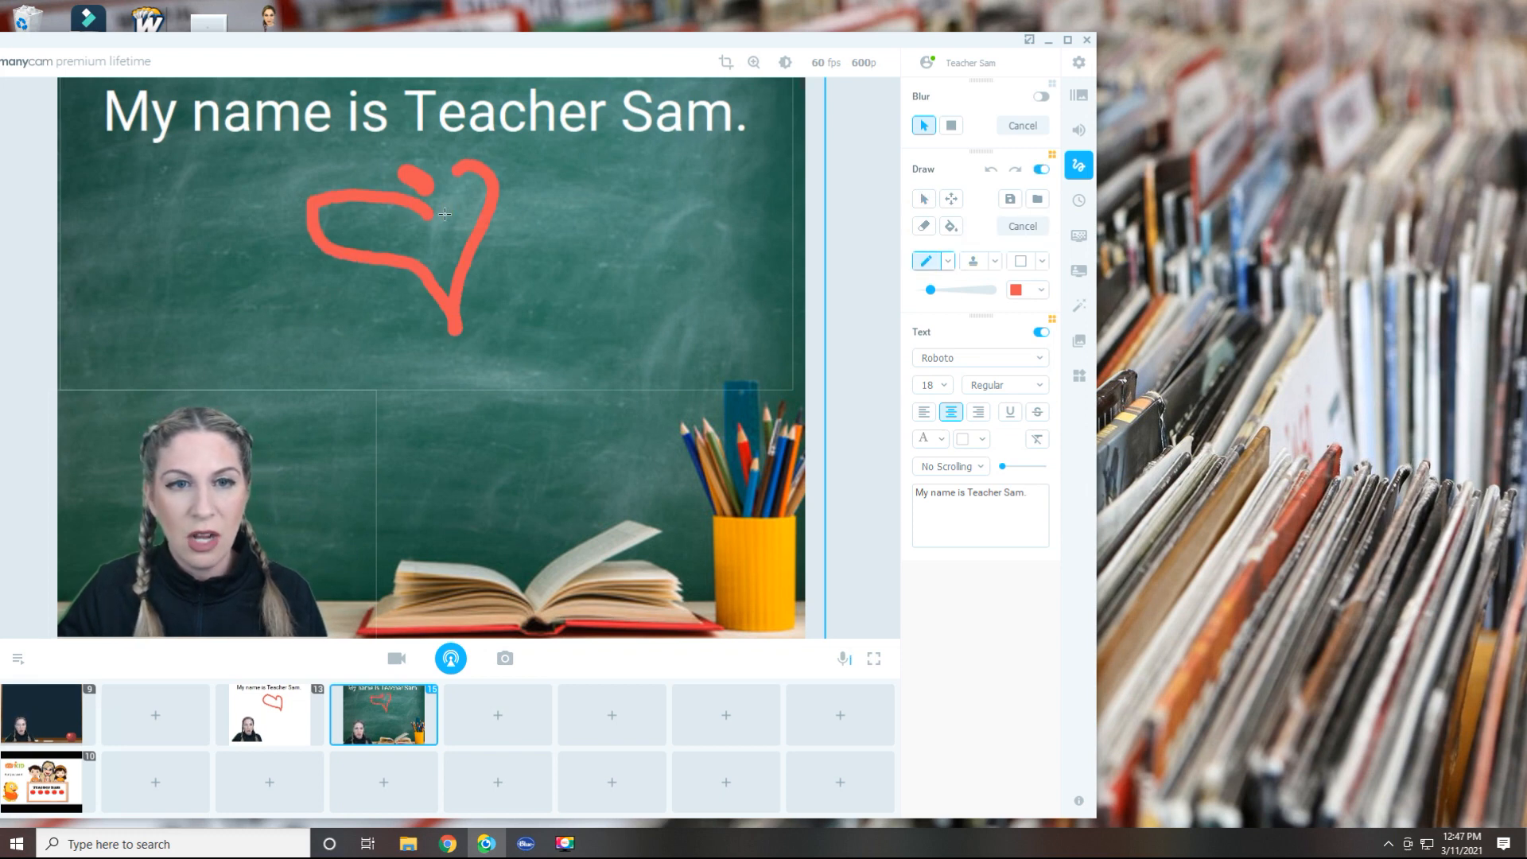
click(1017, 289)
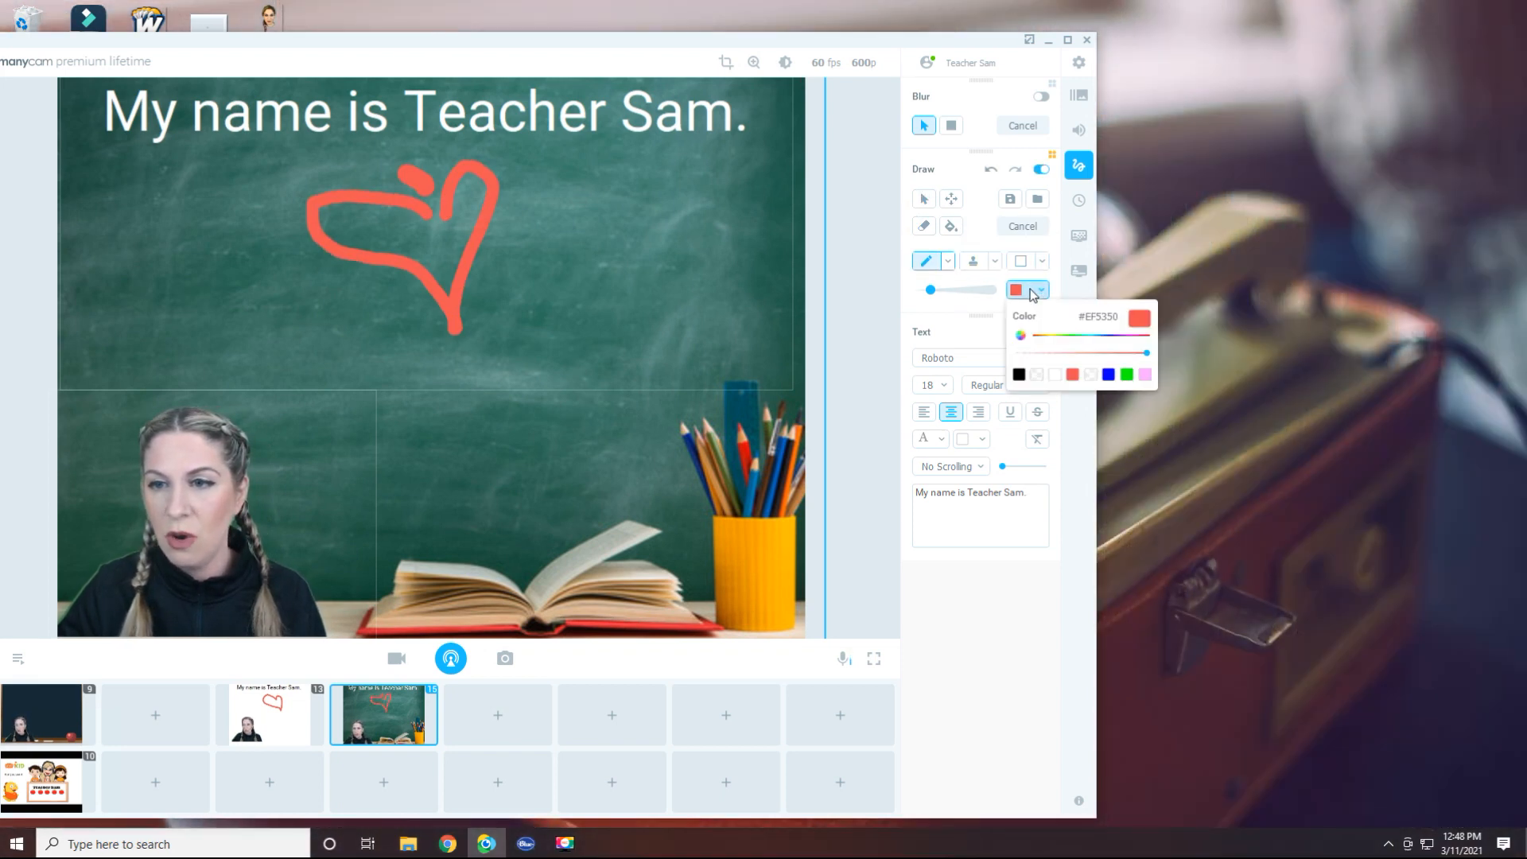